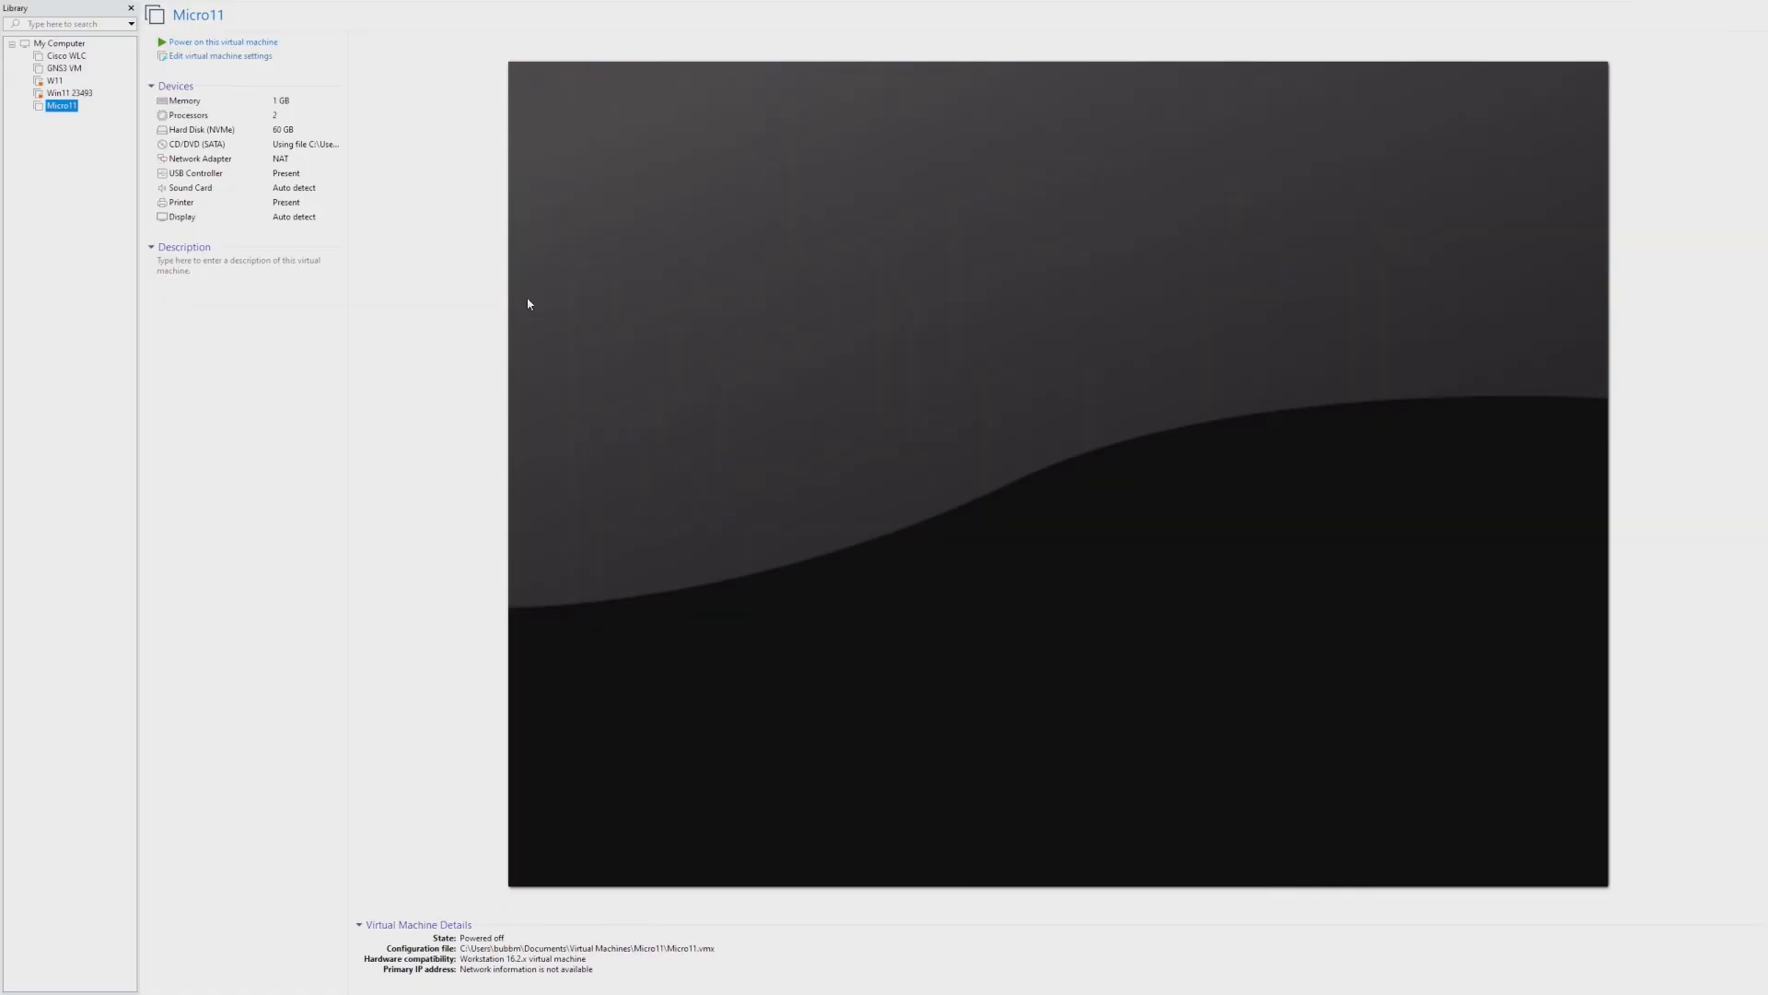
mouse_move(572, 507)
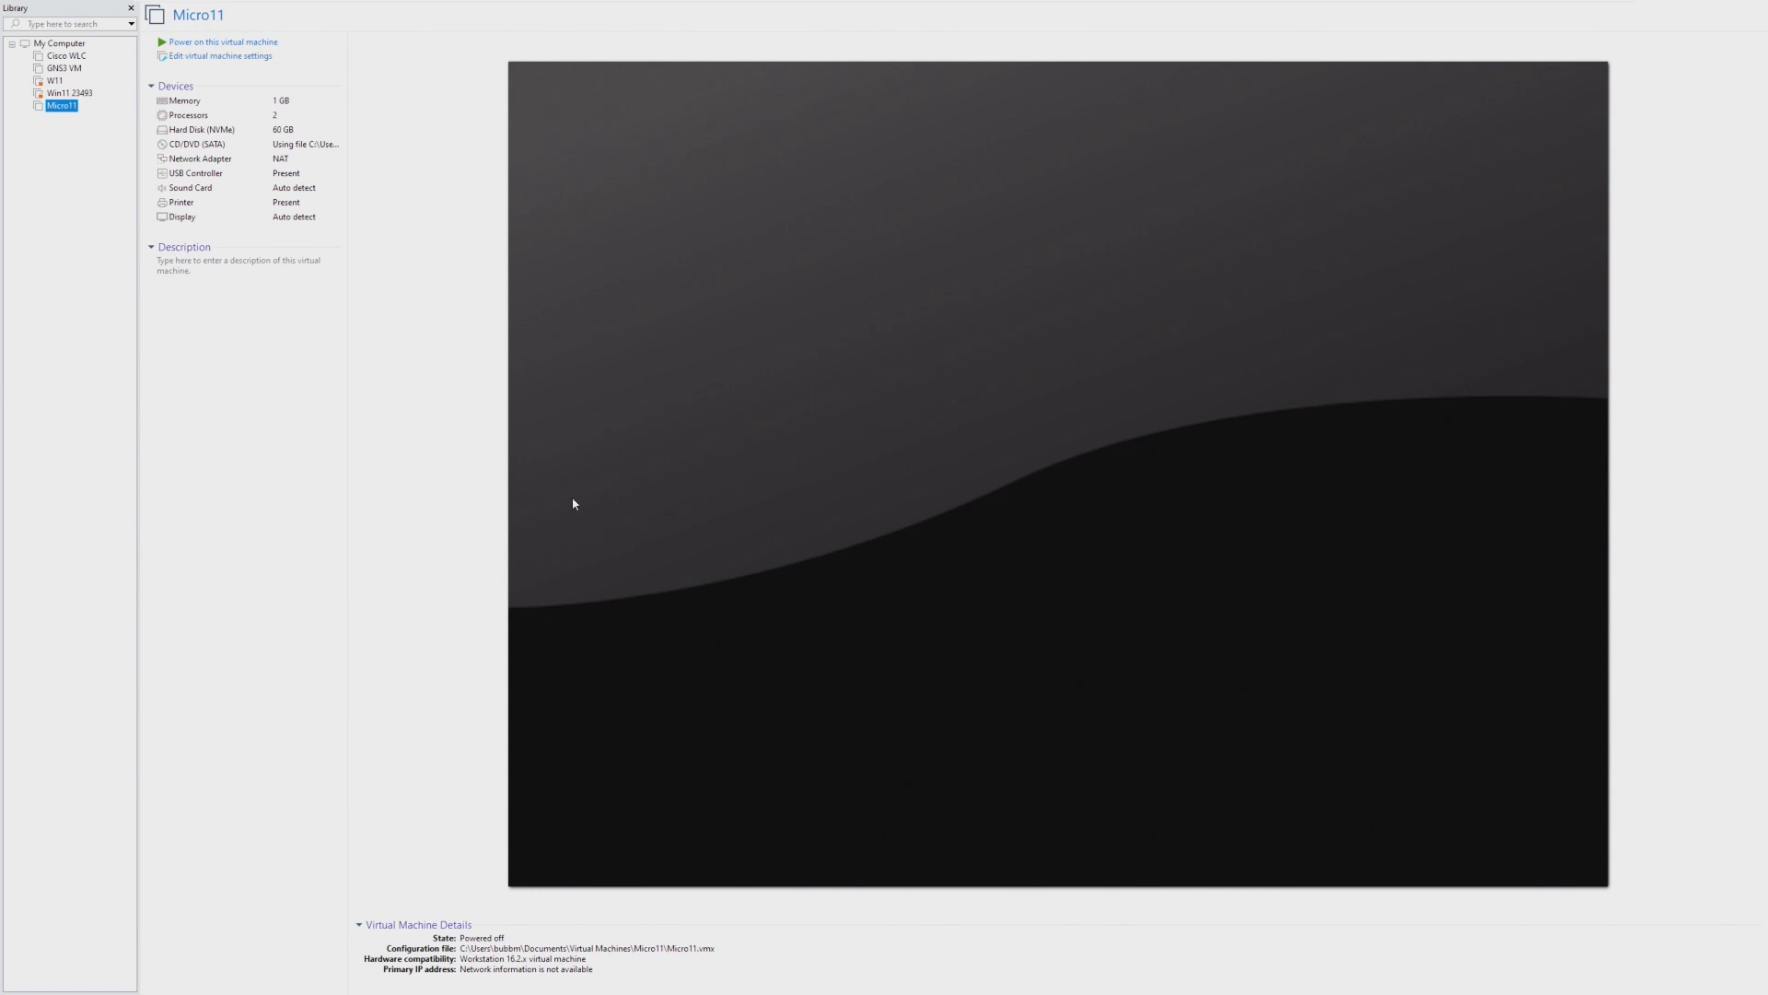
mouse_move(731, 516)
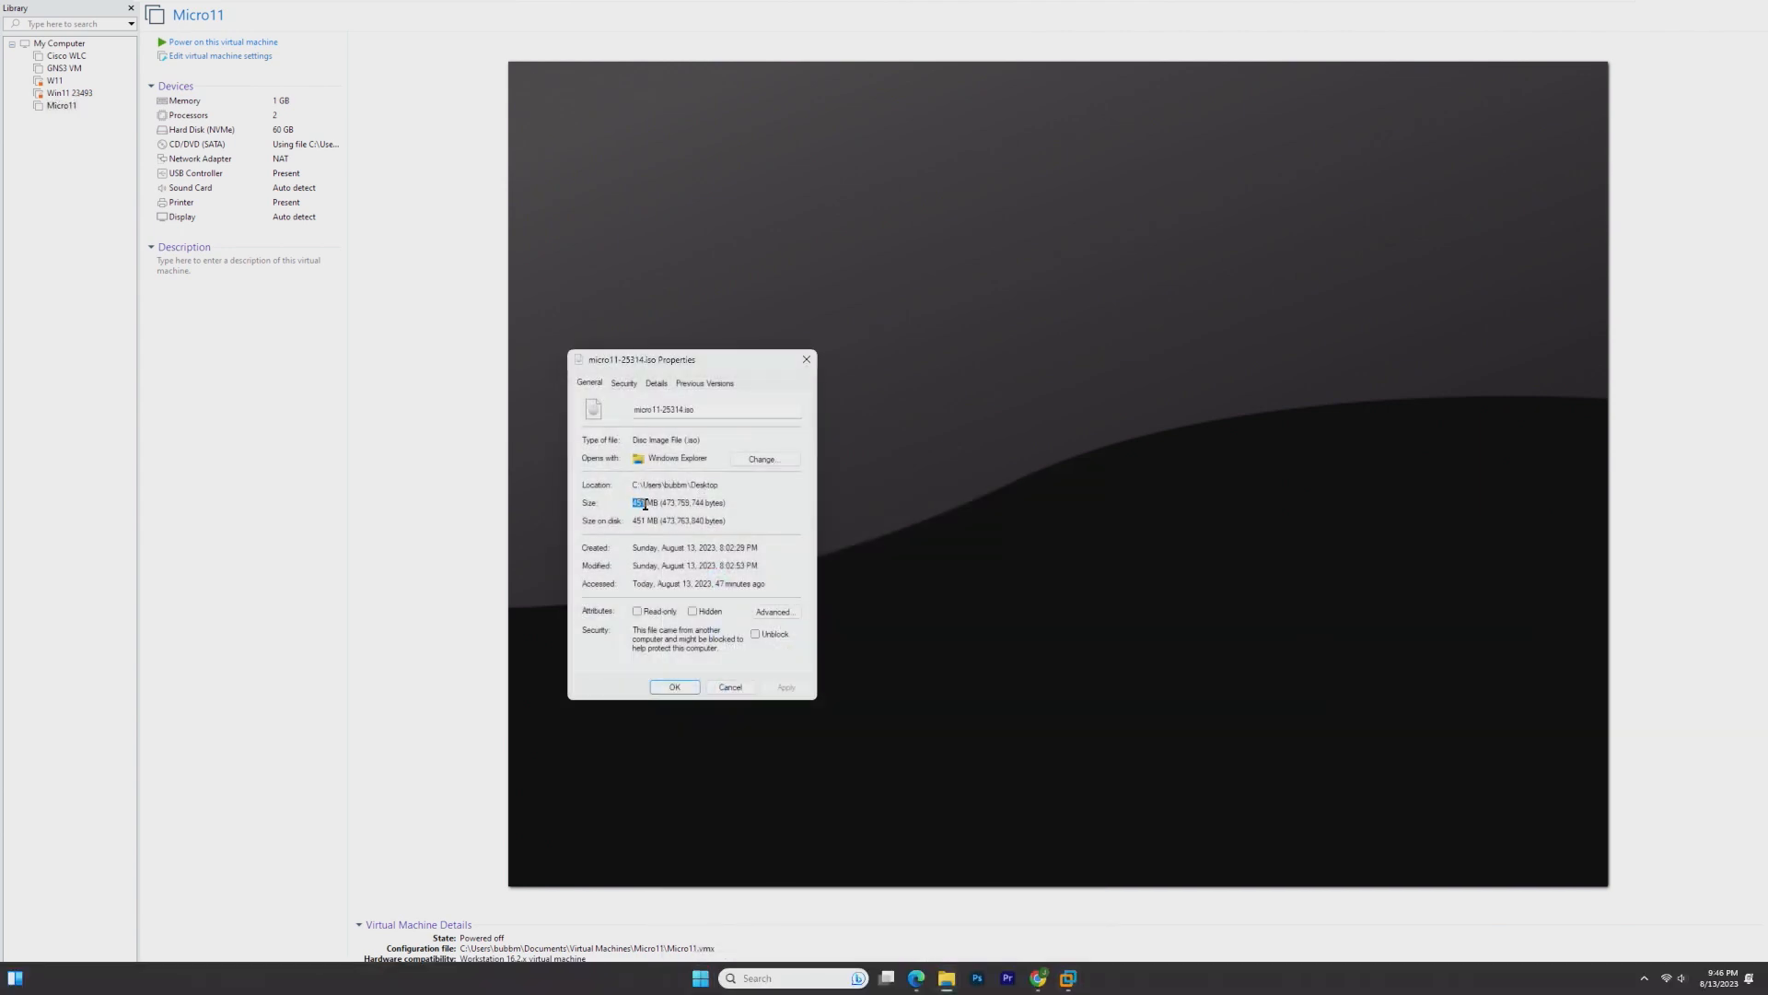
mouse_move(805, 359)
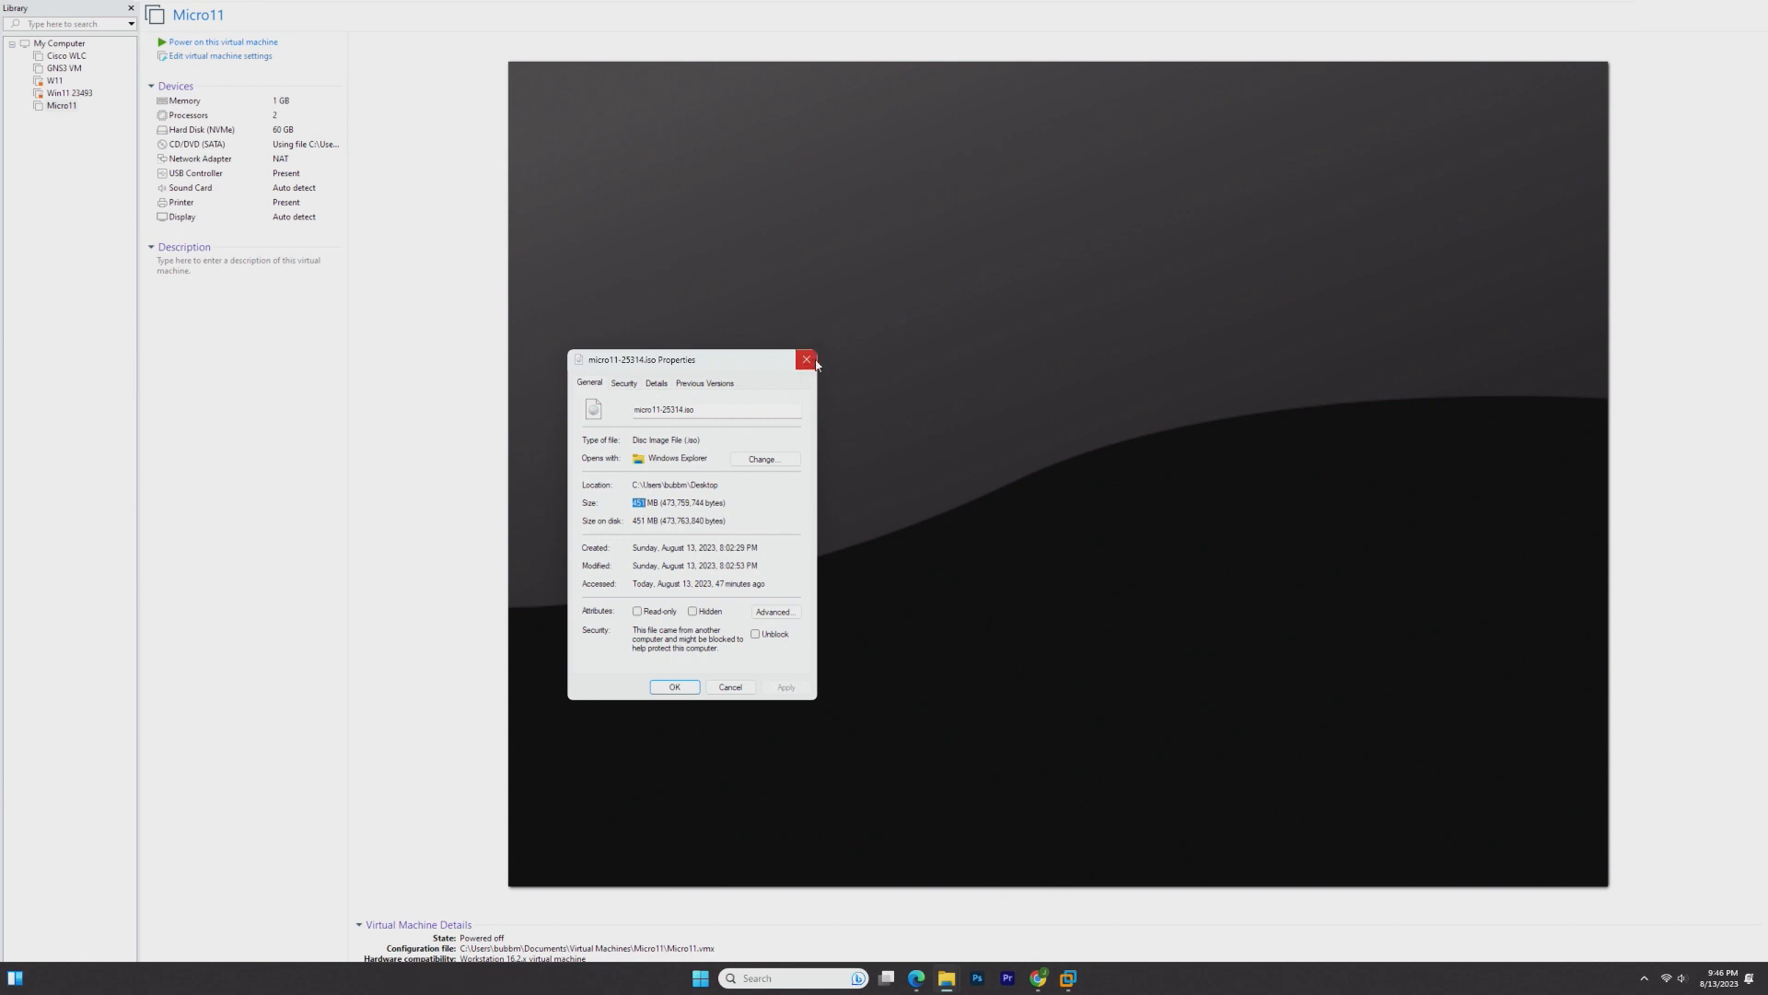
Power on the Micro11 virtual machine and reach the Windows Server drive selection page.
left_click(805, 359)
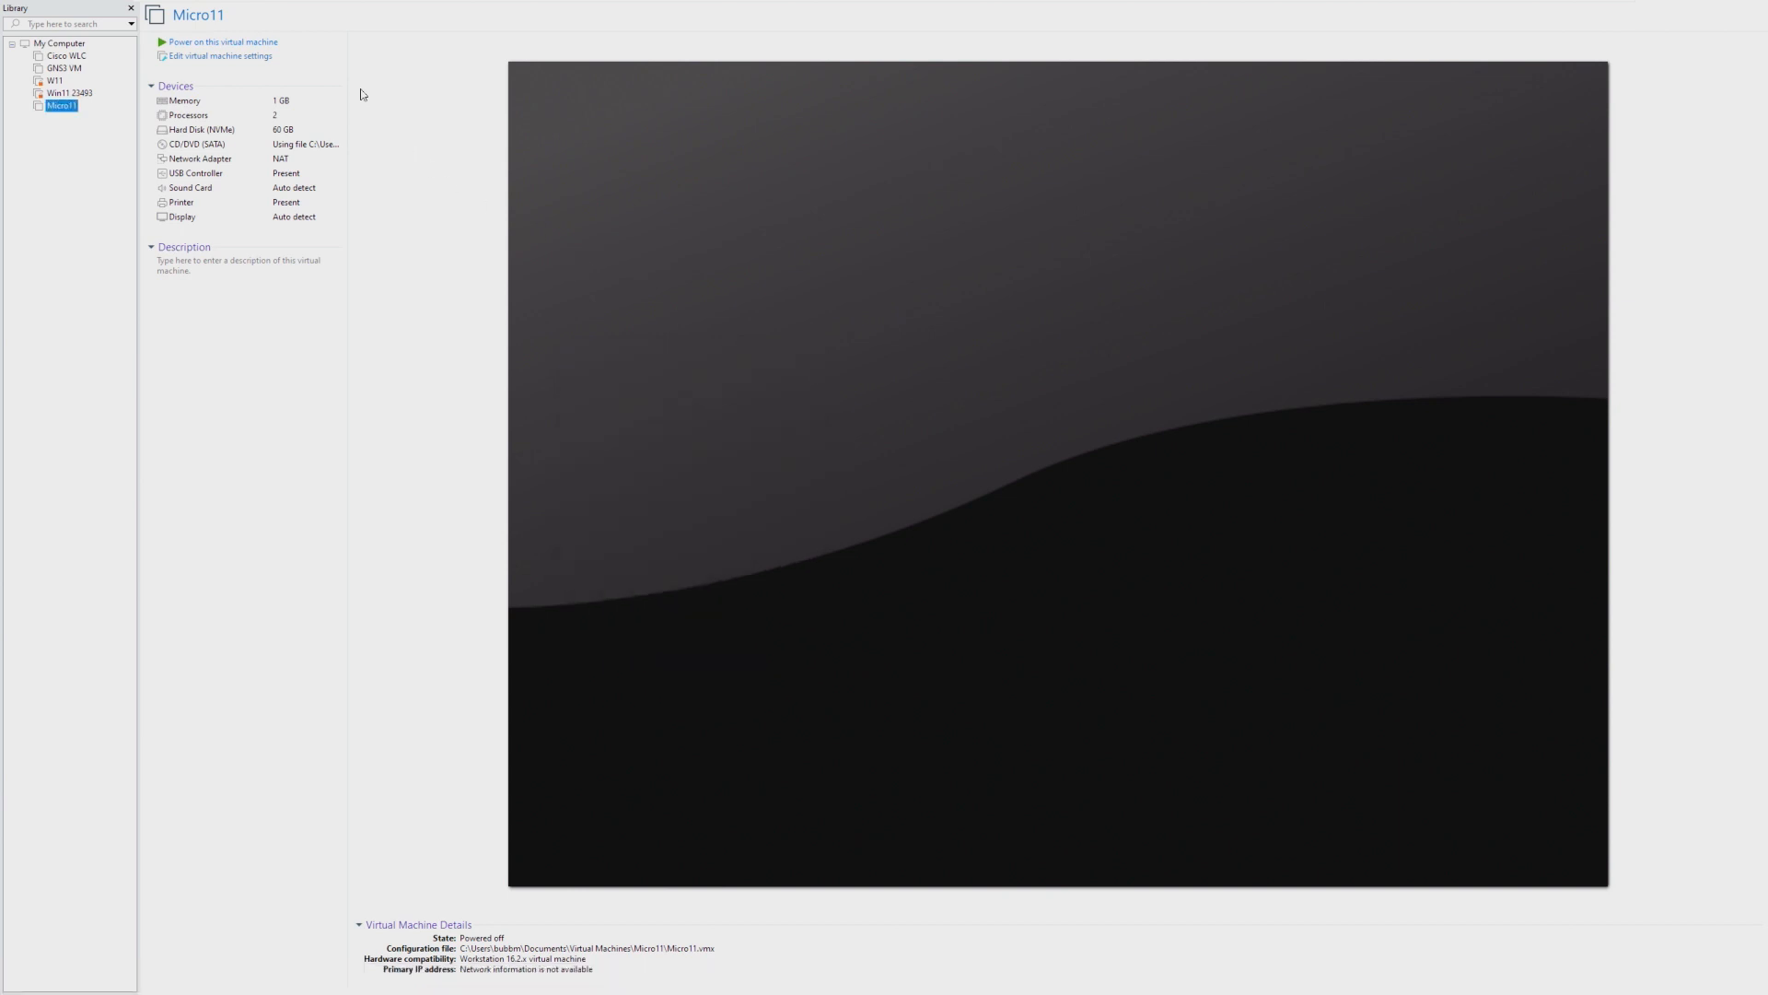
mouse_move(308, 57)
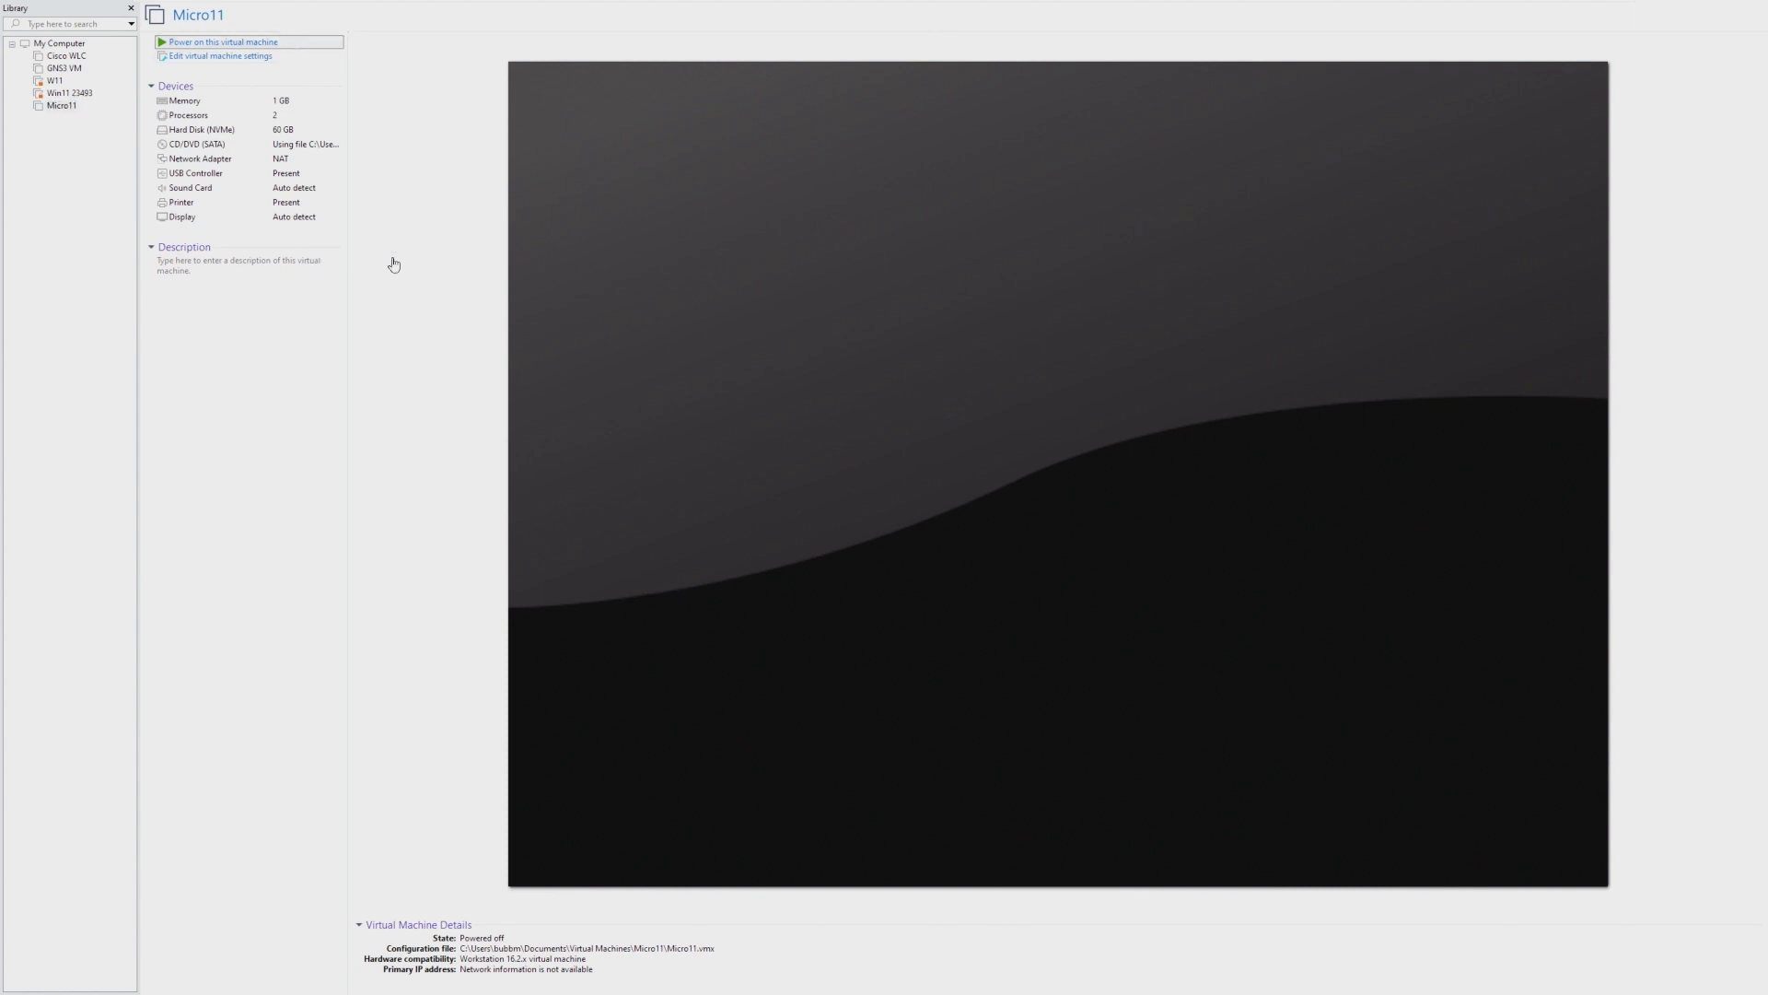
left_click(223, 42)
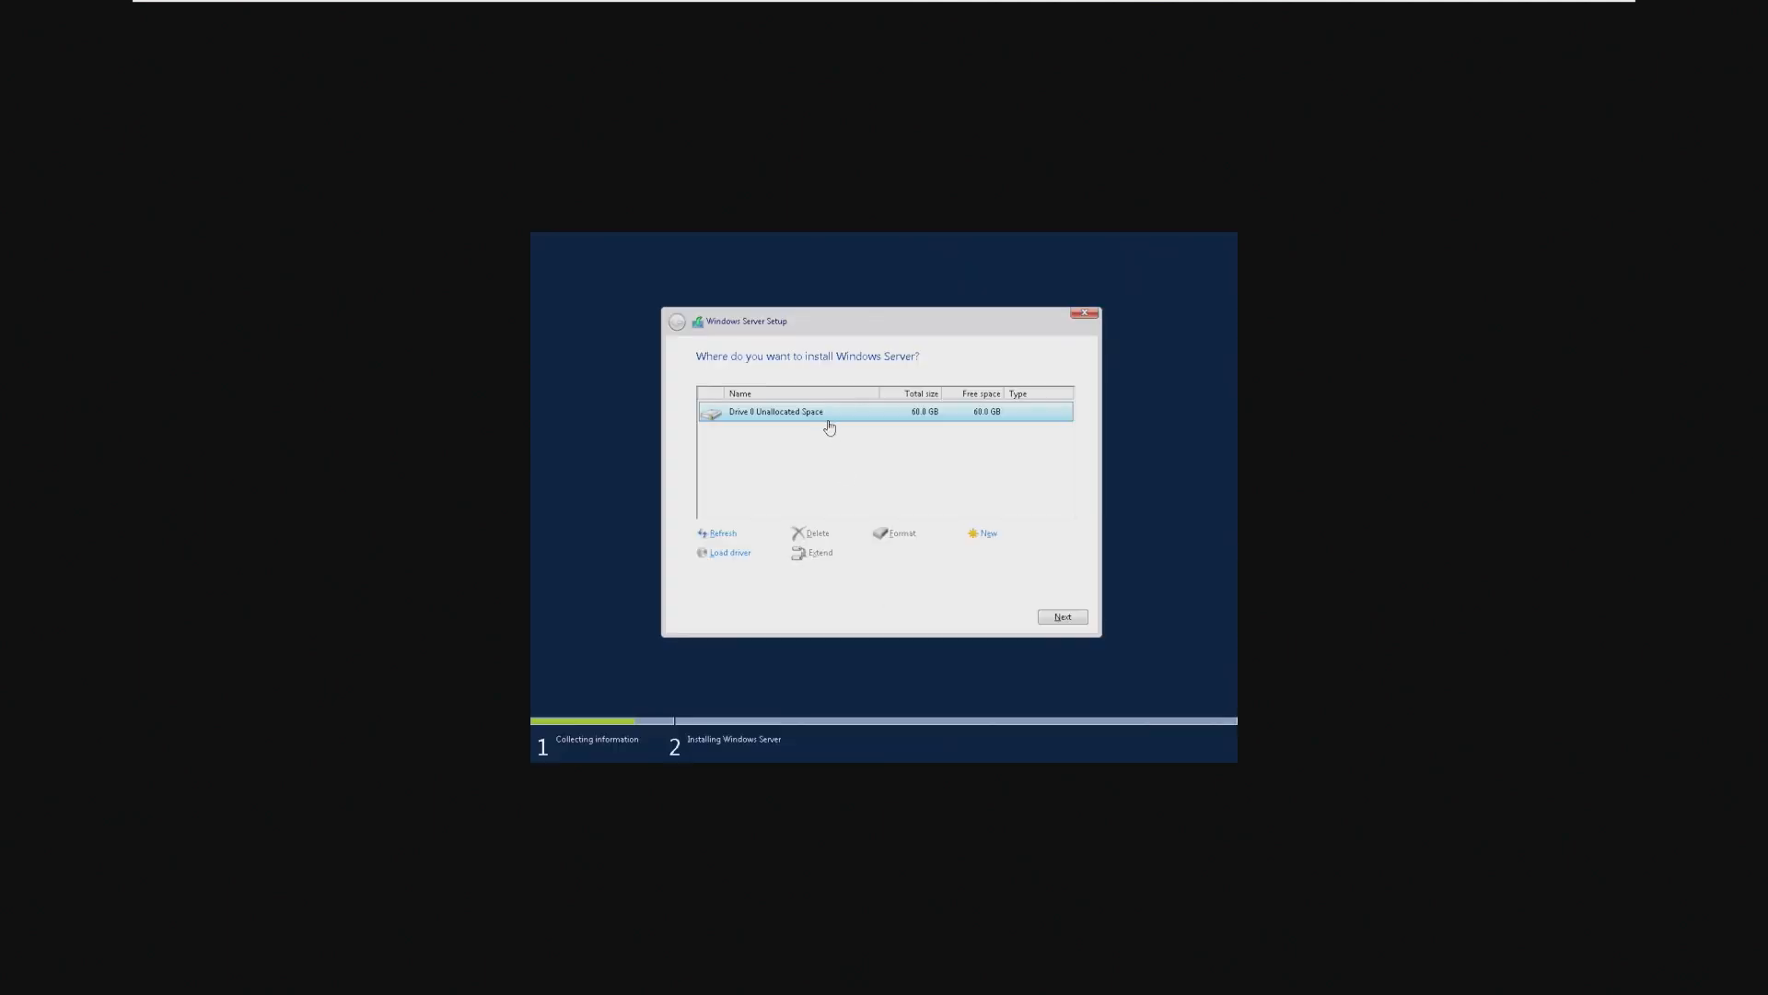
Begin installing Windows Server onto the 60 GB unallocated Drive 0.
left_click(1061, 617)
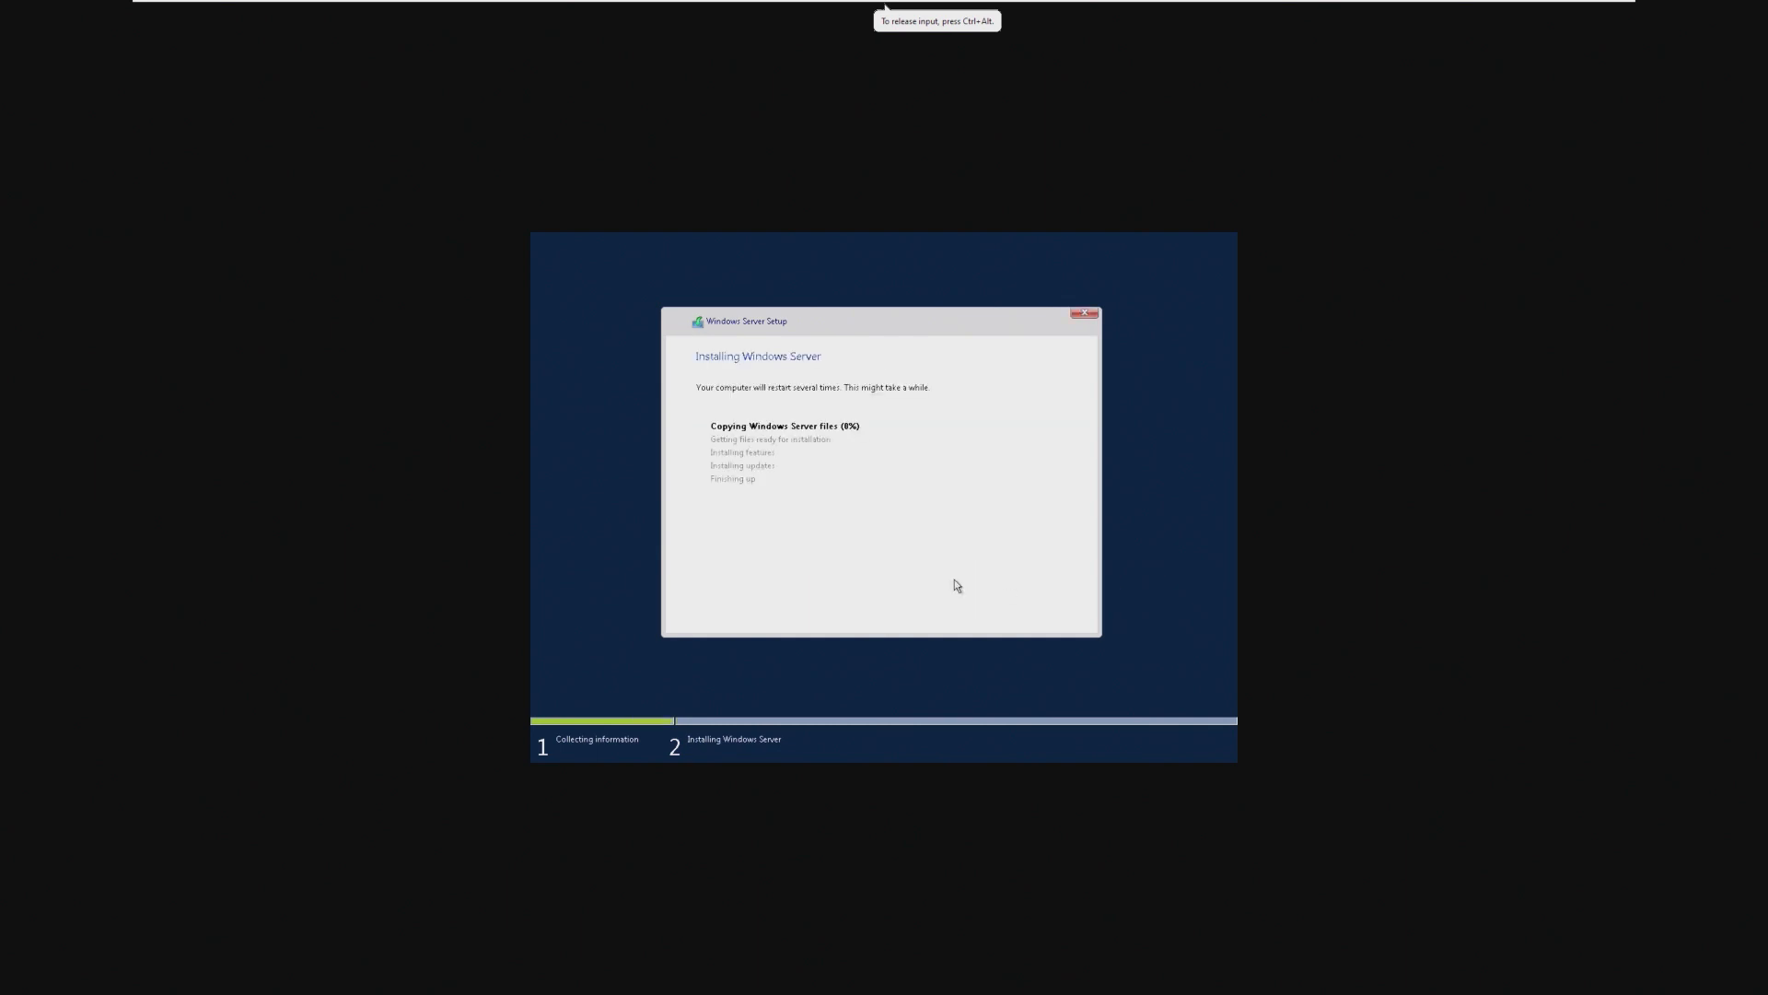
mouse_move(930, 589)
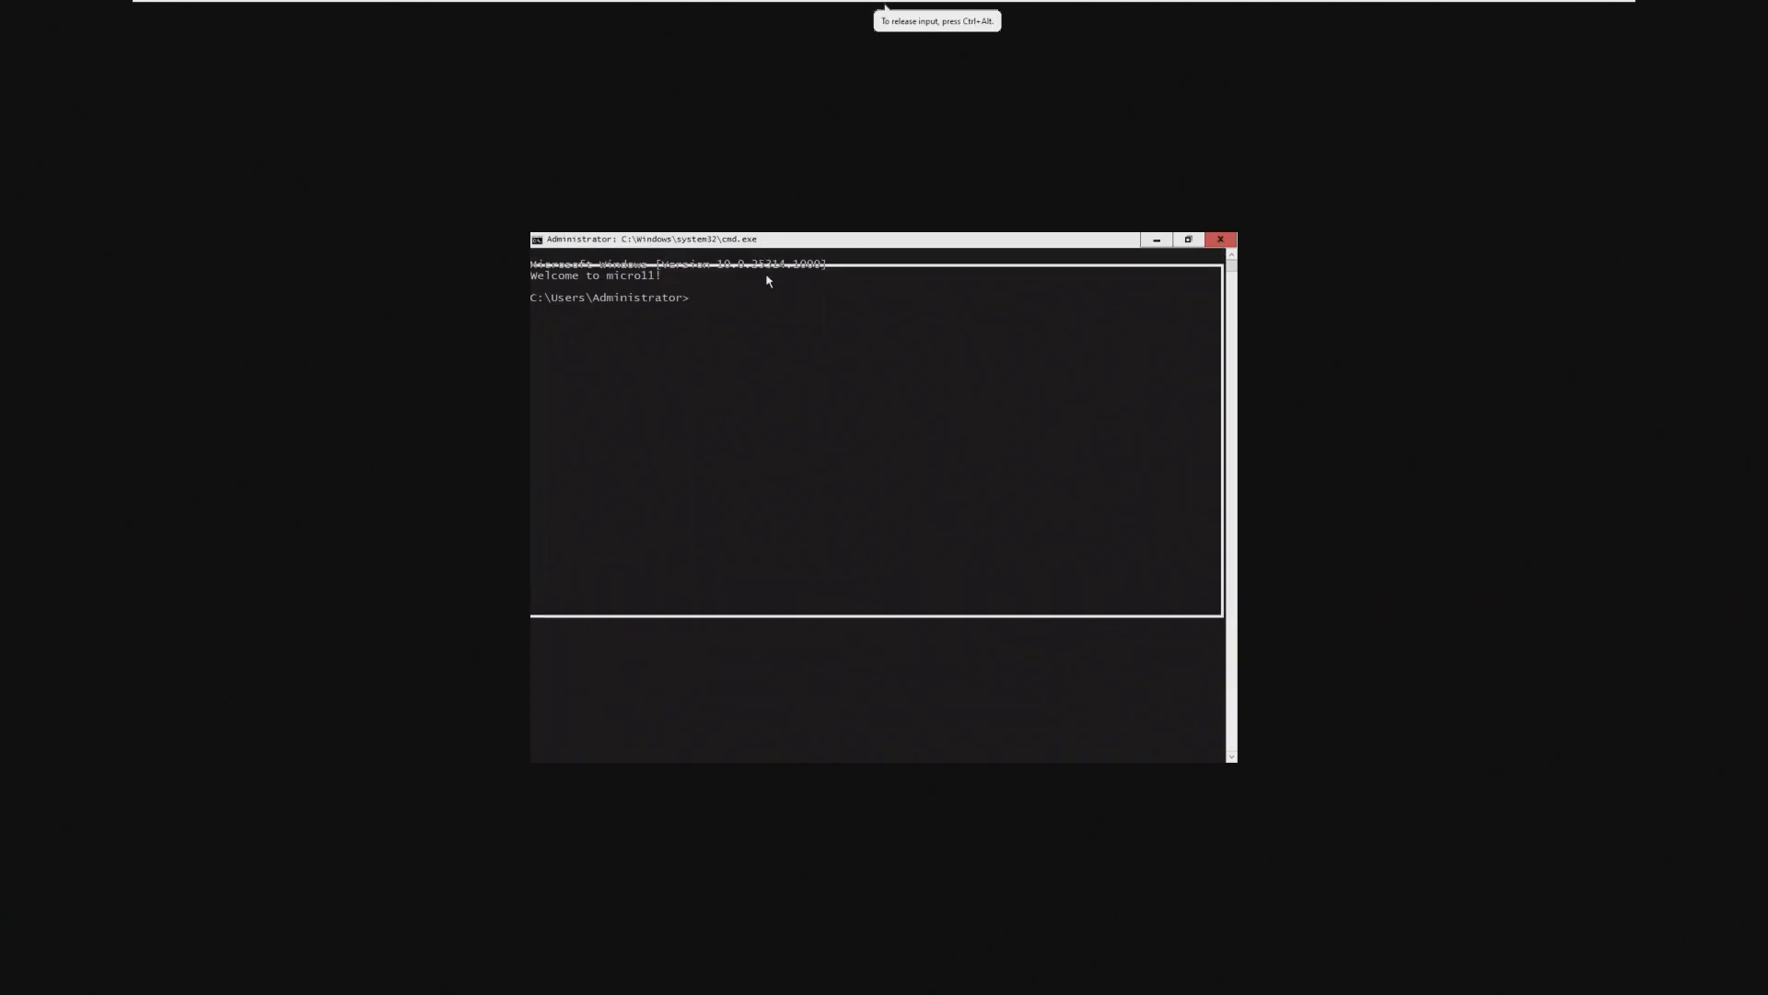
Move the cmd window lower and run explorer.exe from the Administrator prompt.
left_click_drag(790, 238, 777, 339)
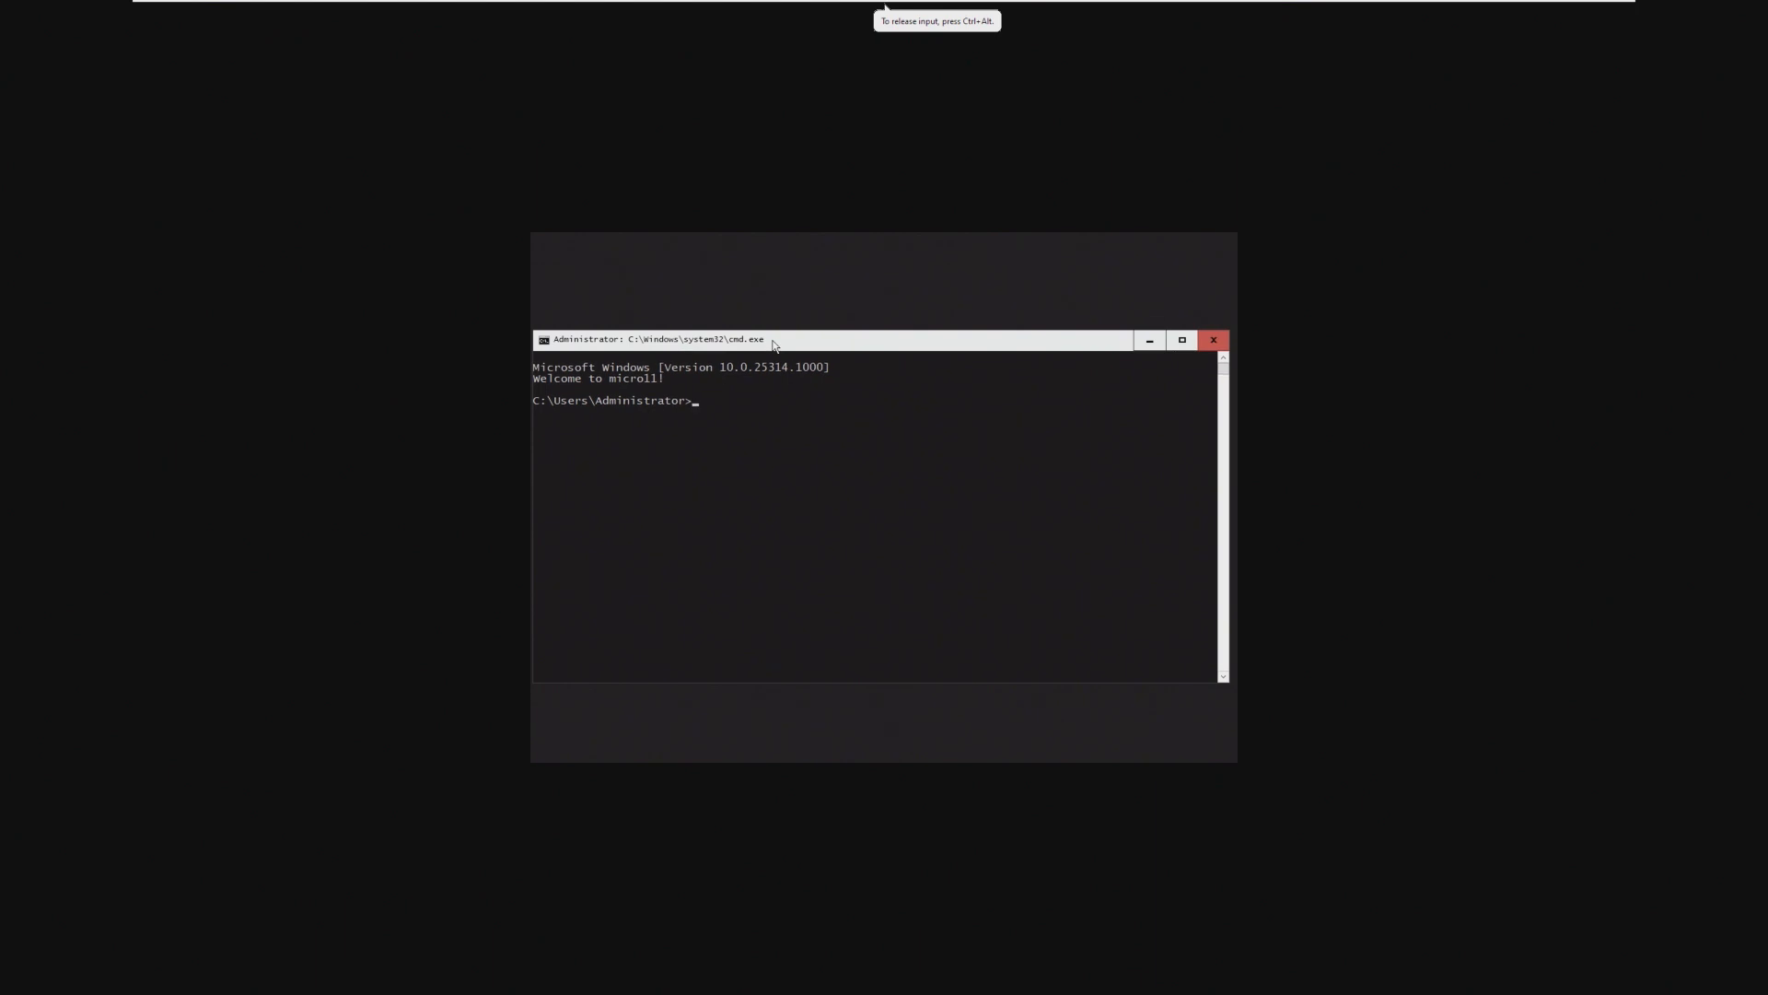
type("exp")
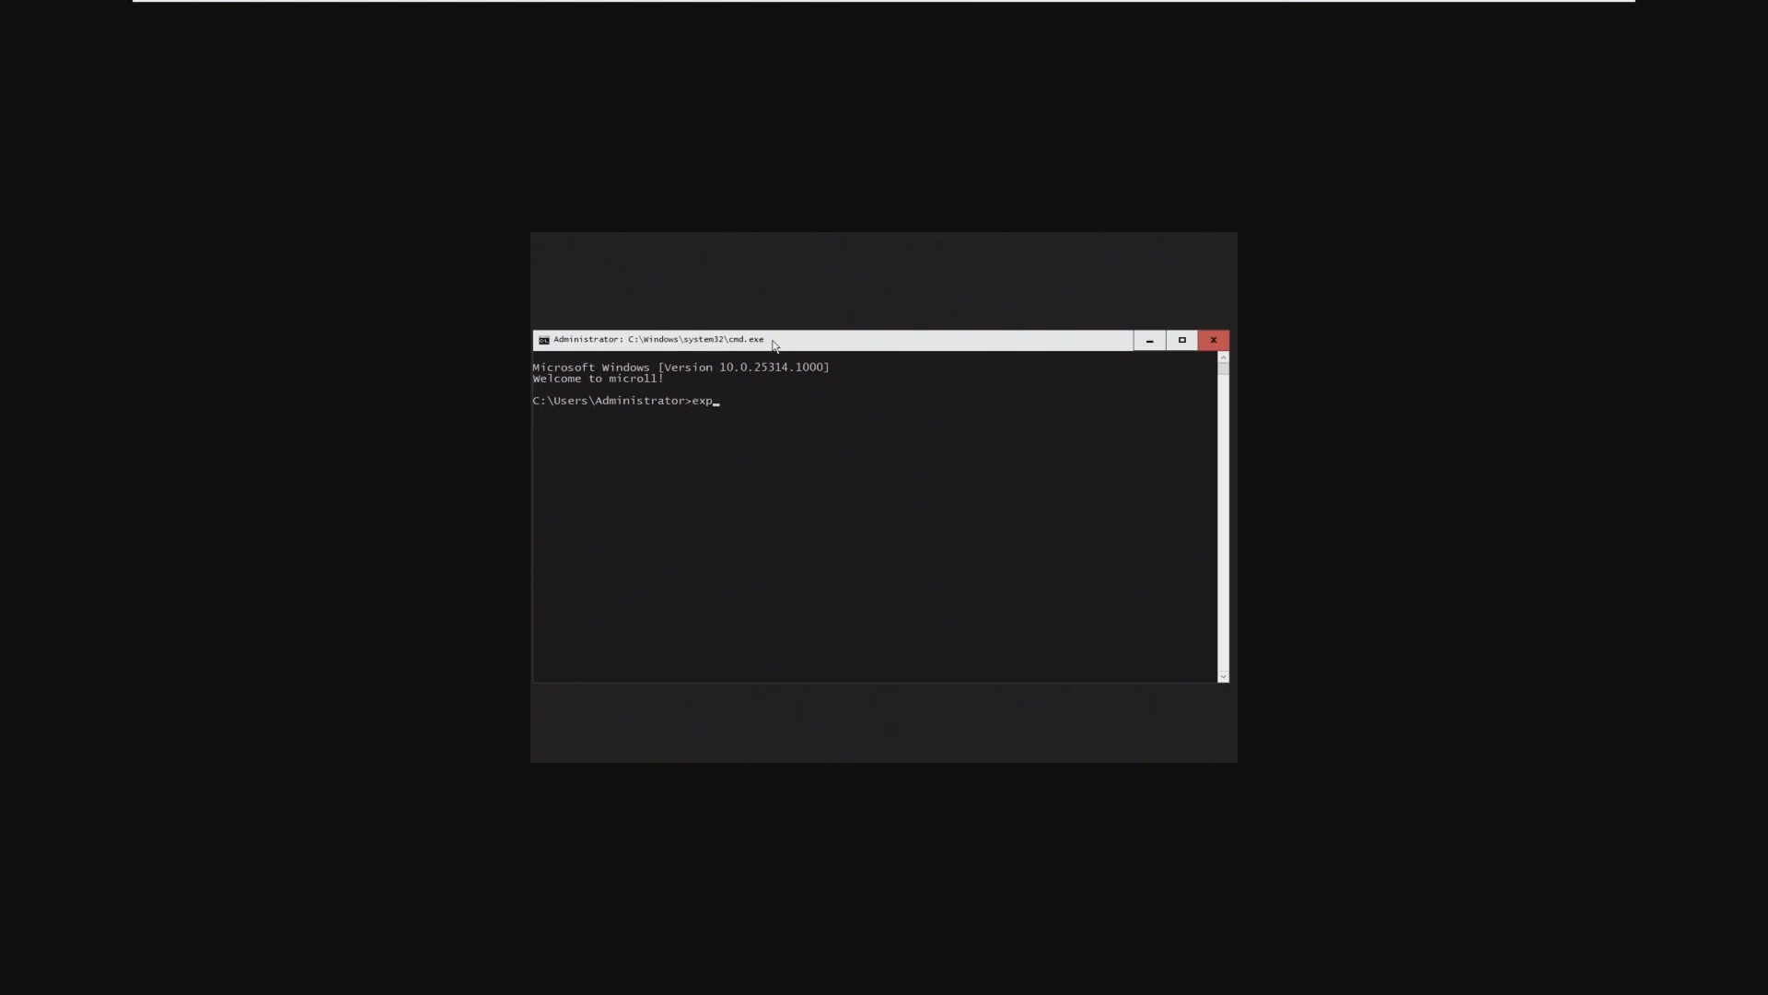
key("Return")
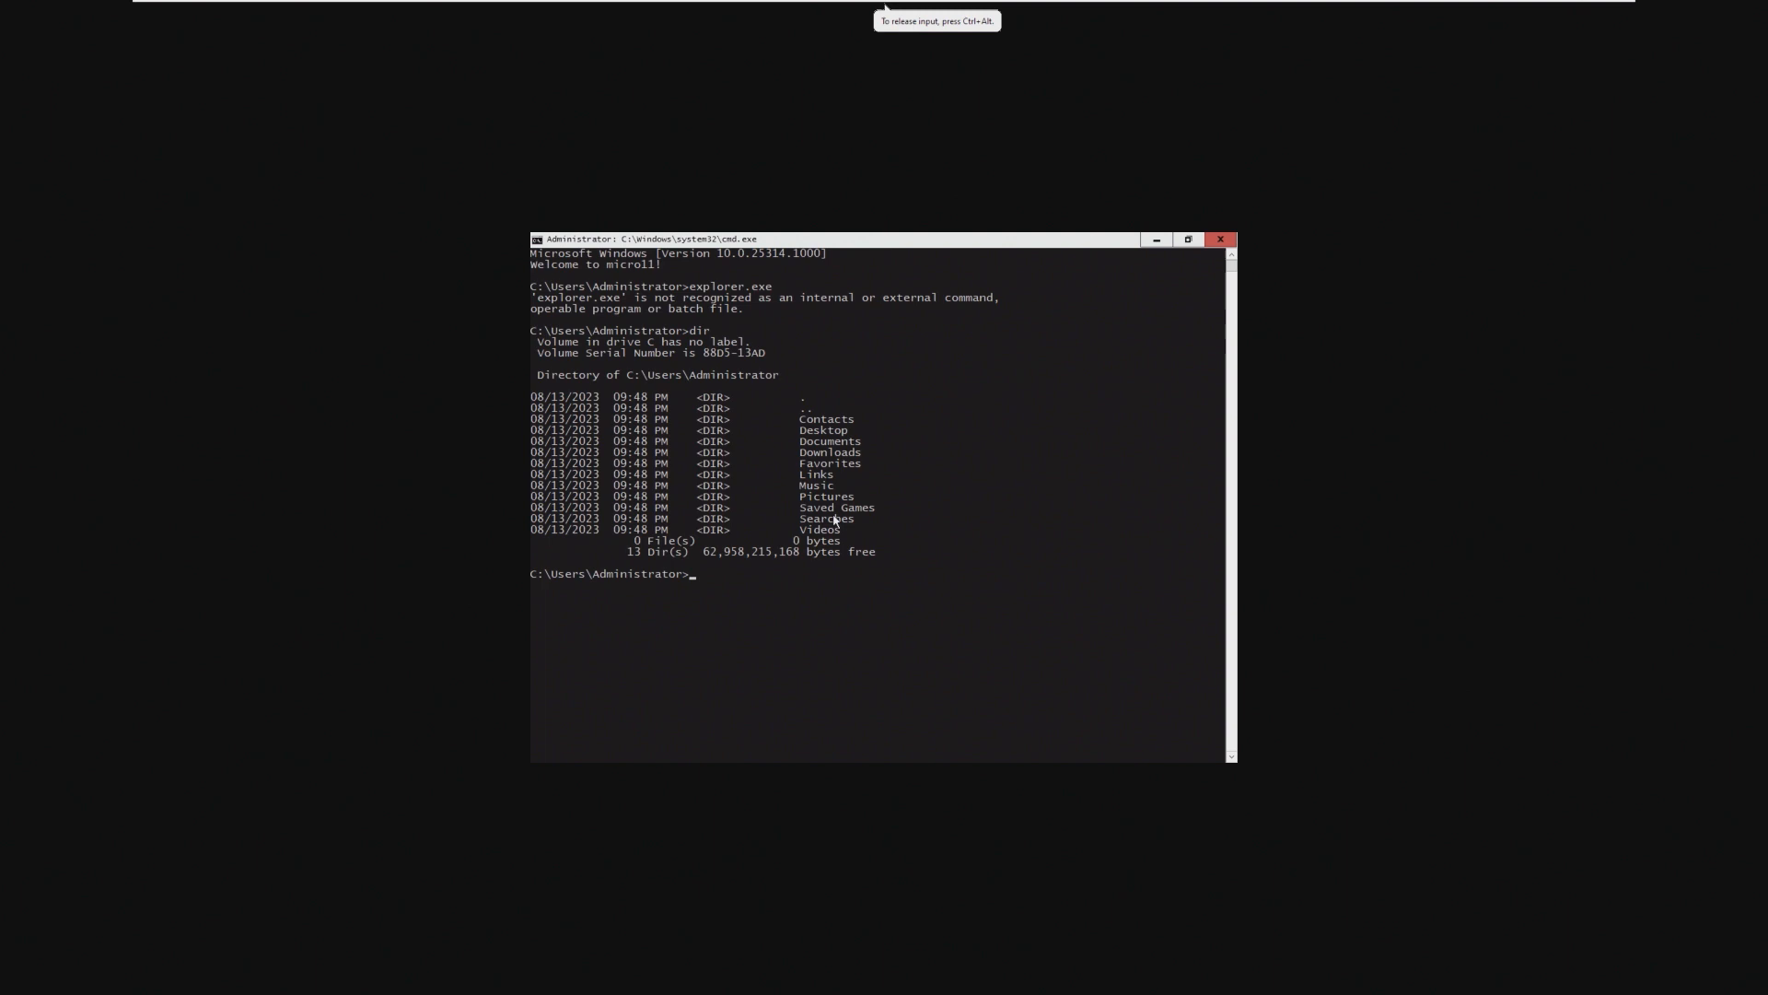
mouse_move(697, 466)
type("explorer.e")
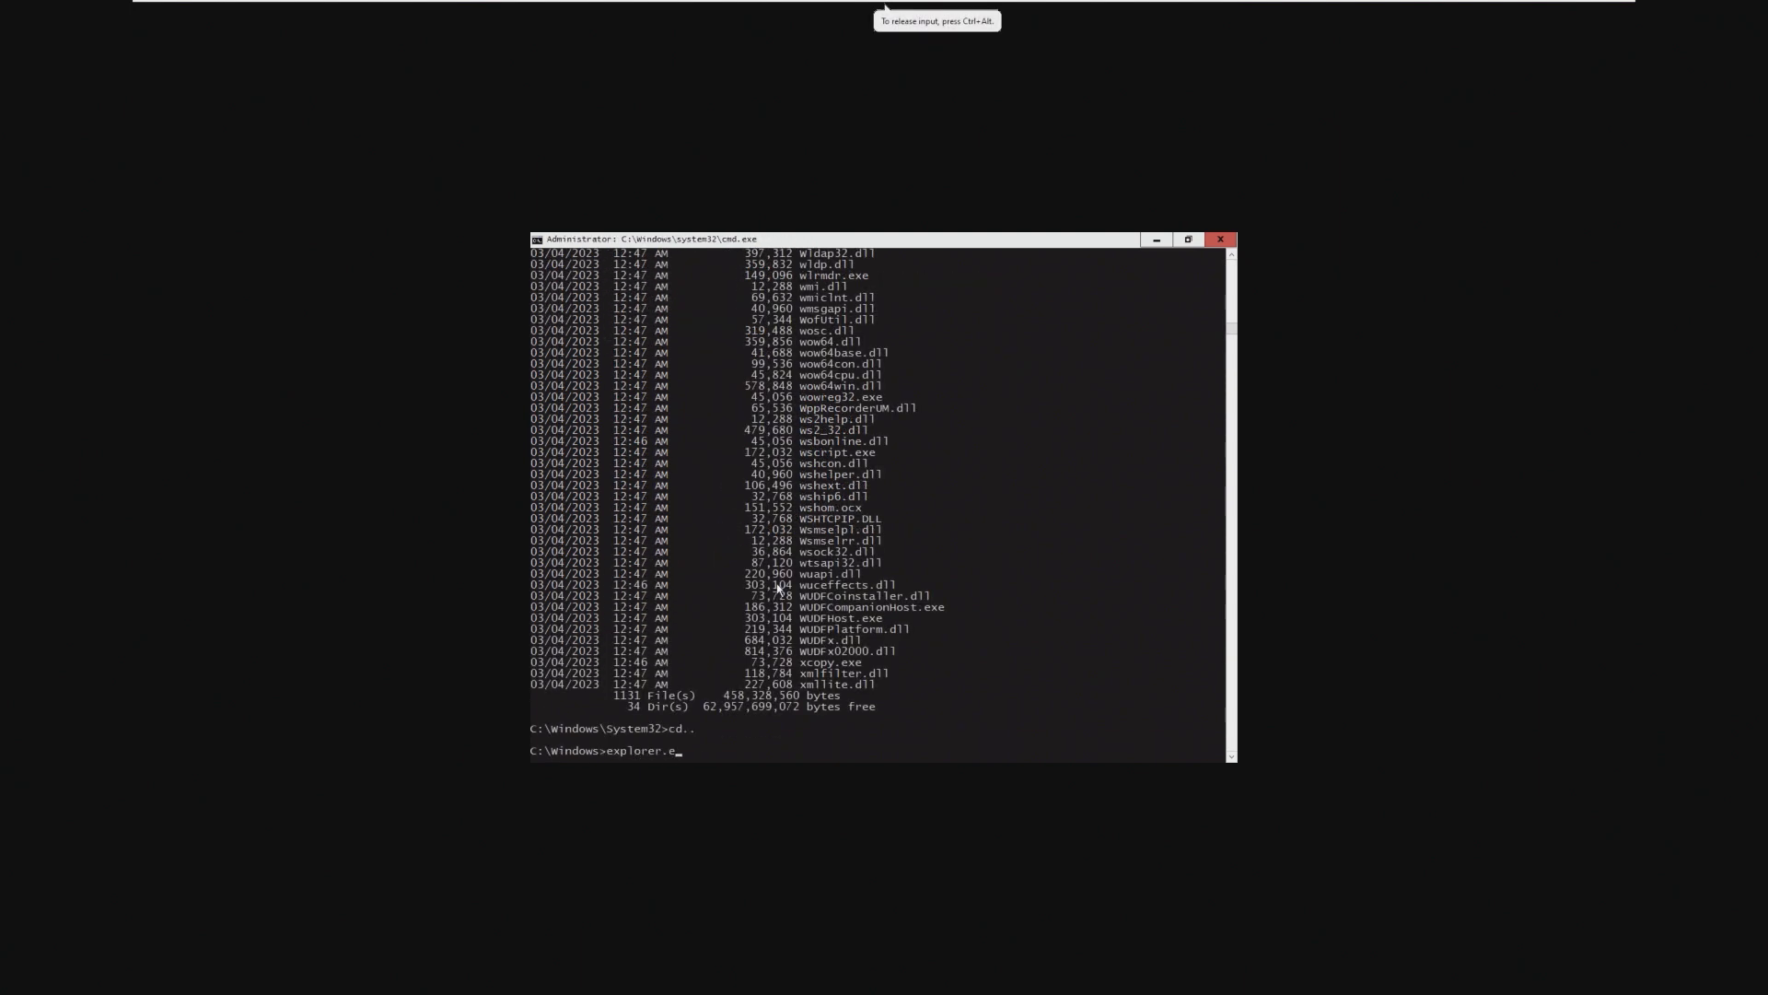
List C:\Windows, launch notepad.exe, then cd into System32 for a dir /b listing.
key("Return")
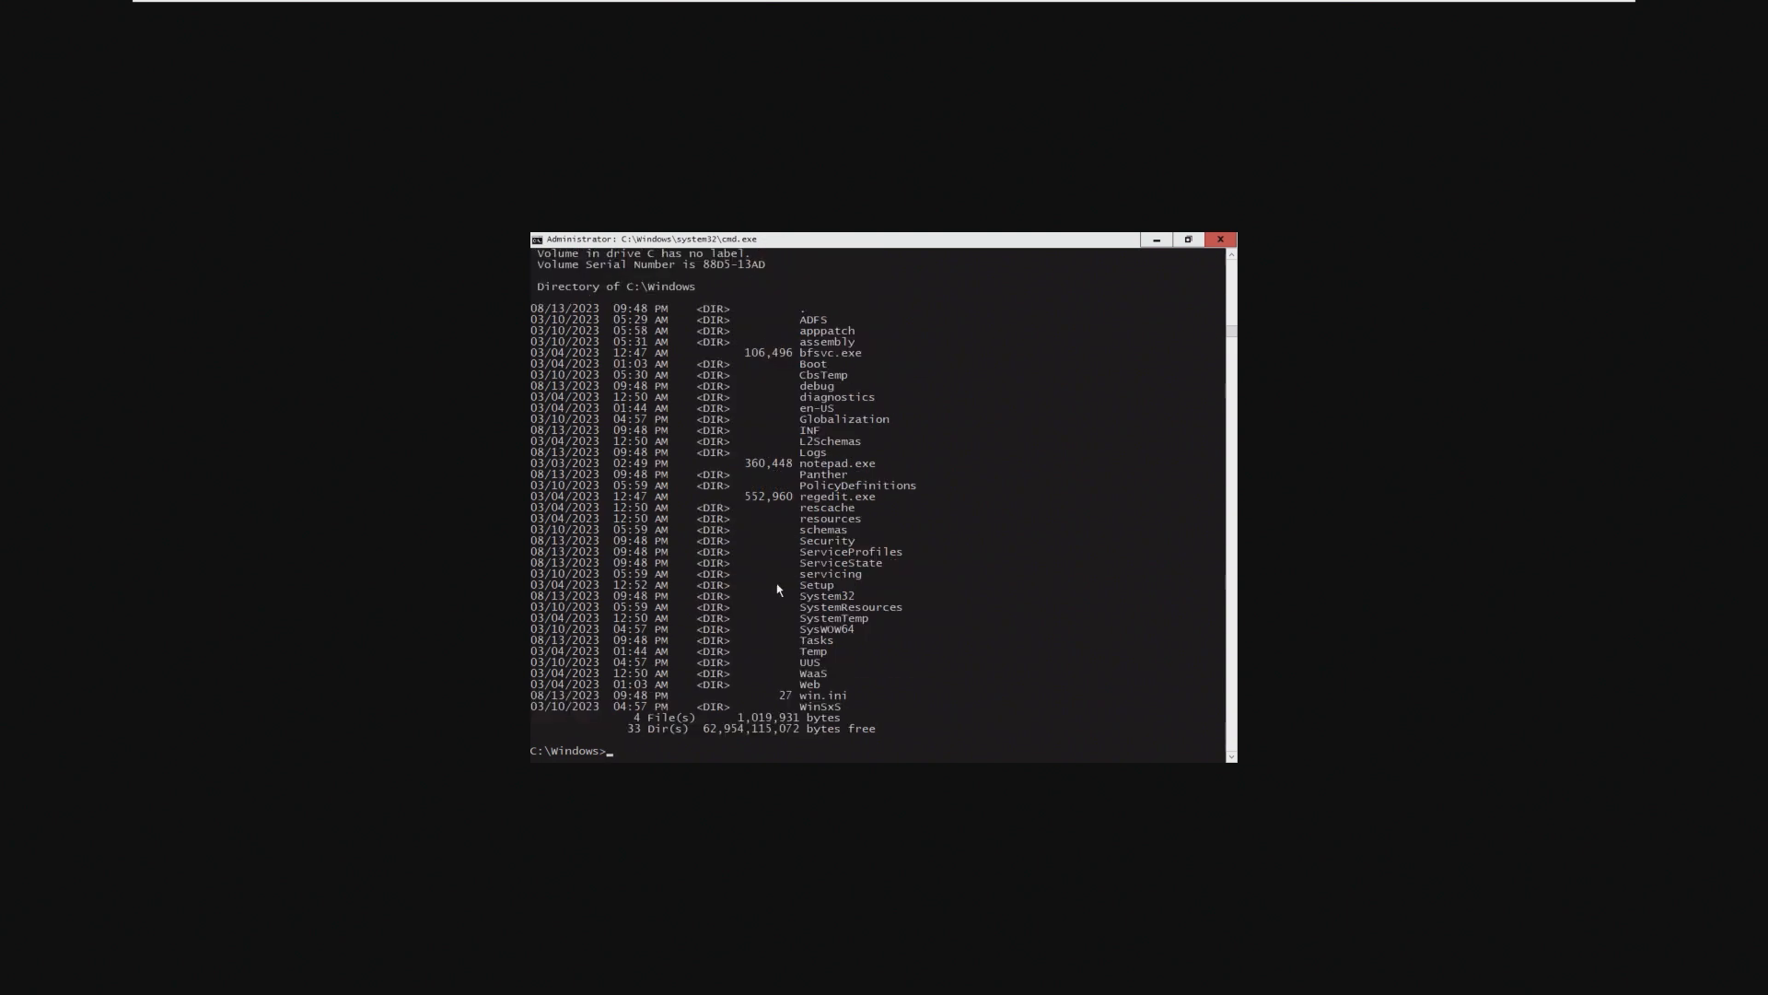
mouse_move(846, 374)
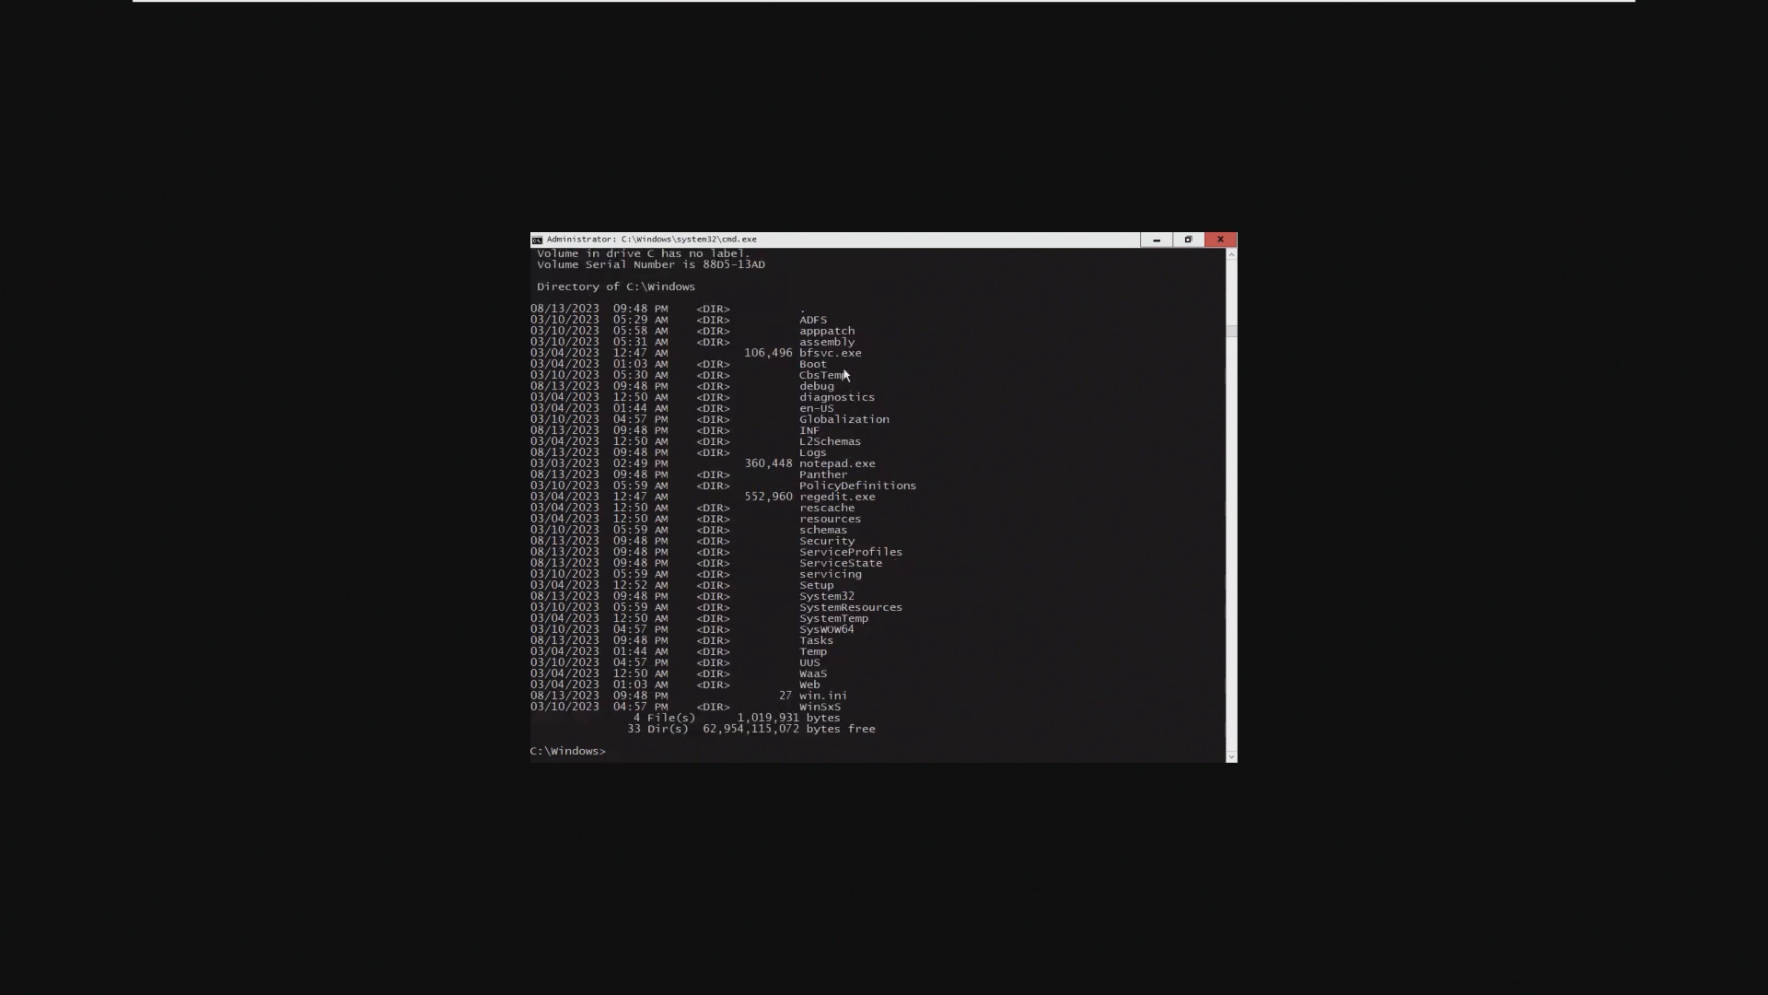
type("notepad.exe")
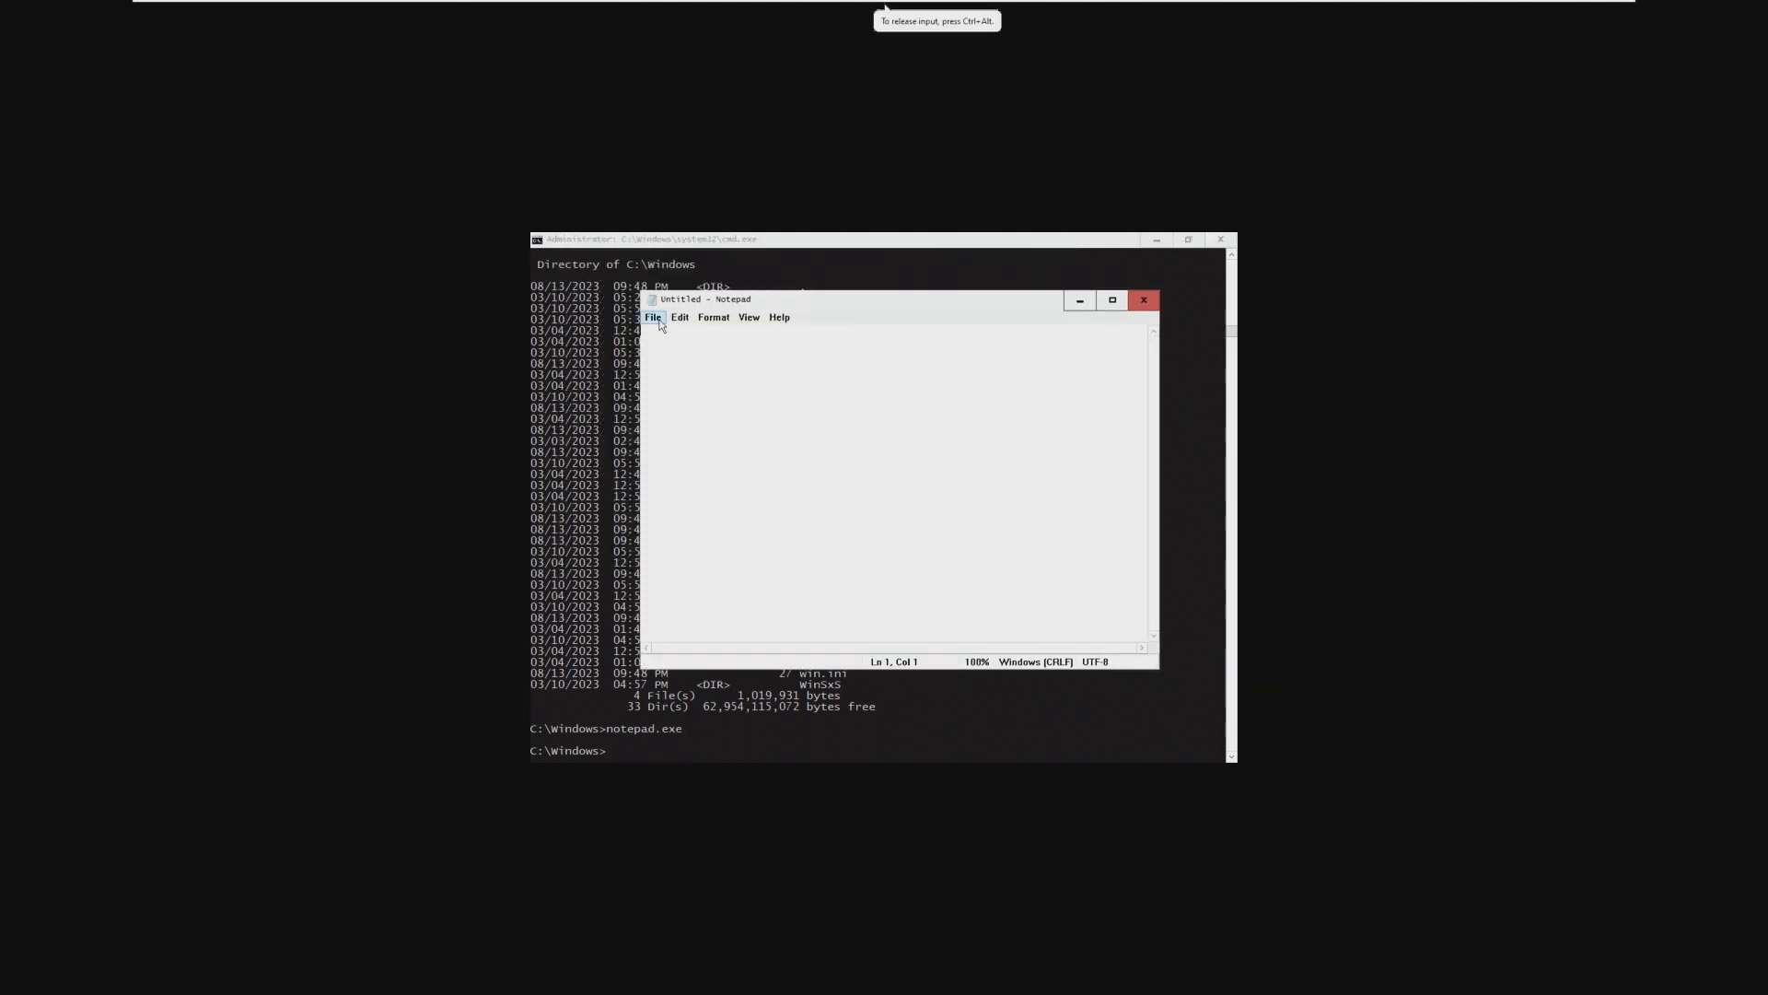
mouse_move(906, 563)
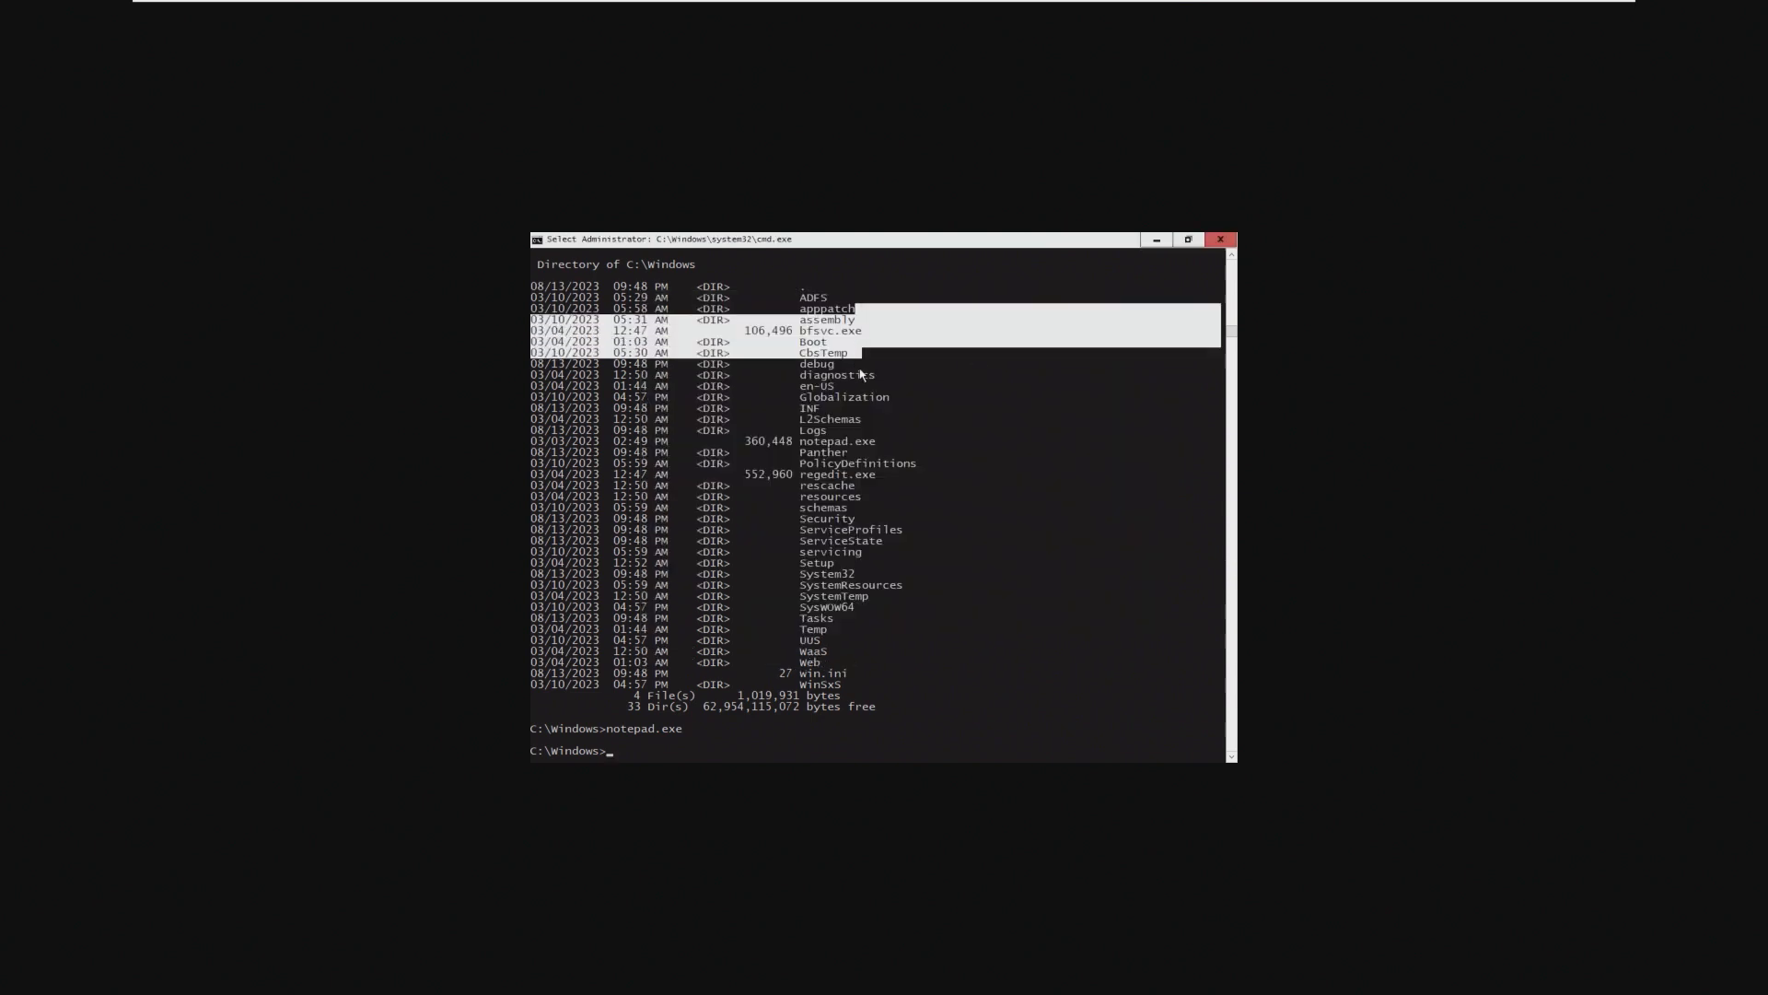
type("cd")
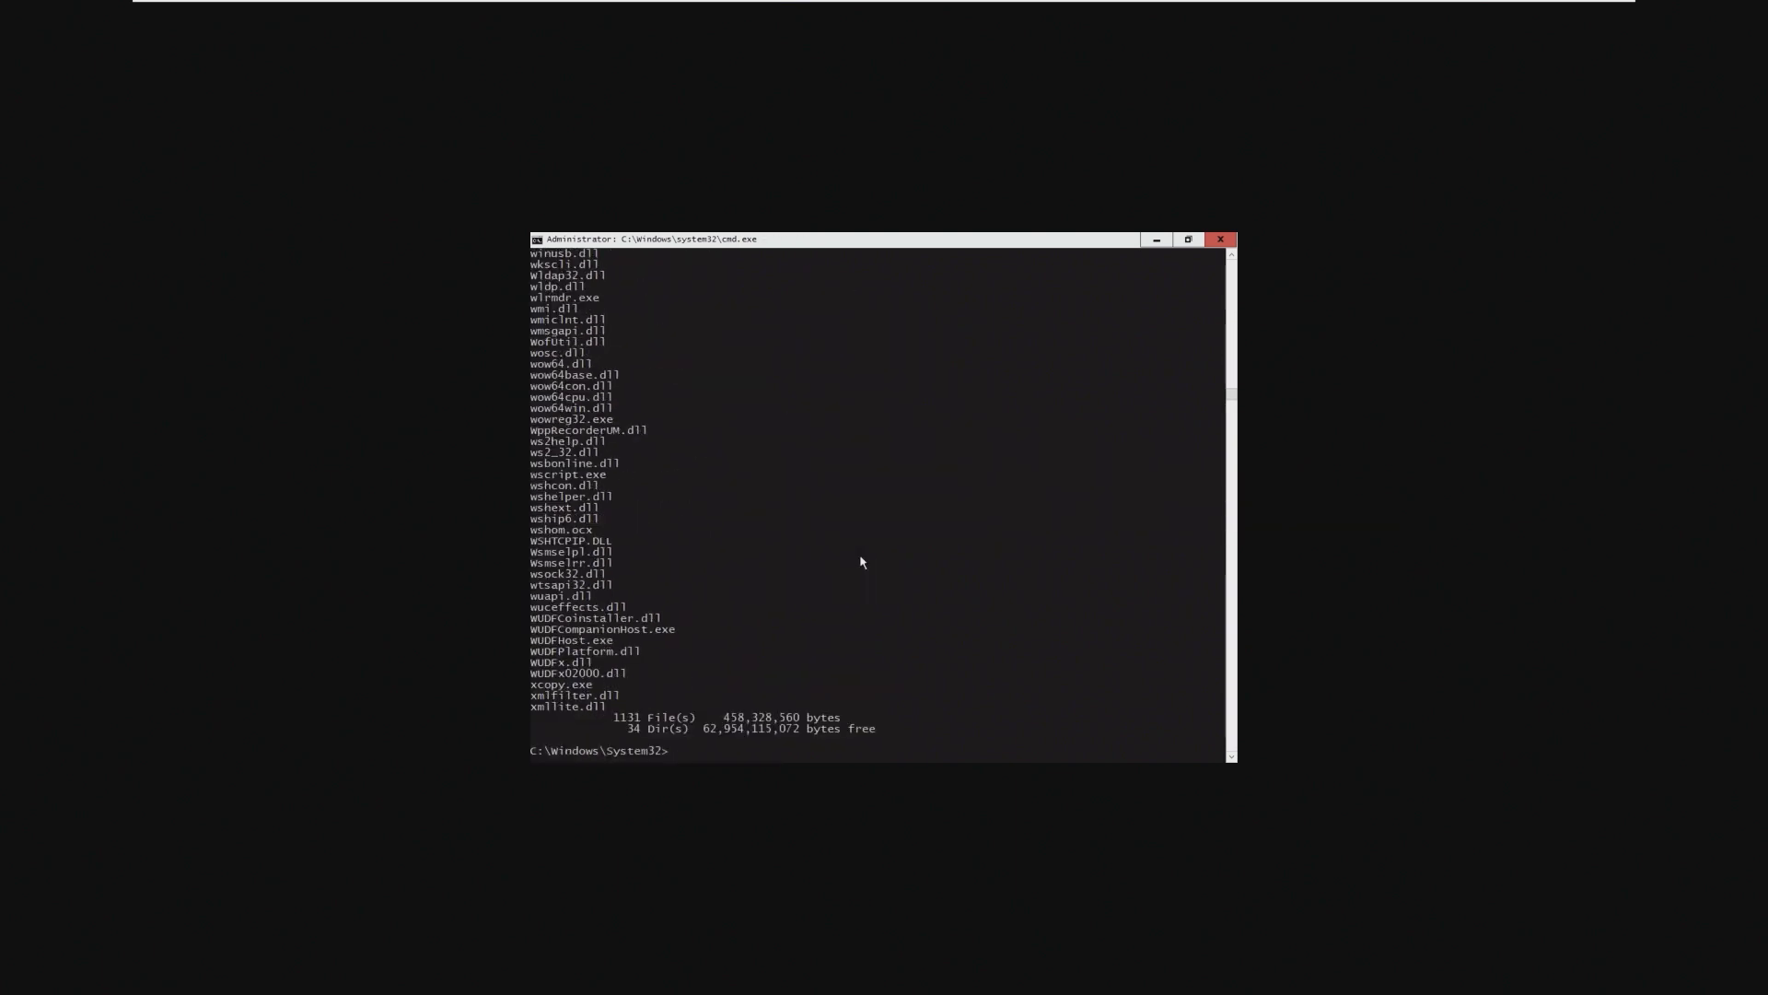
mouse_move(570, 499)
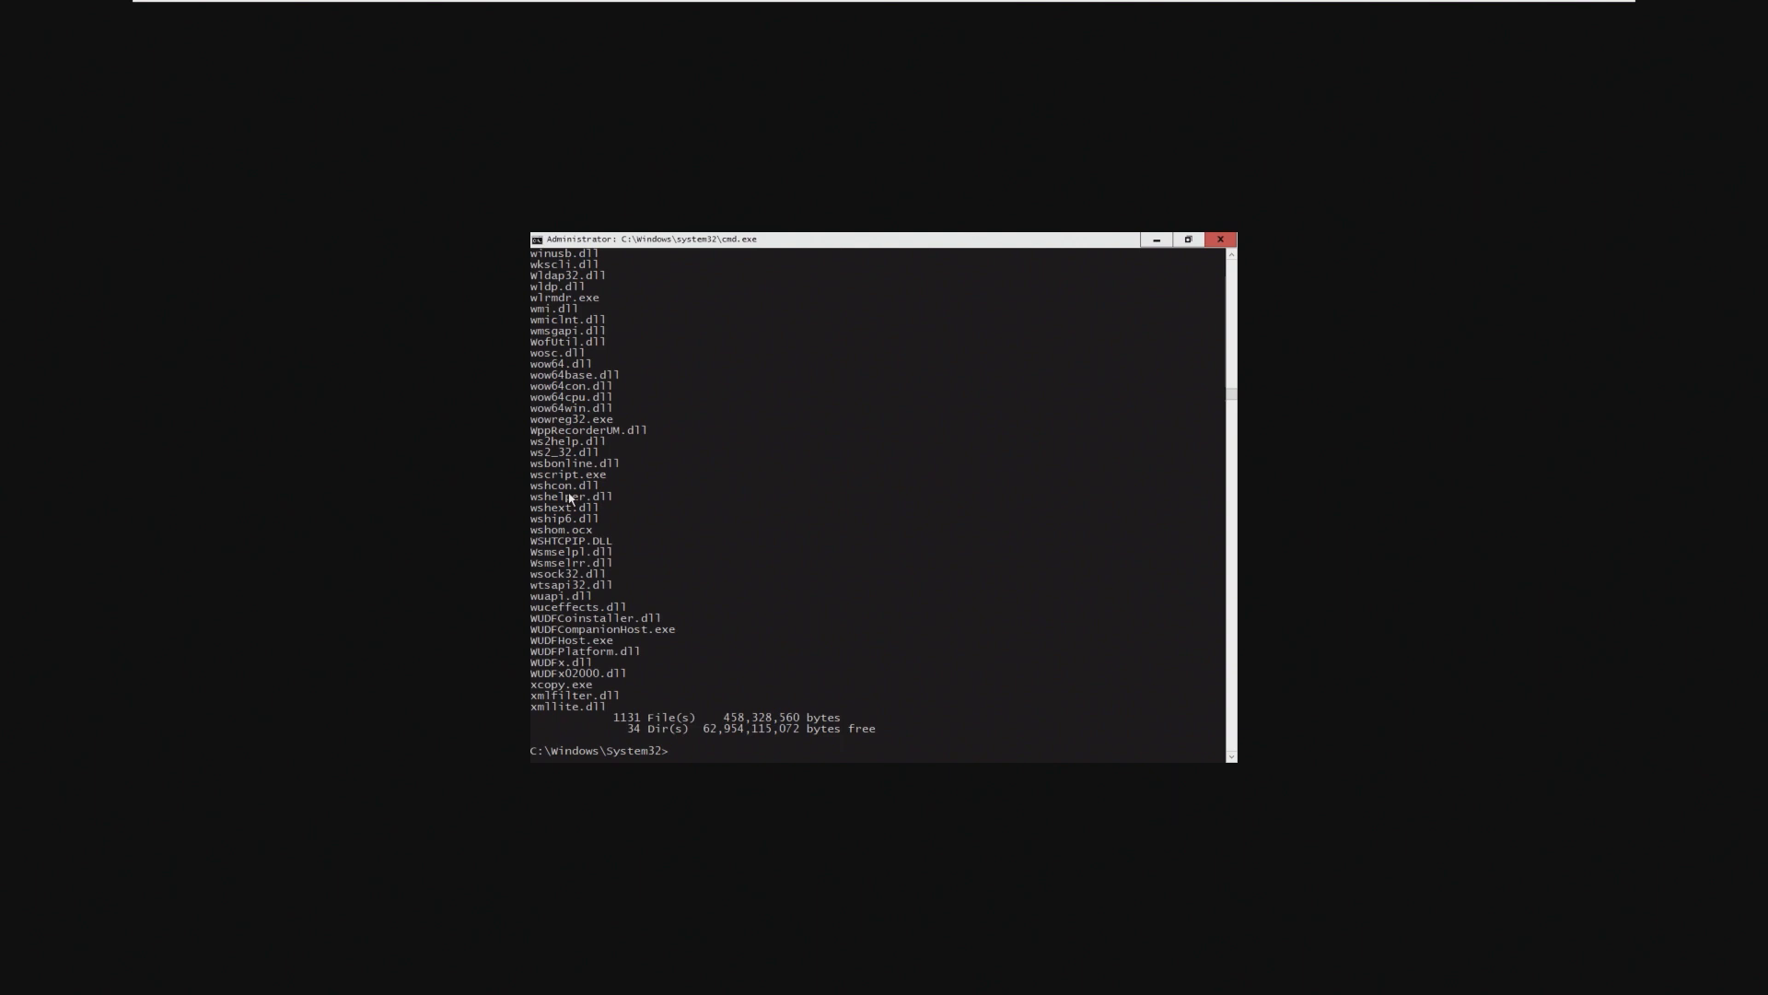
Scroll through the System32 dir listing to its totals of 1131 files and 34 folders.
scroll("up", 3)
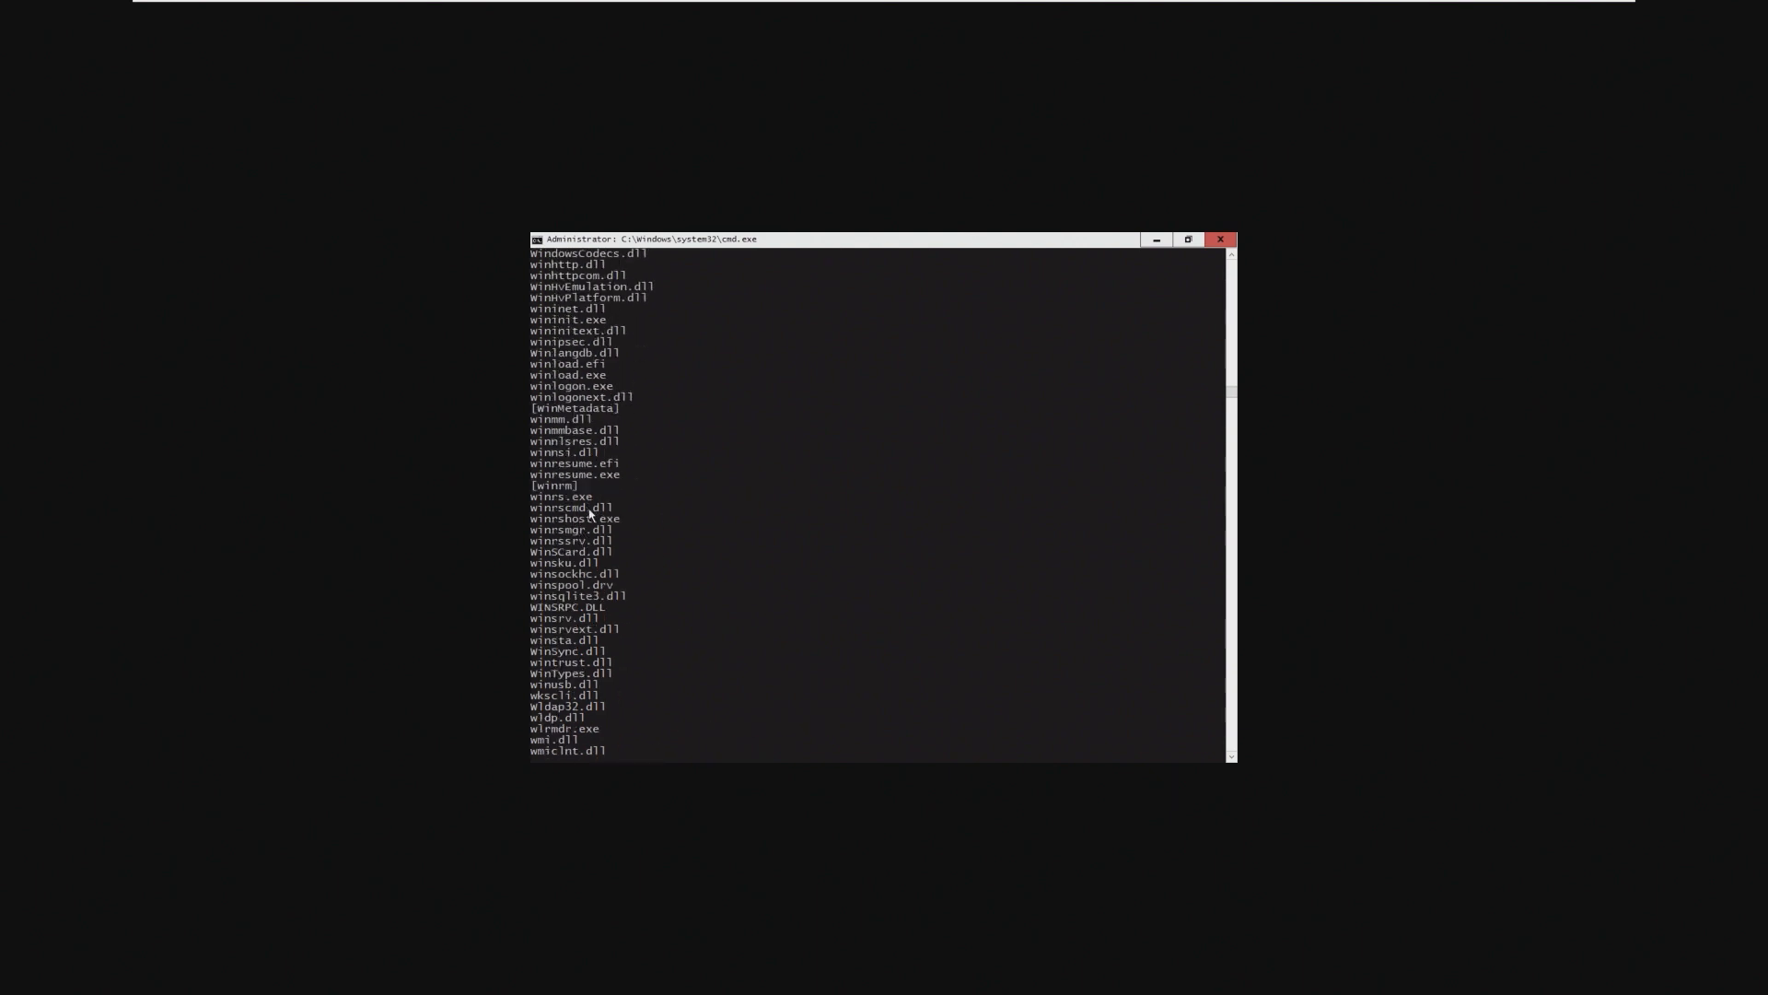
scroll("up", 3)
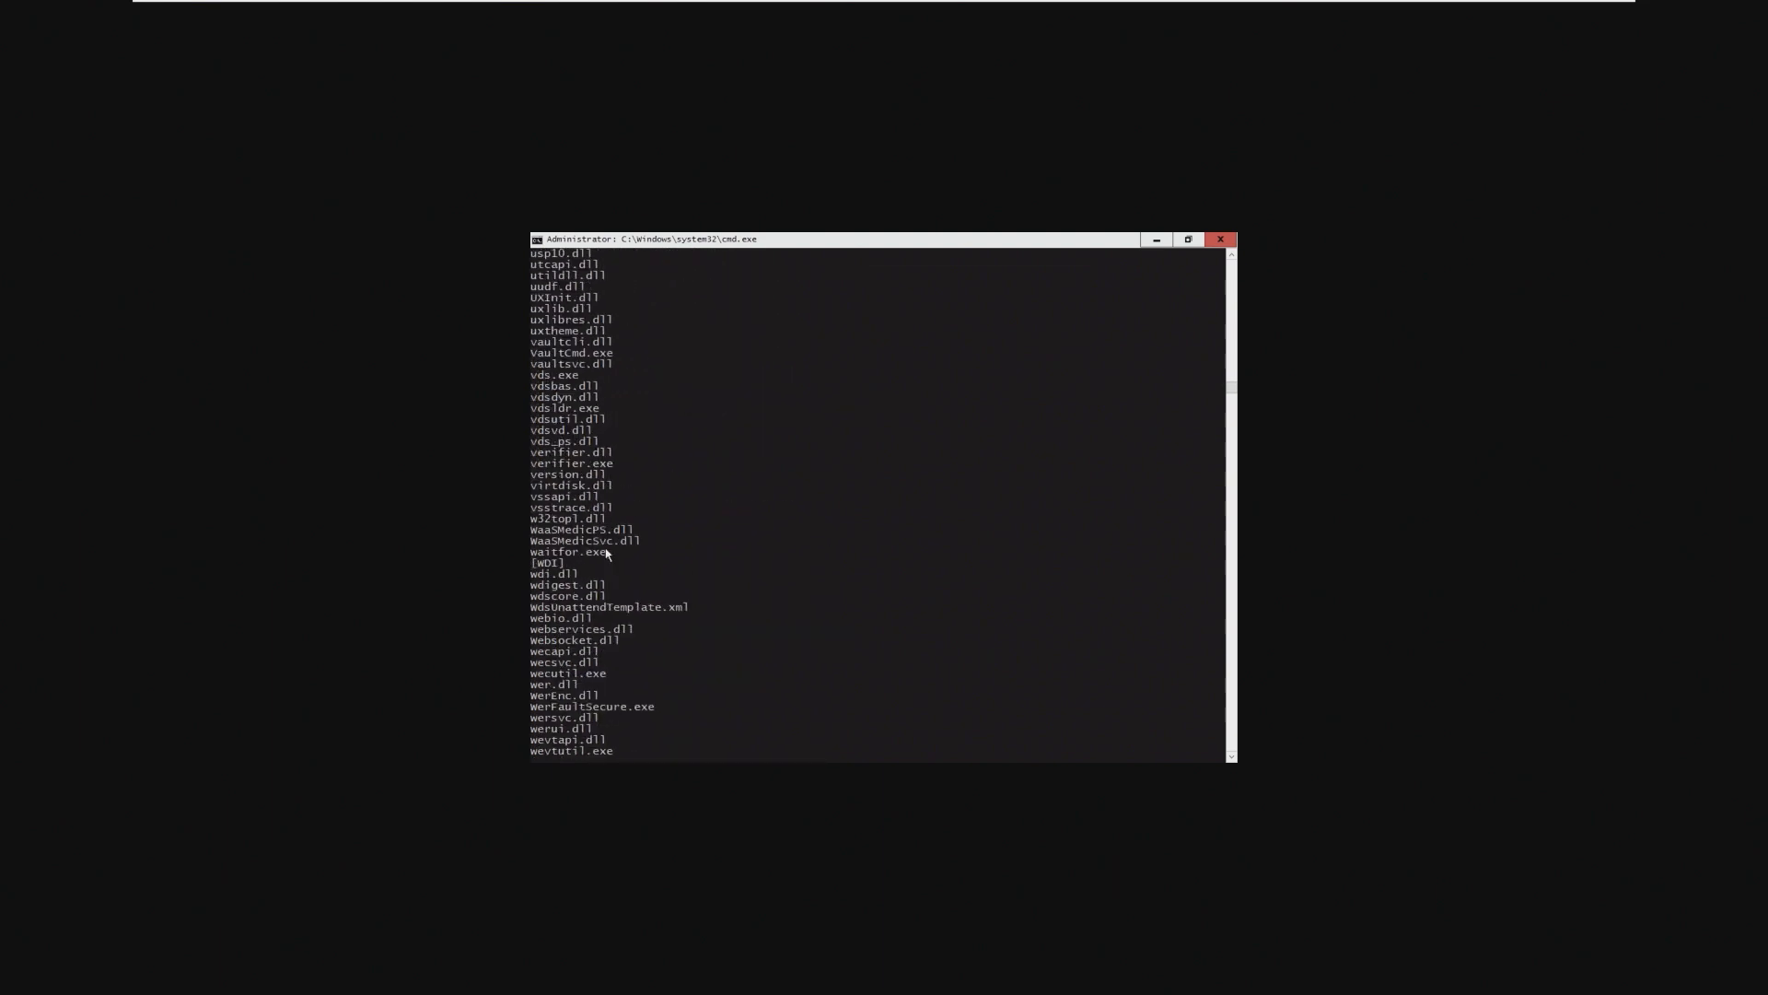
scroll("up", 3)
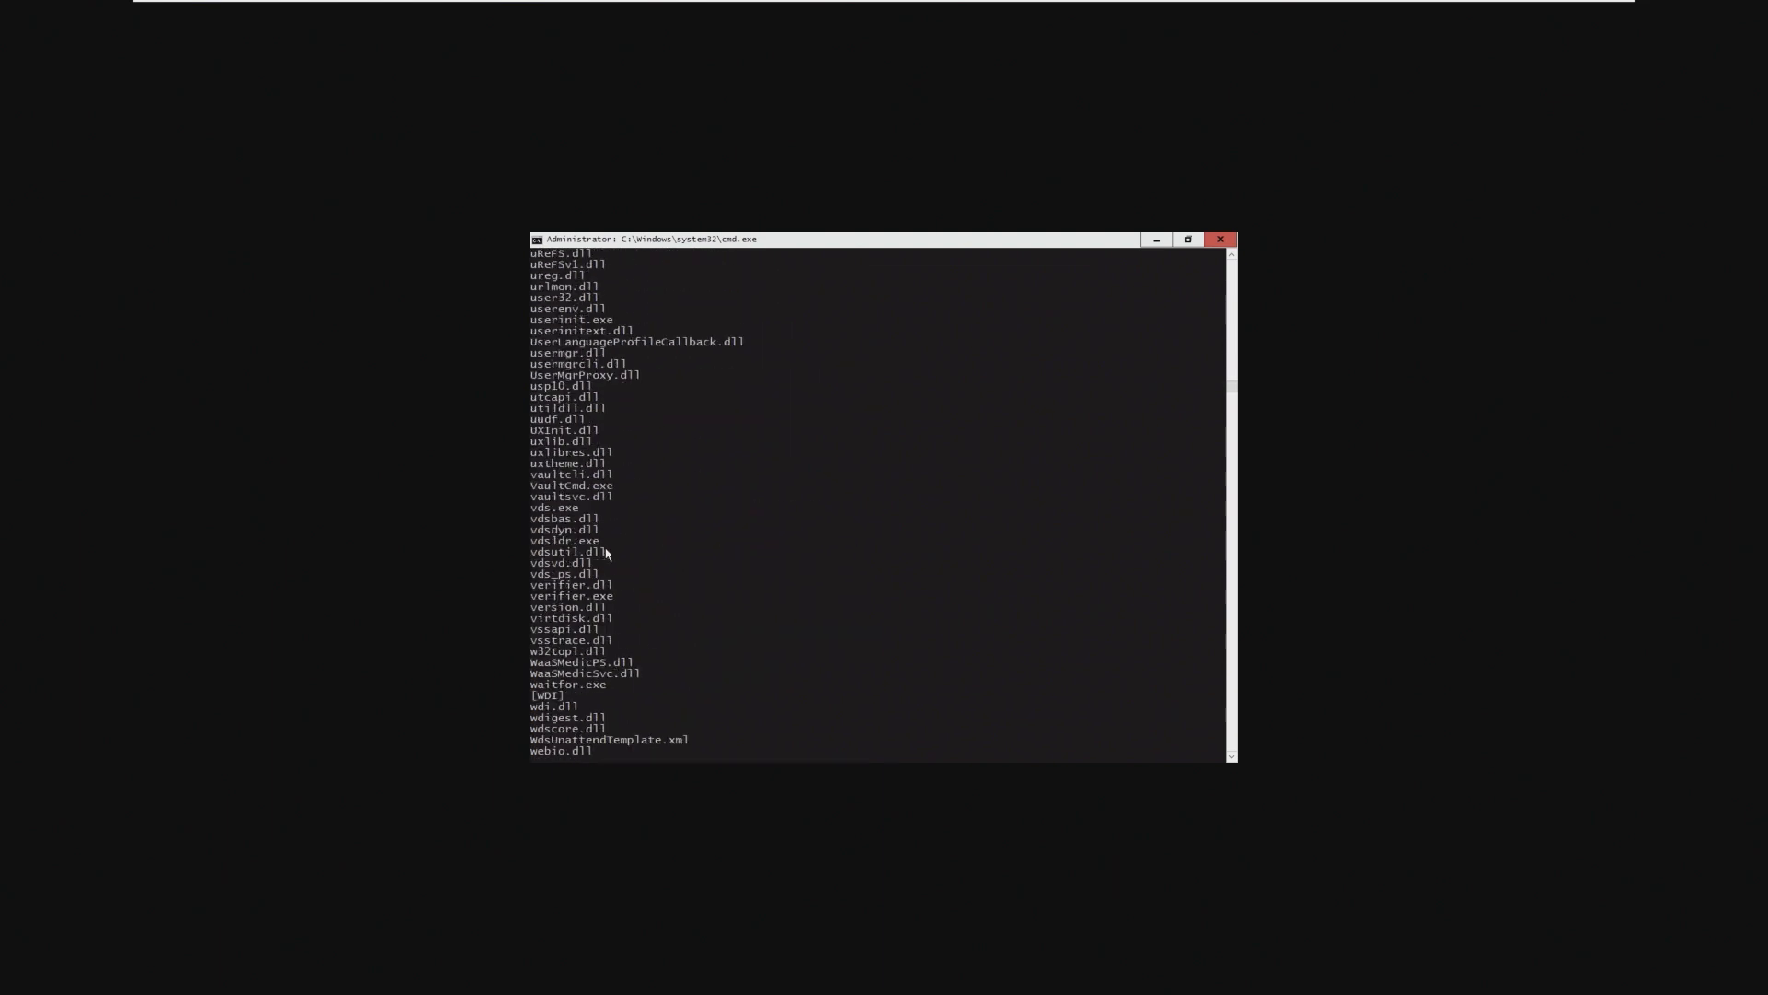
scroll("up", 3)
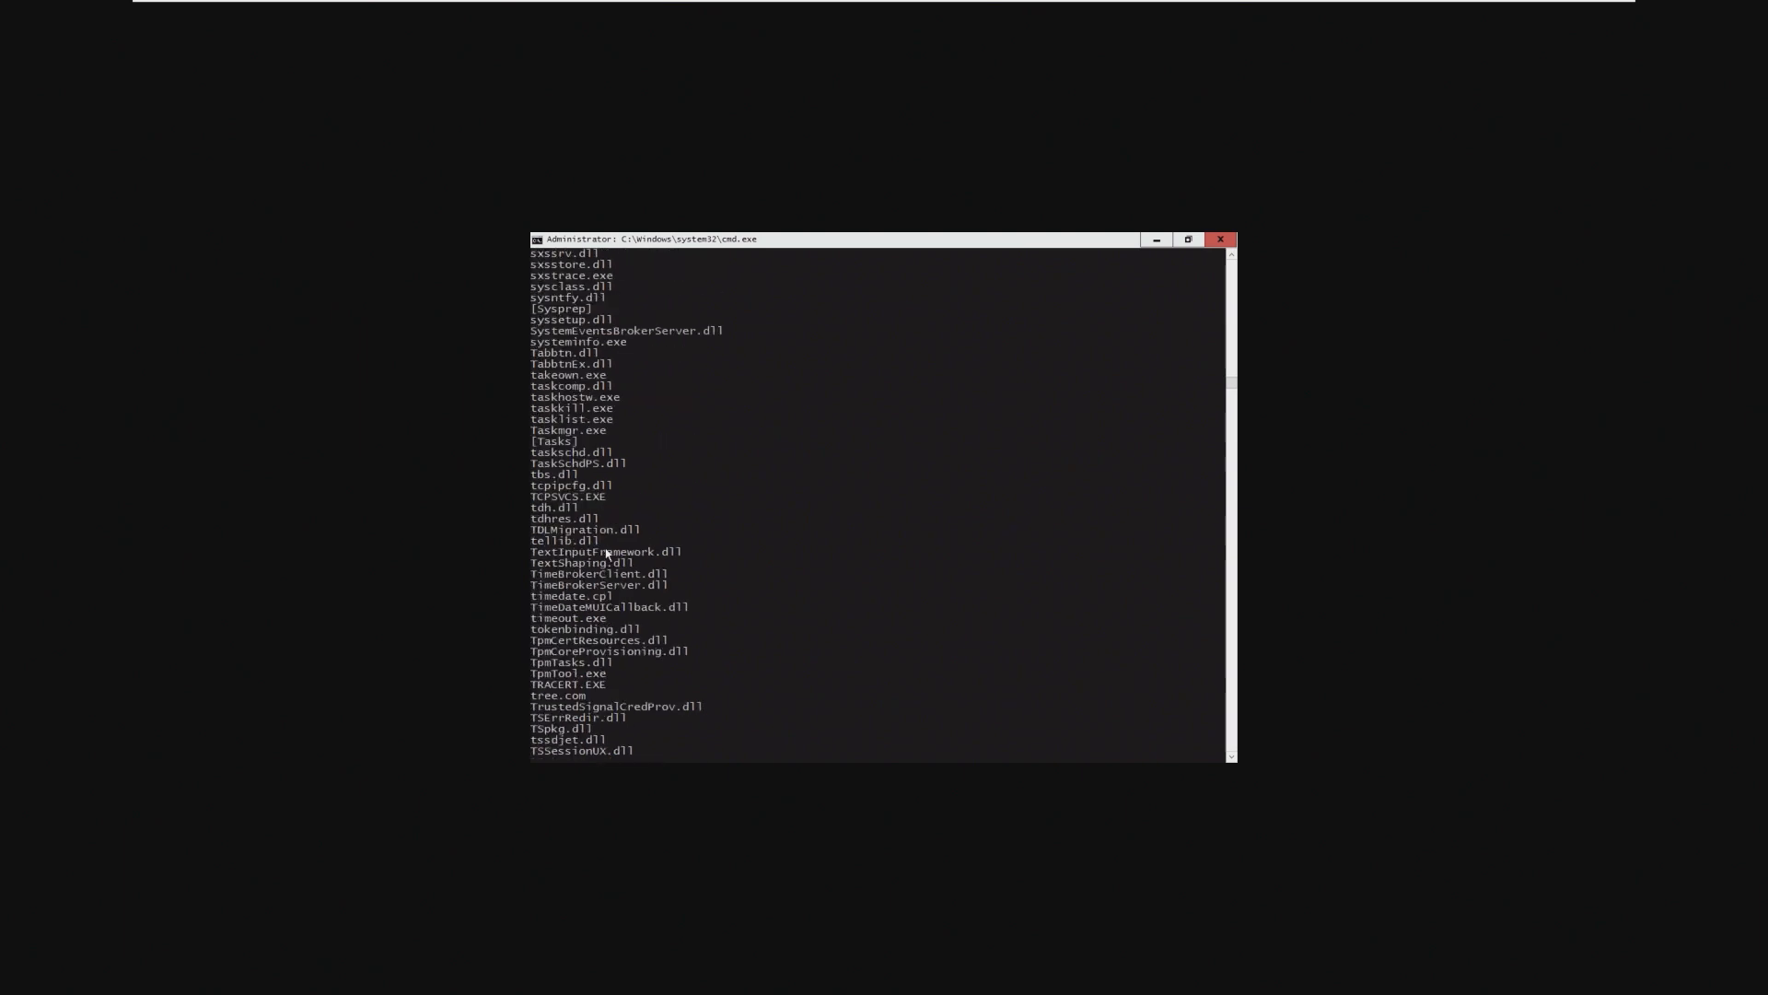
mouse_move(584, 708)
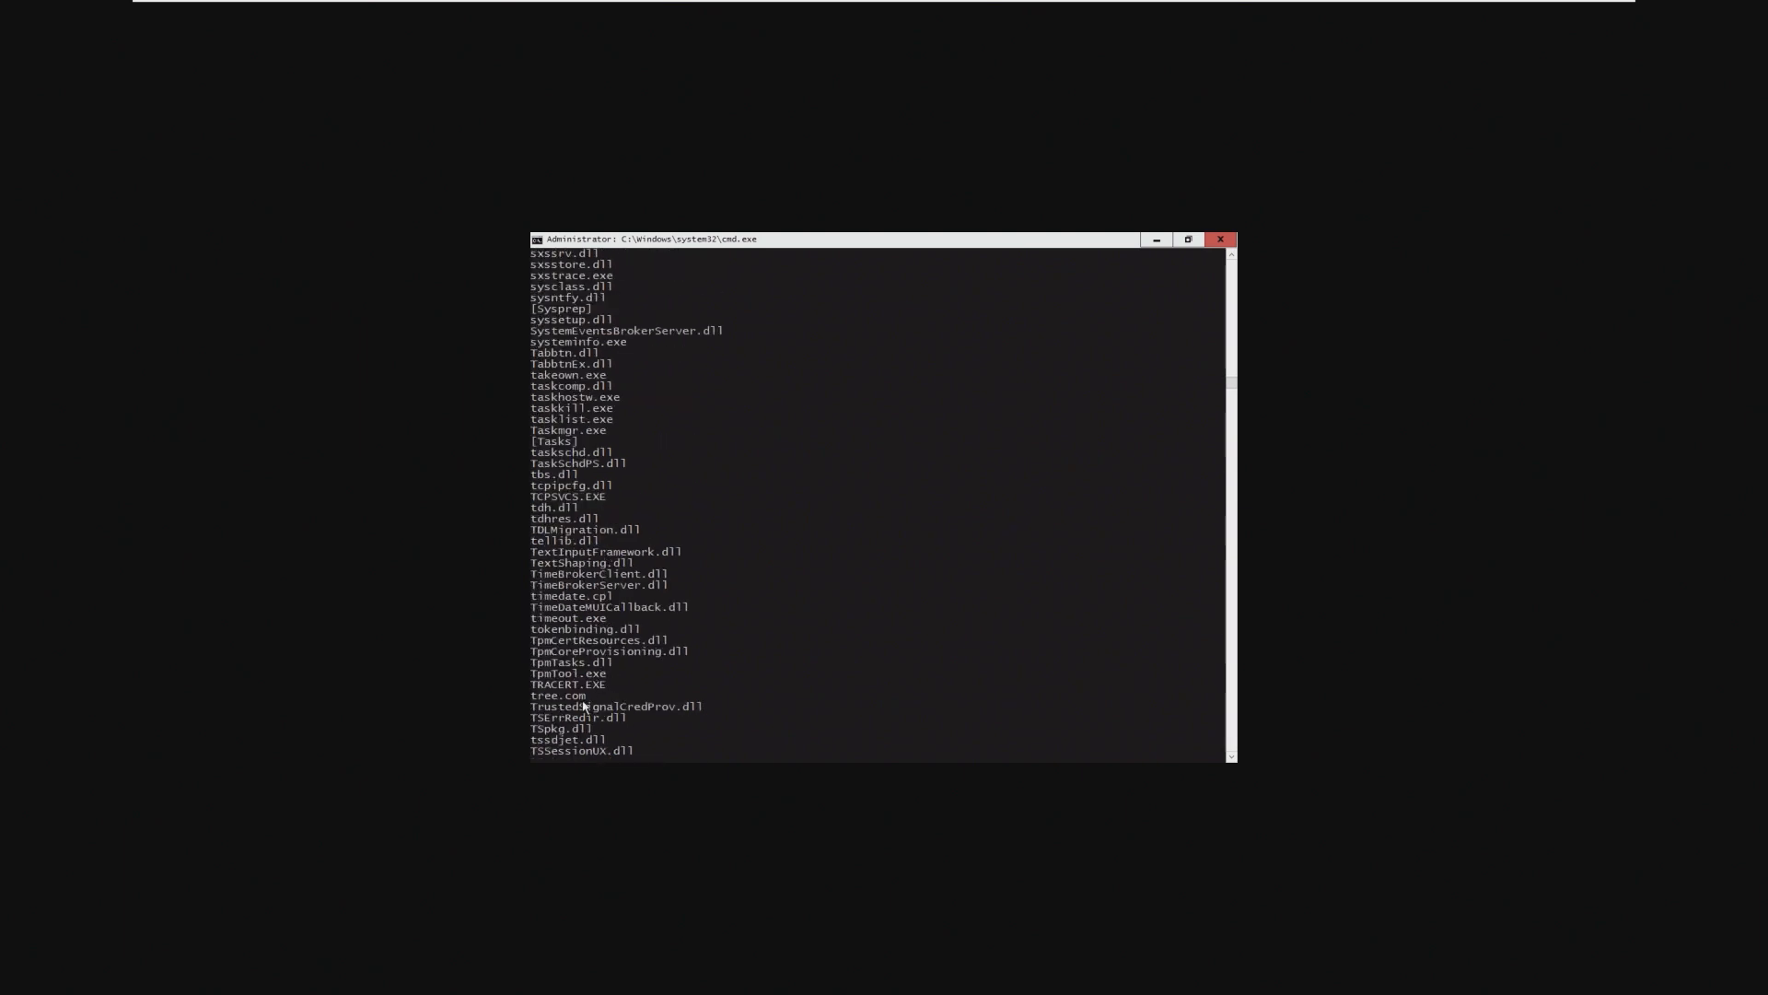
scroll("up", 3)
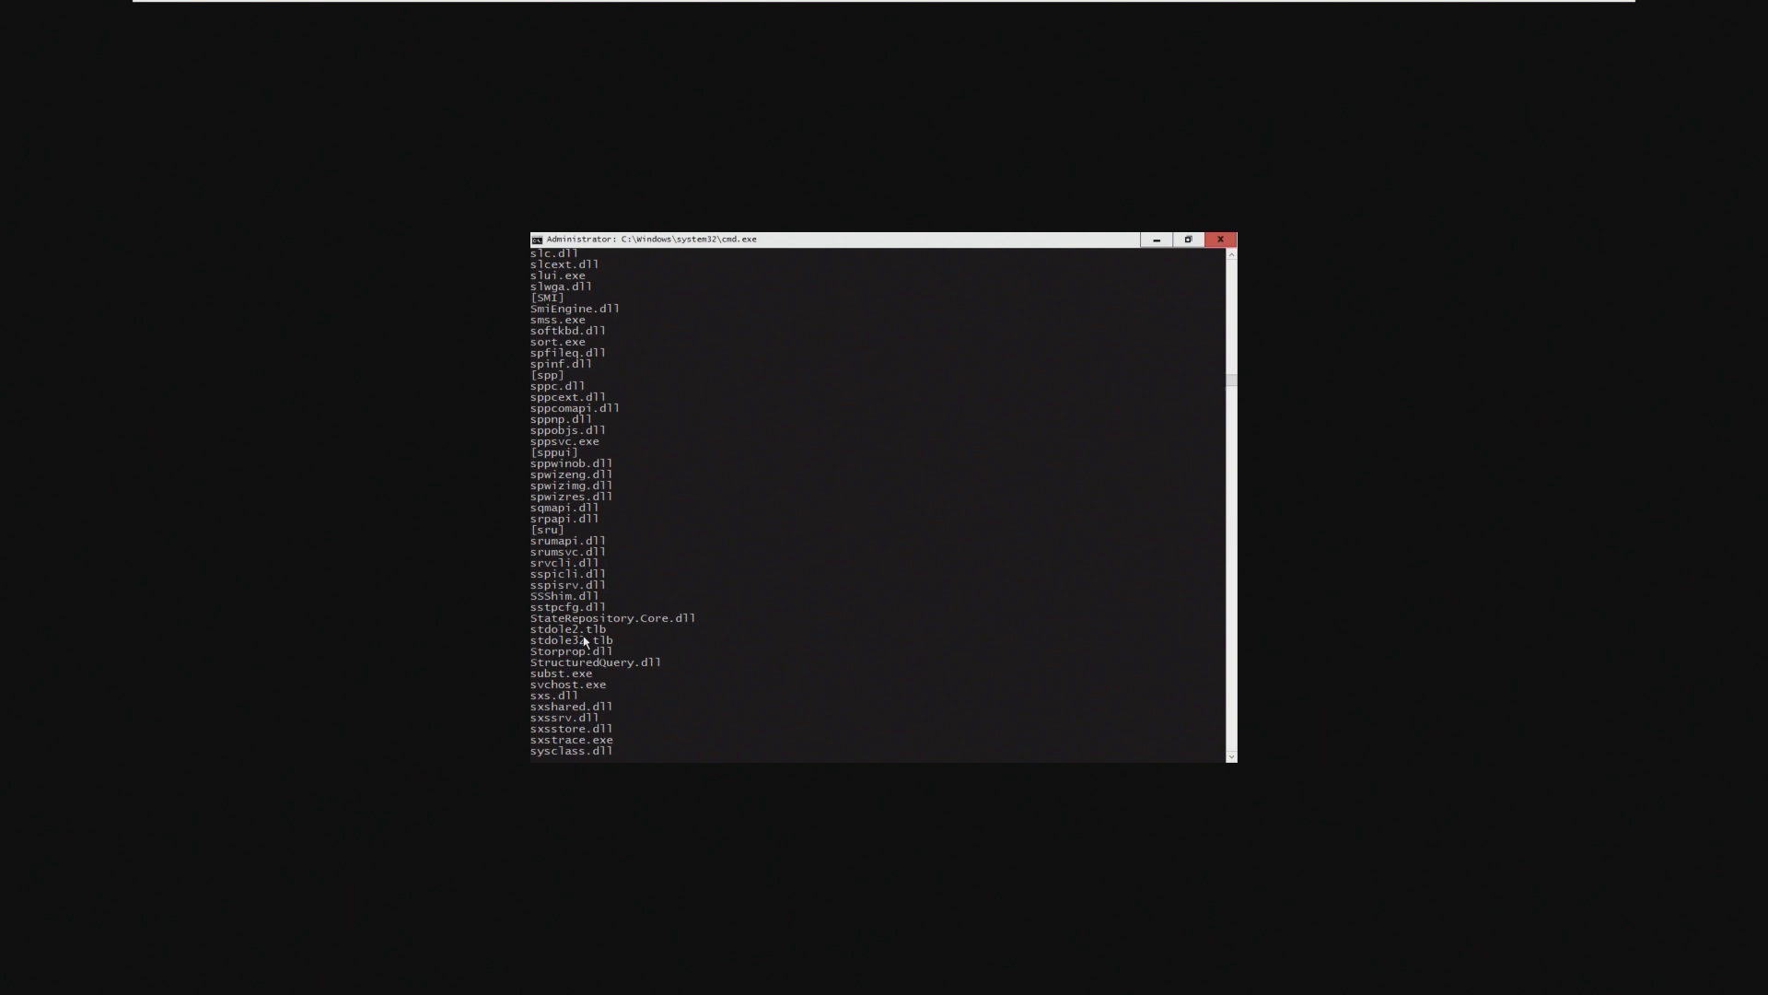
scroll("up", 3)
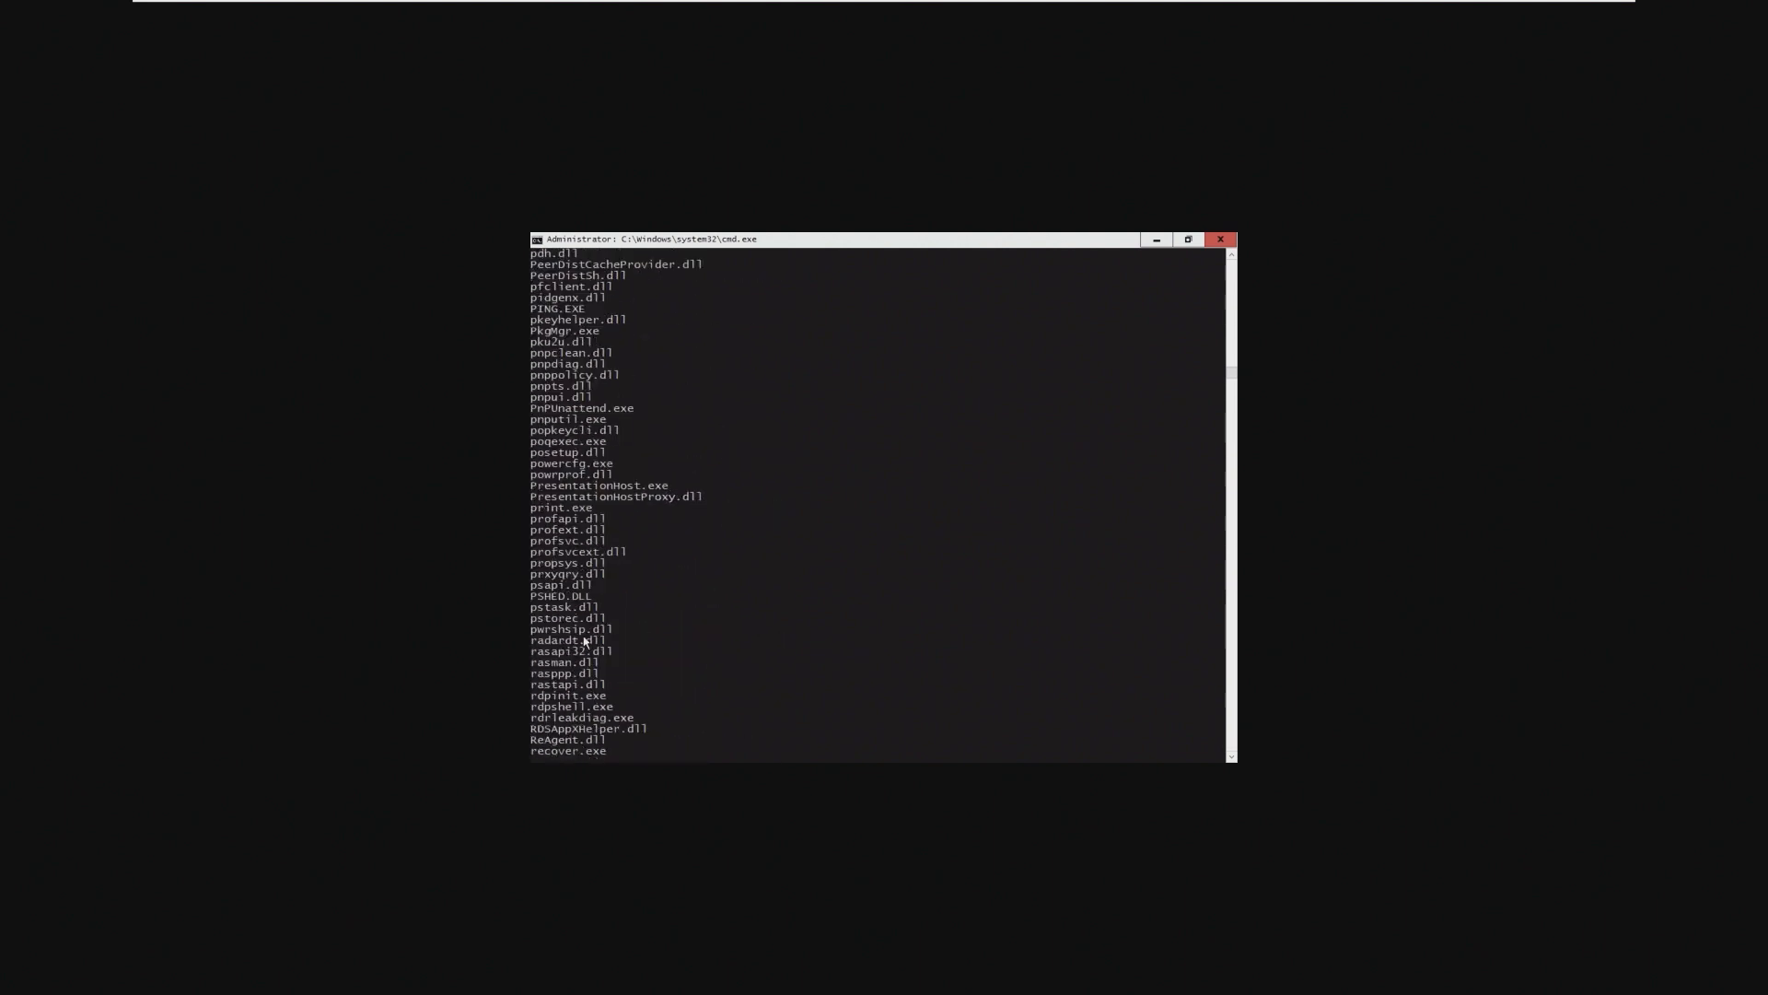
scroll("up", 3)
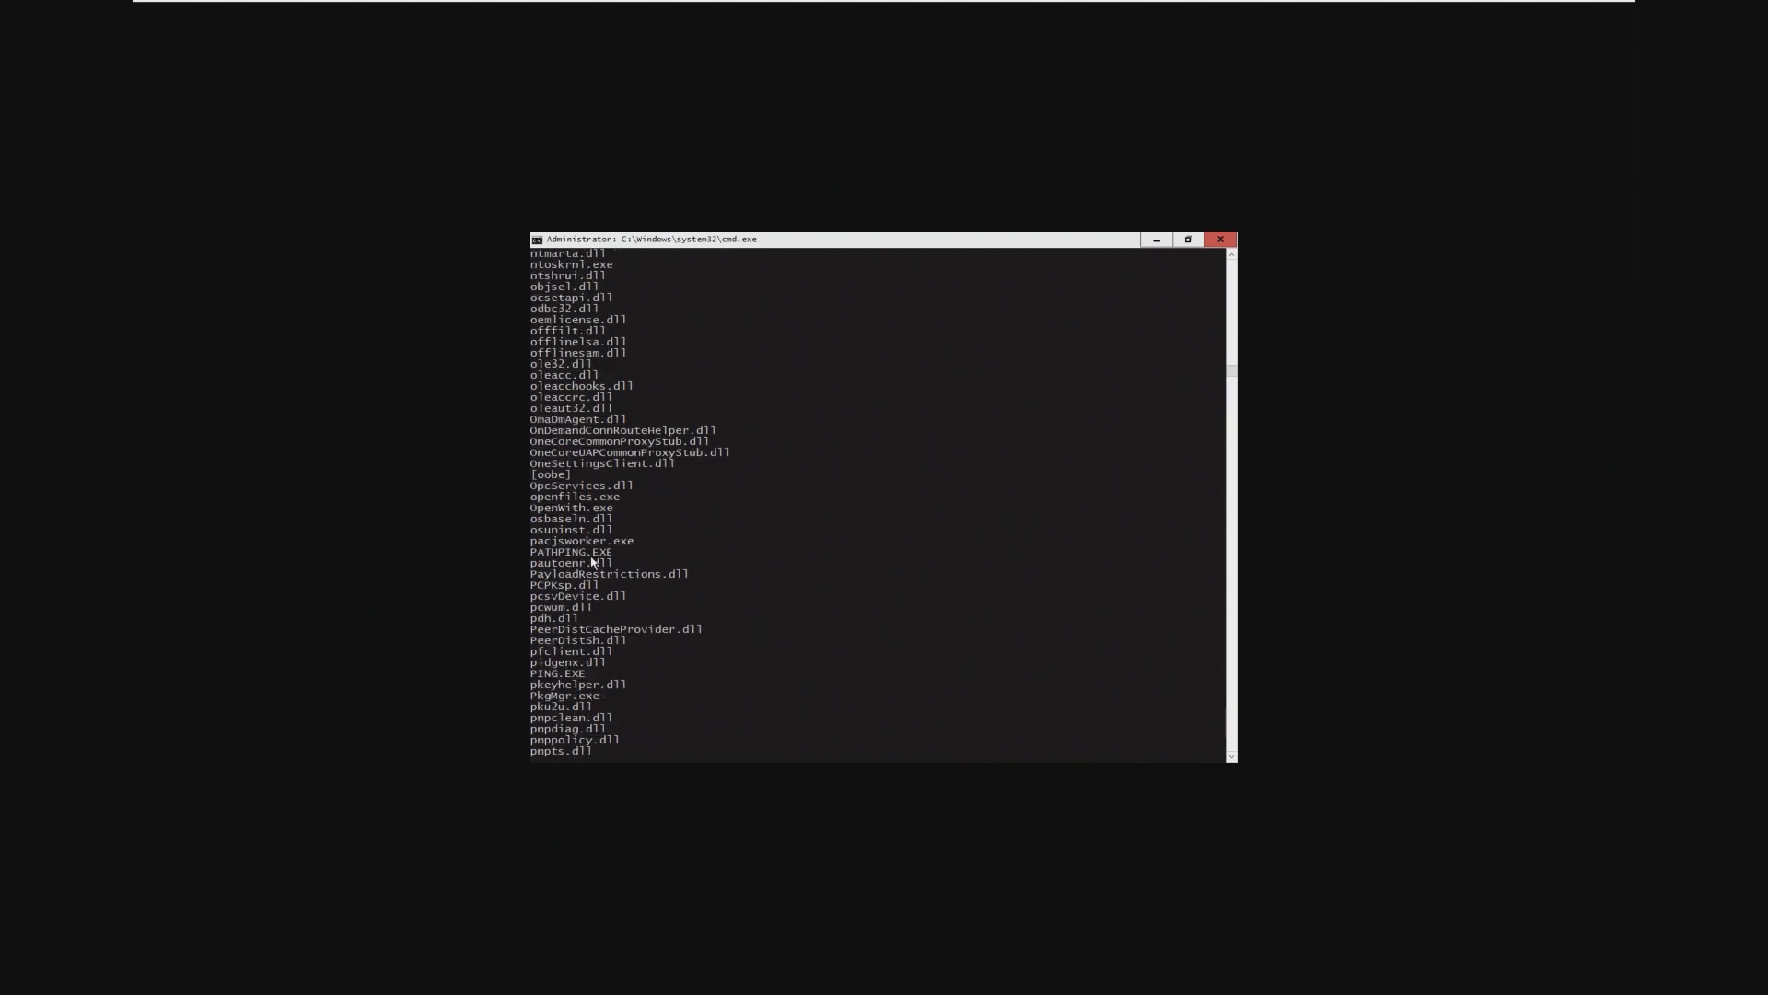
scroll("up", 3)
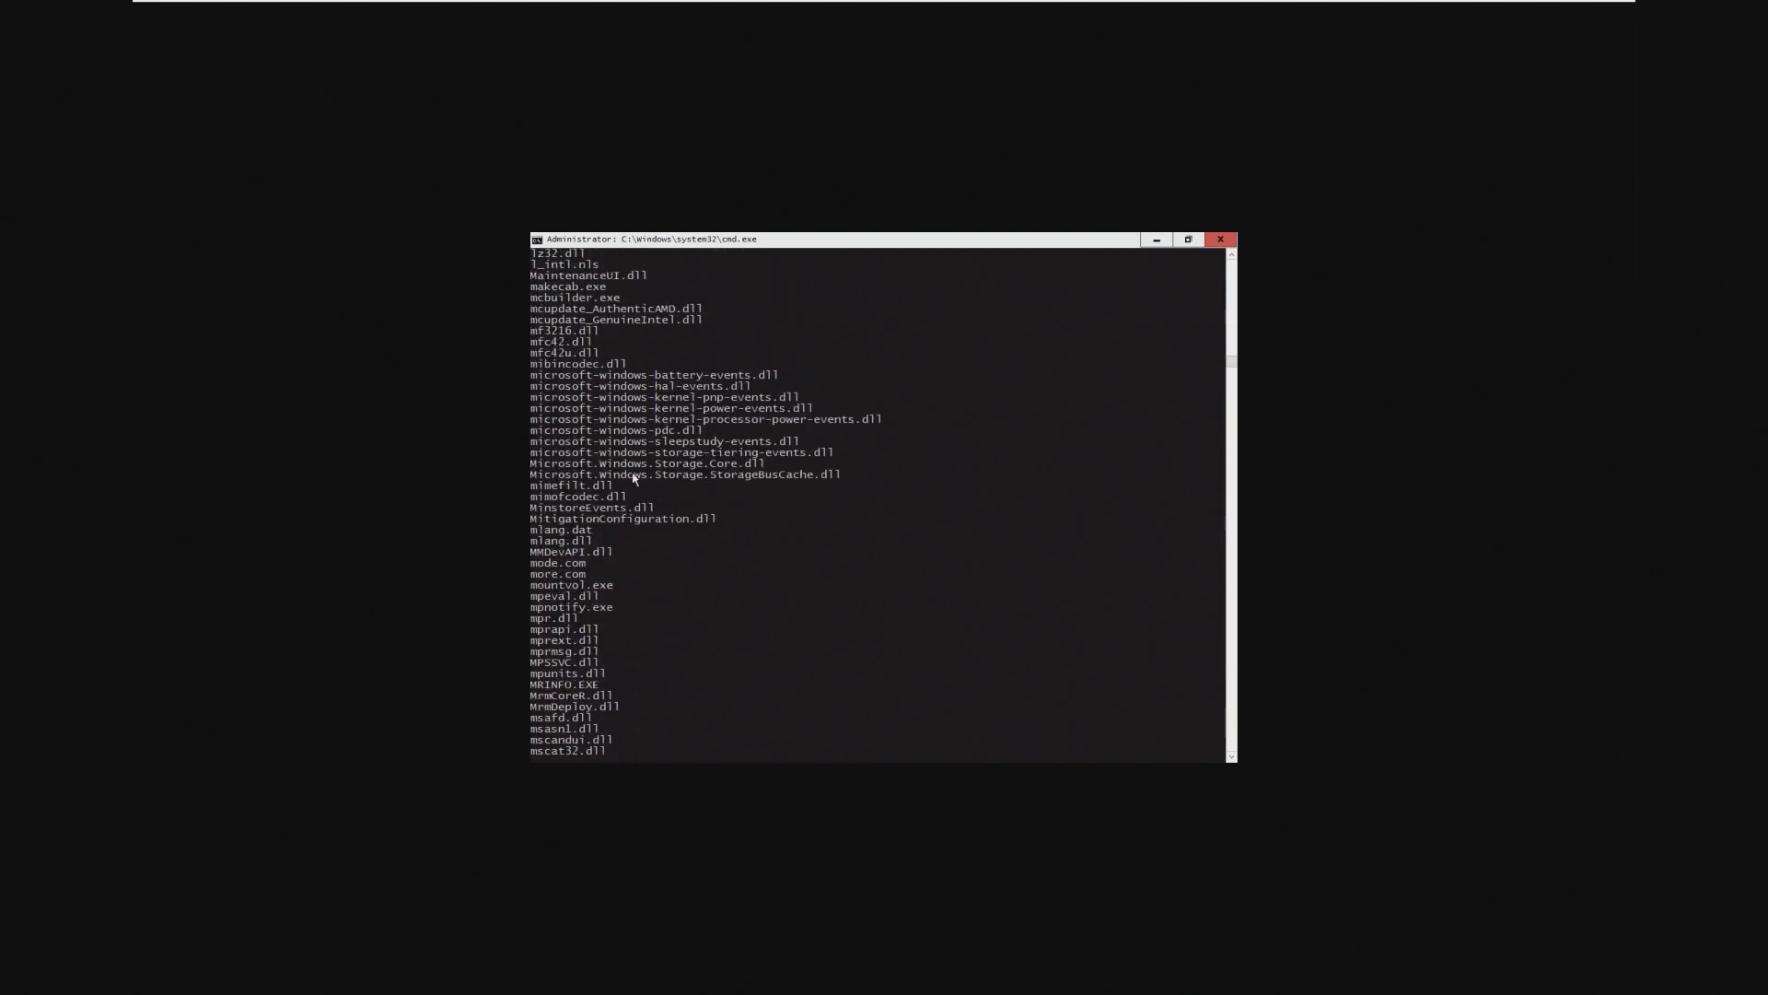
scroll("up", 3)
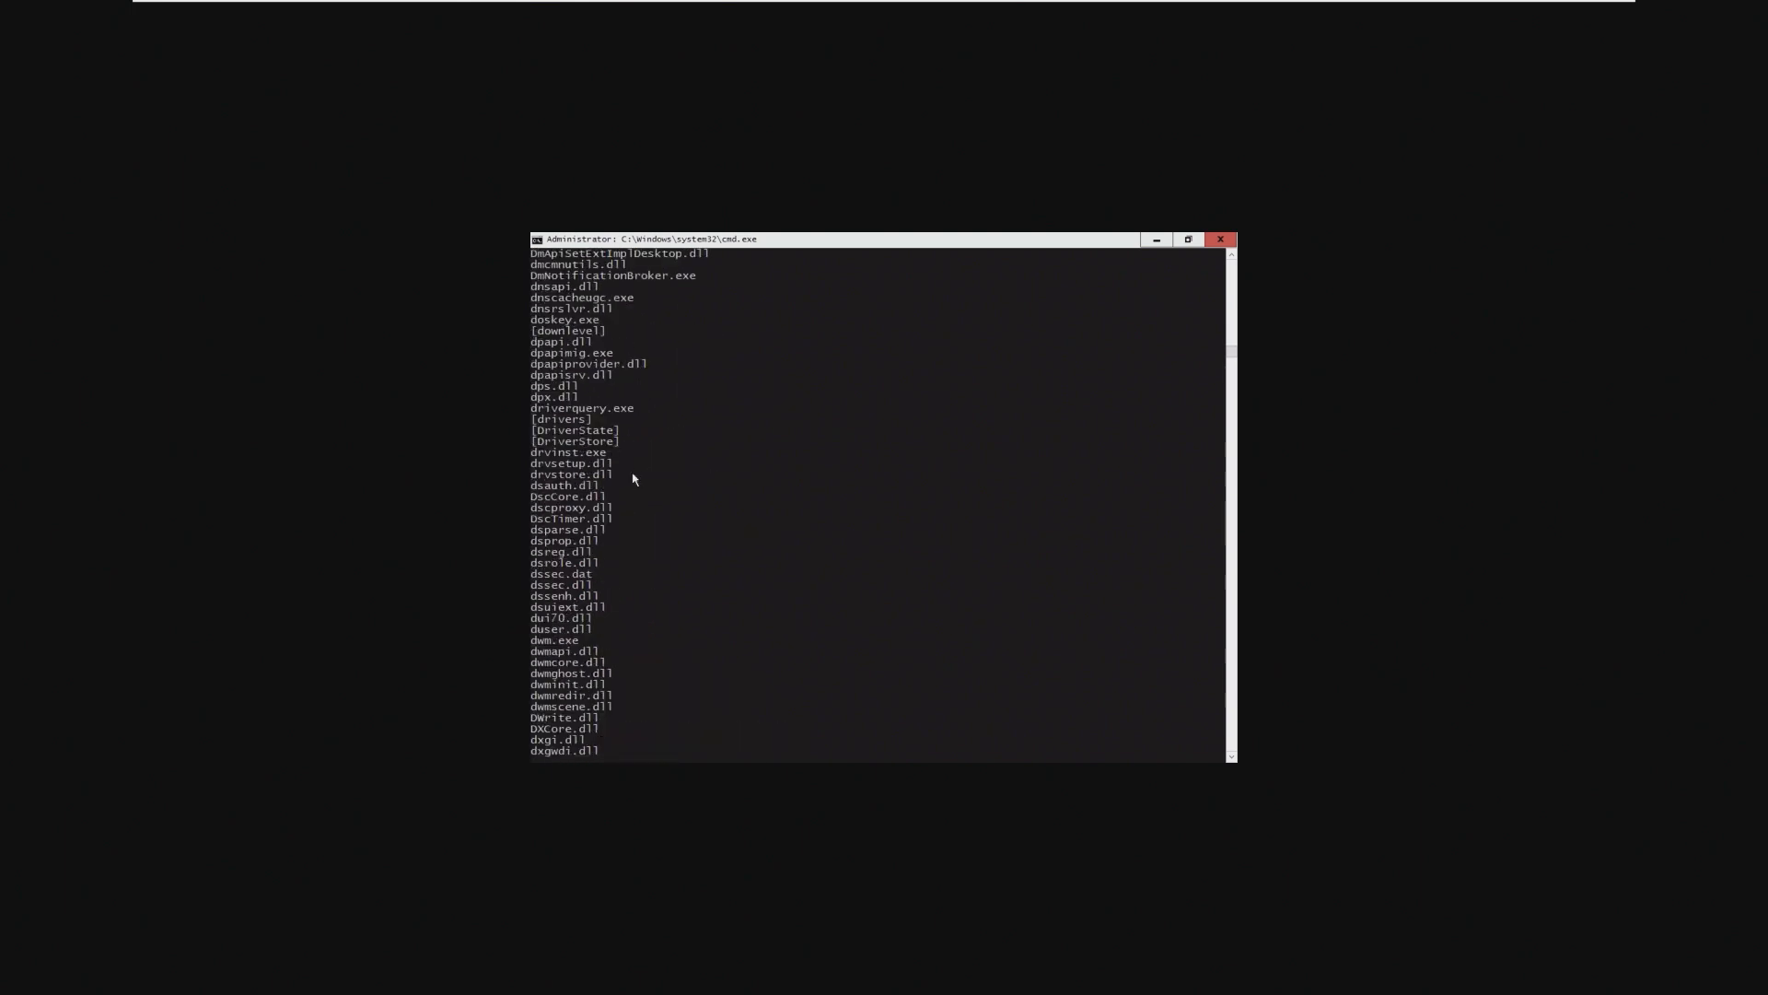
scroll("down", 3)
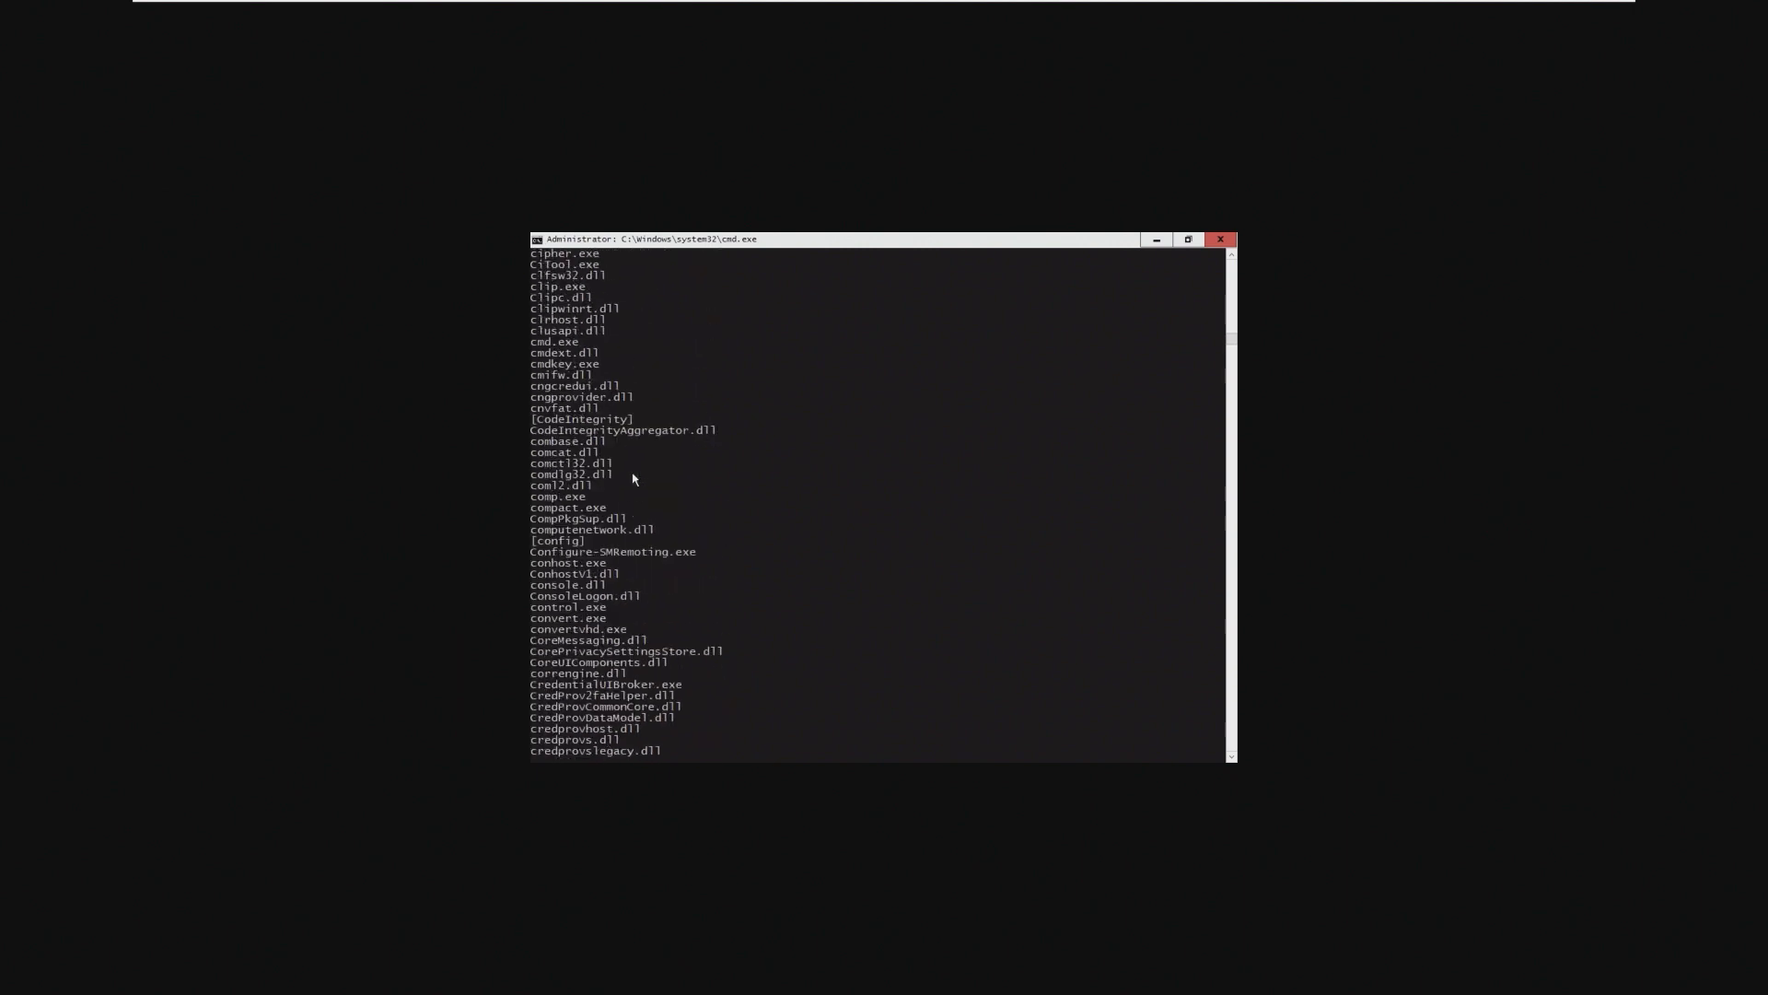
scroll("up", 3)
type("t")
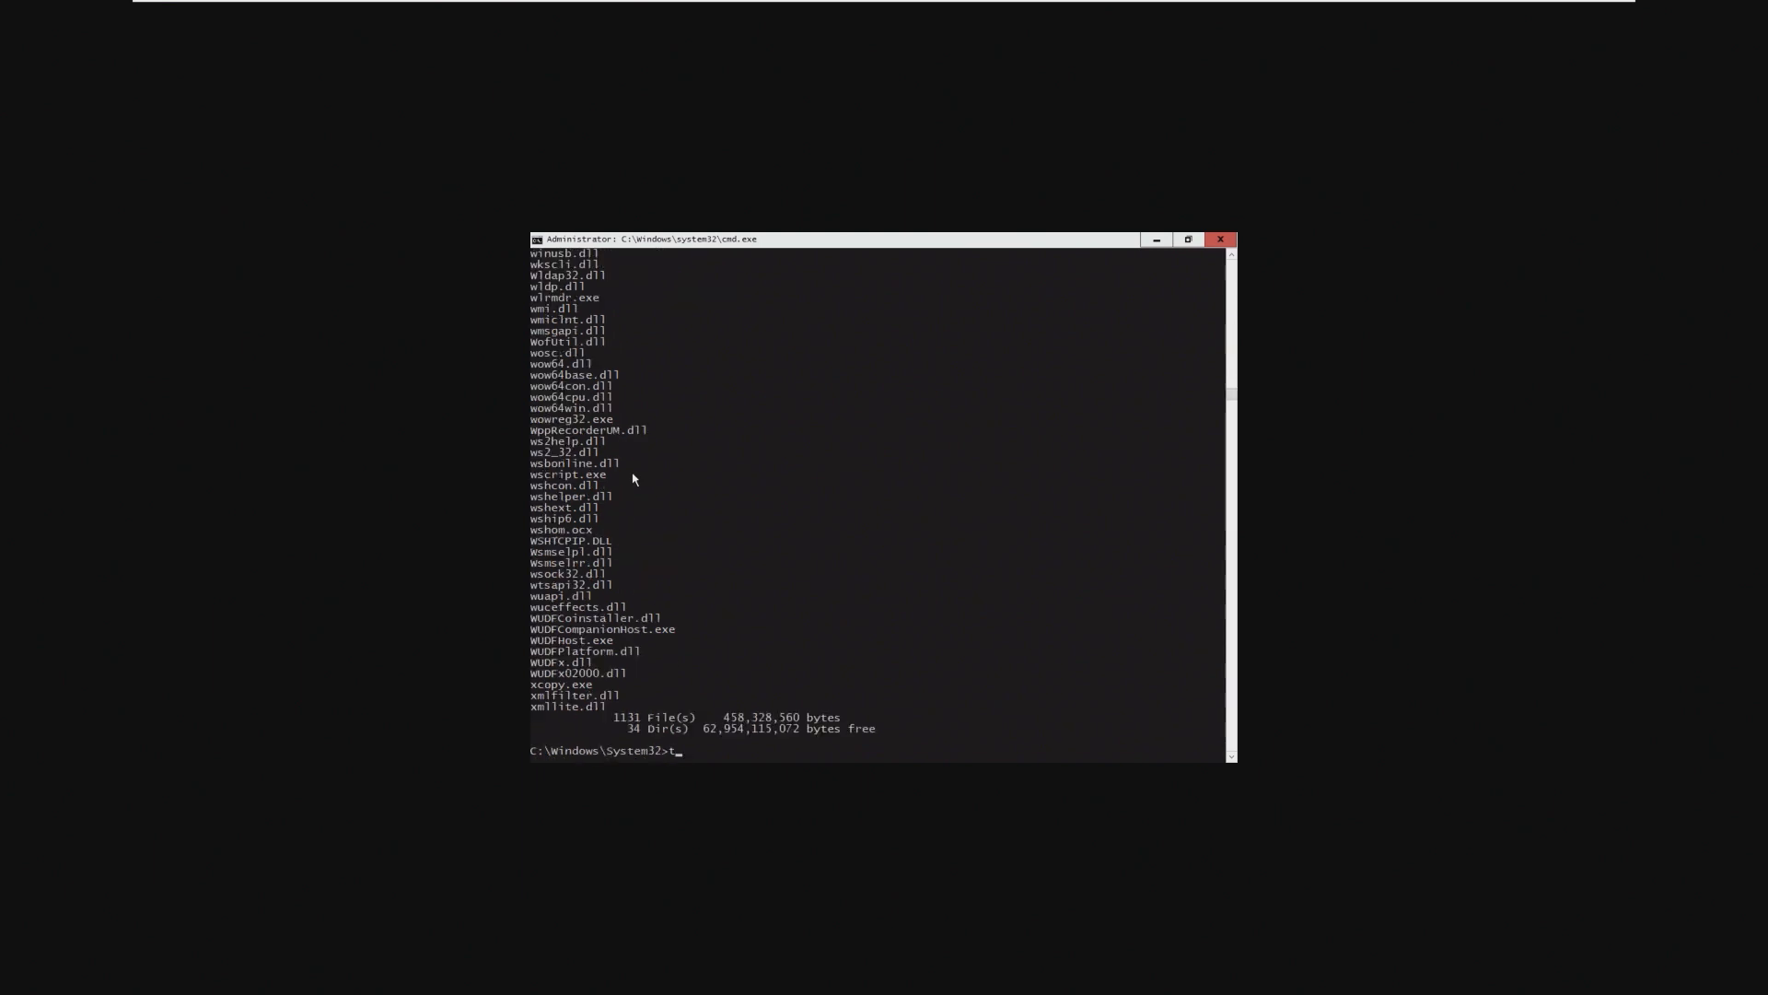
Launch Taskmgr.exe, cancel out of Run new task, and scroll the Processes list.
type("askc")
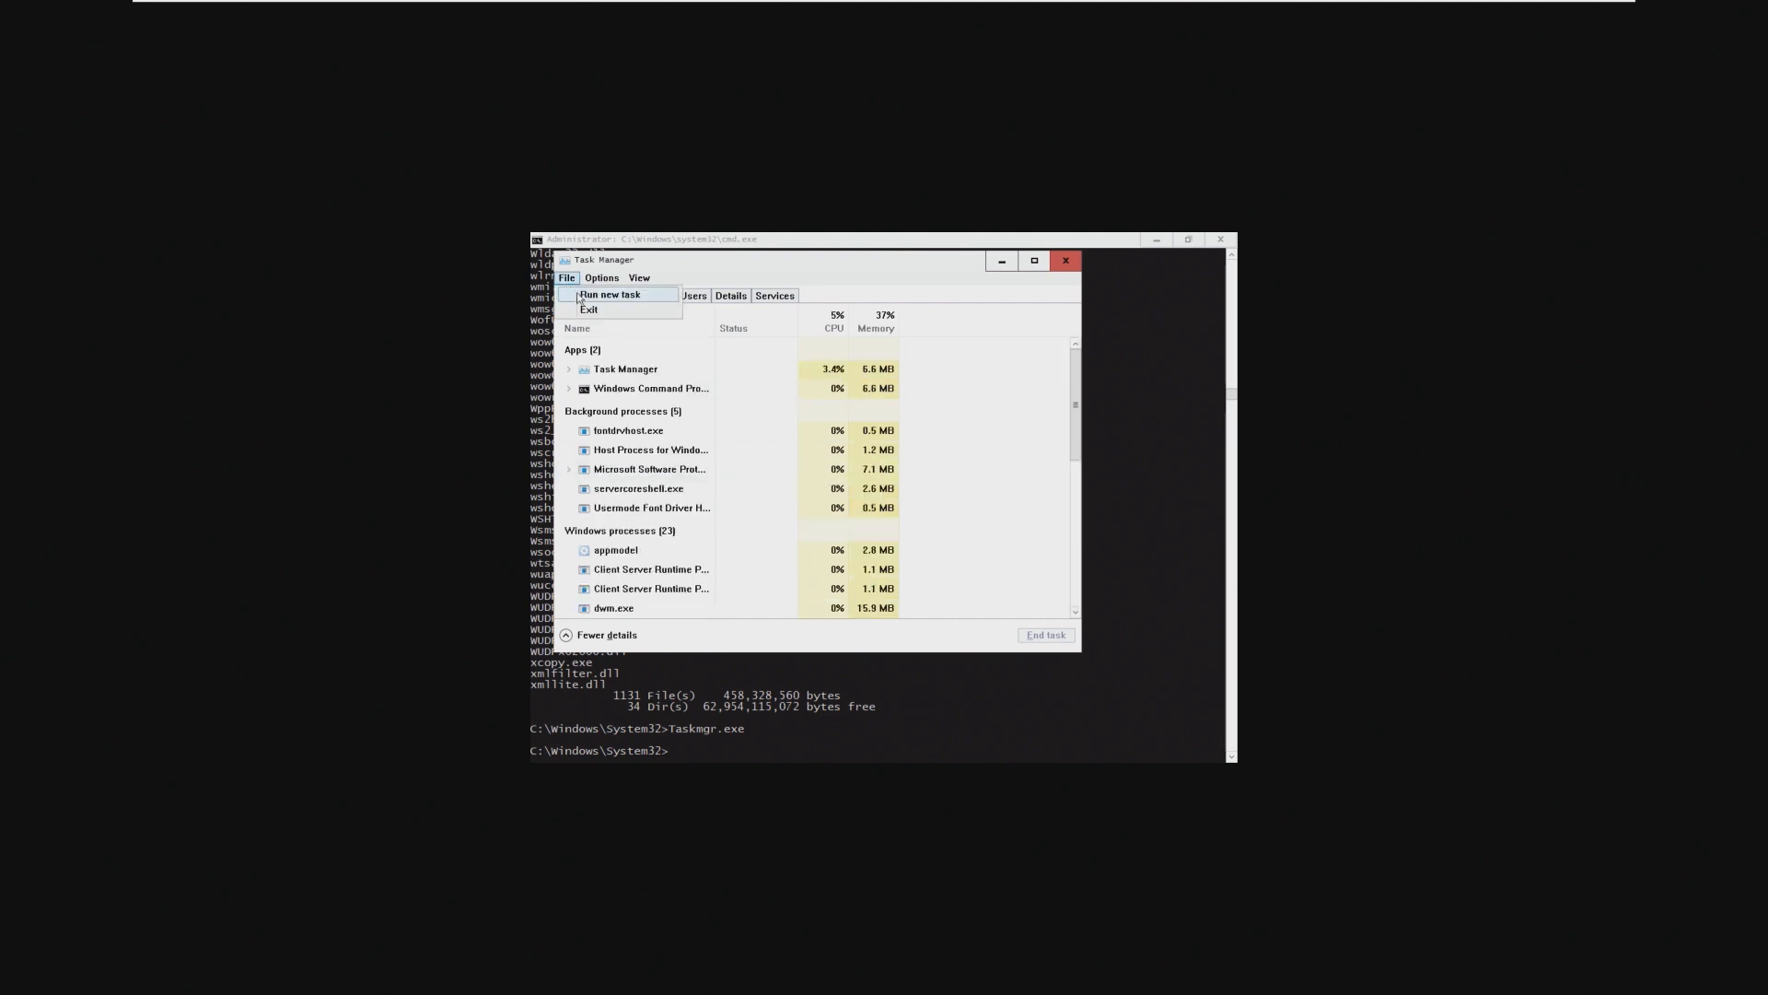
left_click(610, 294)
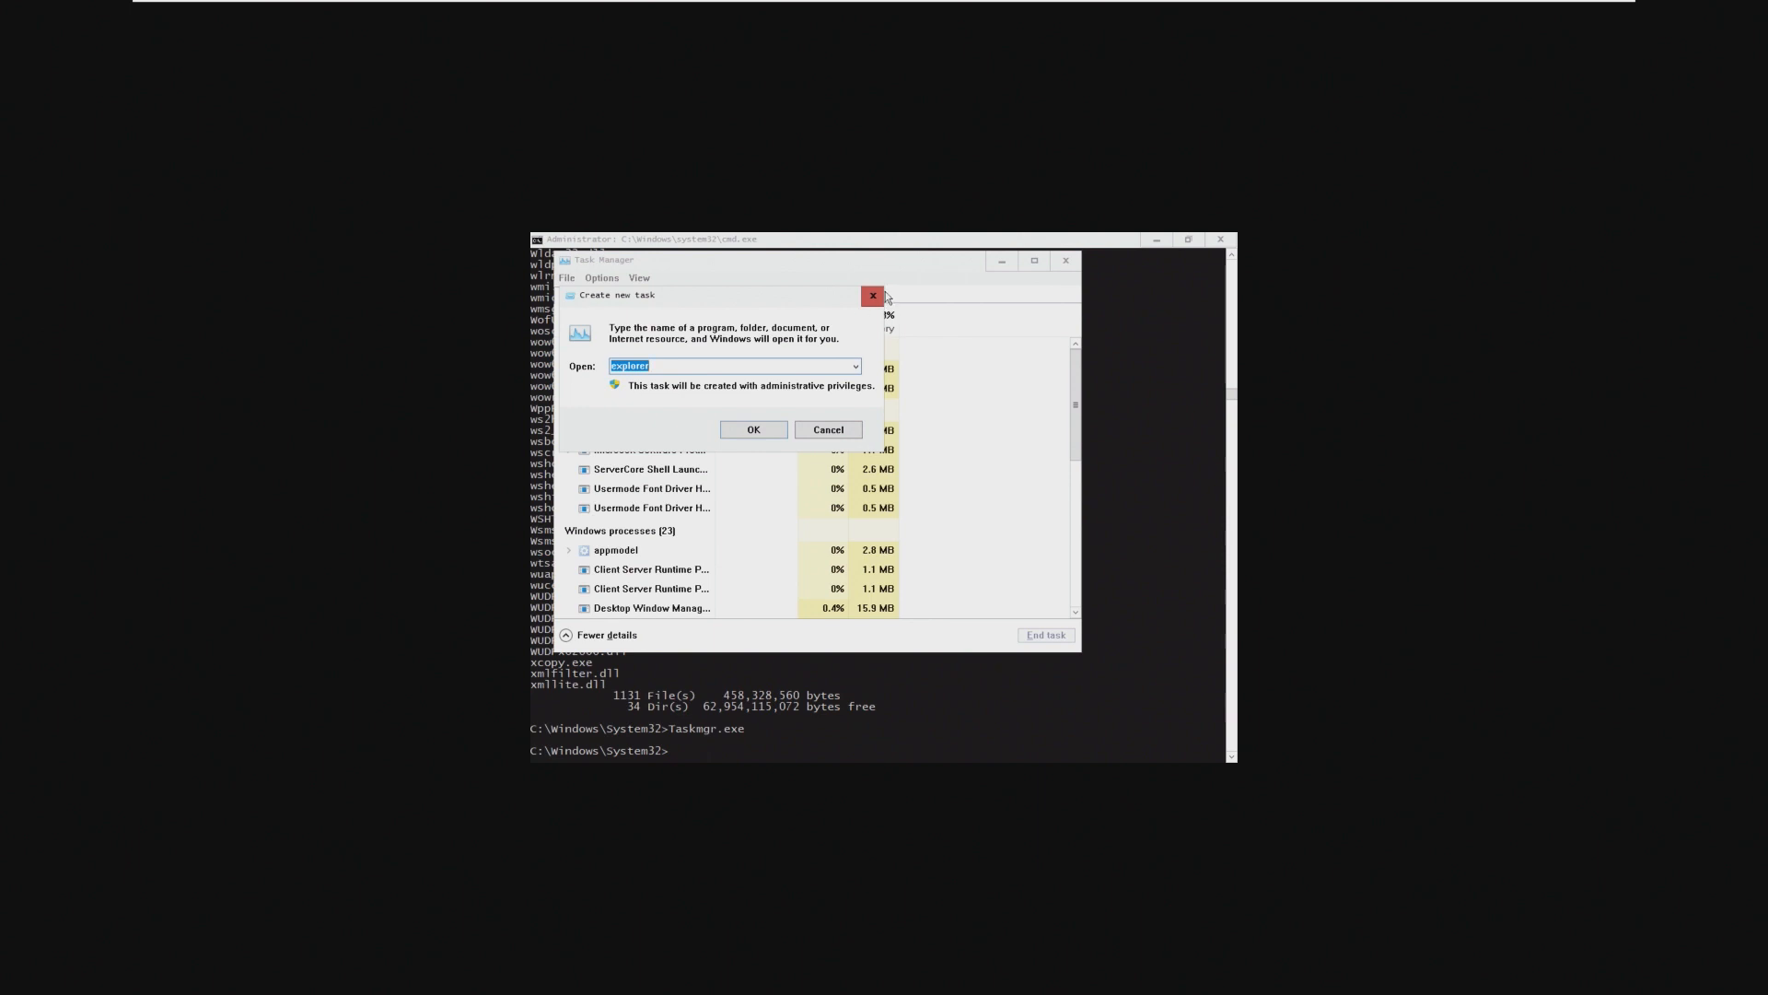
left_click(871, 294)
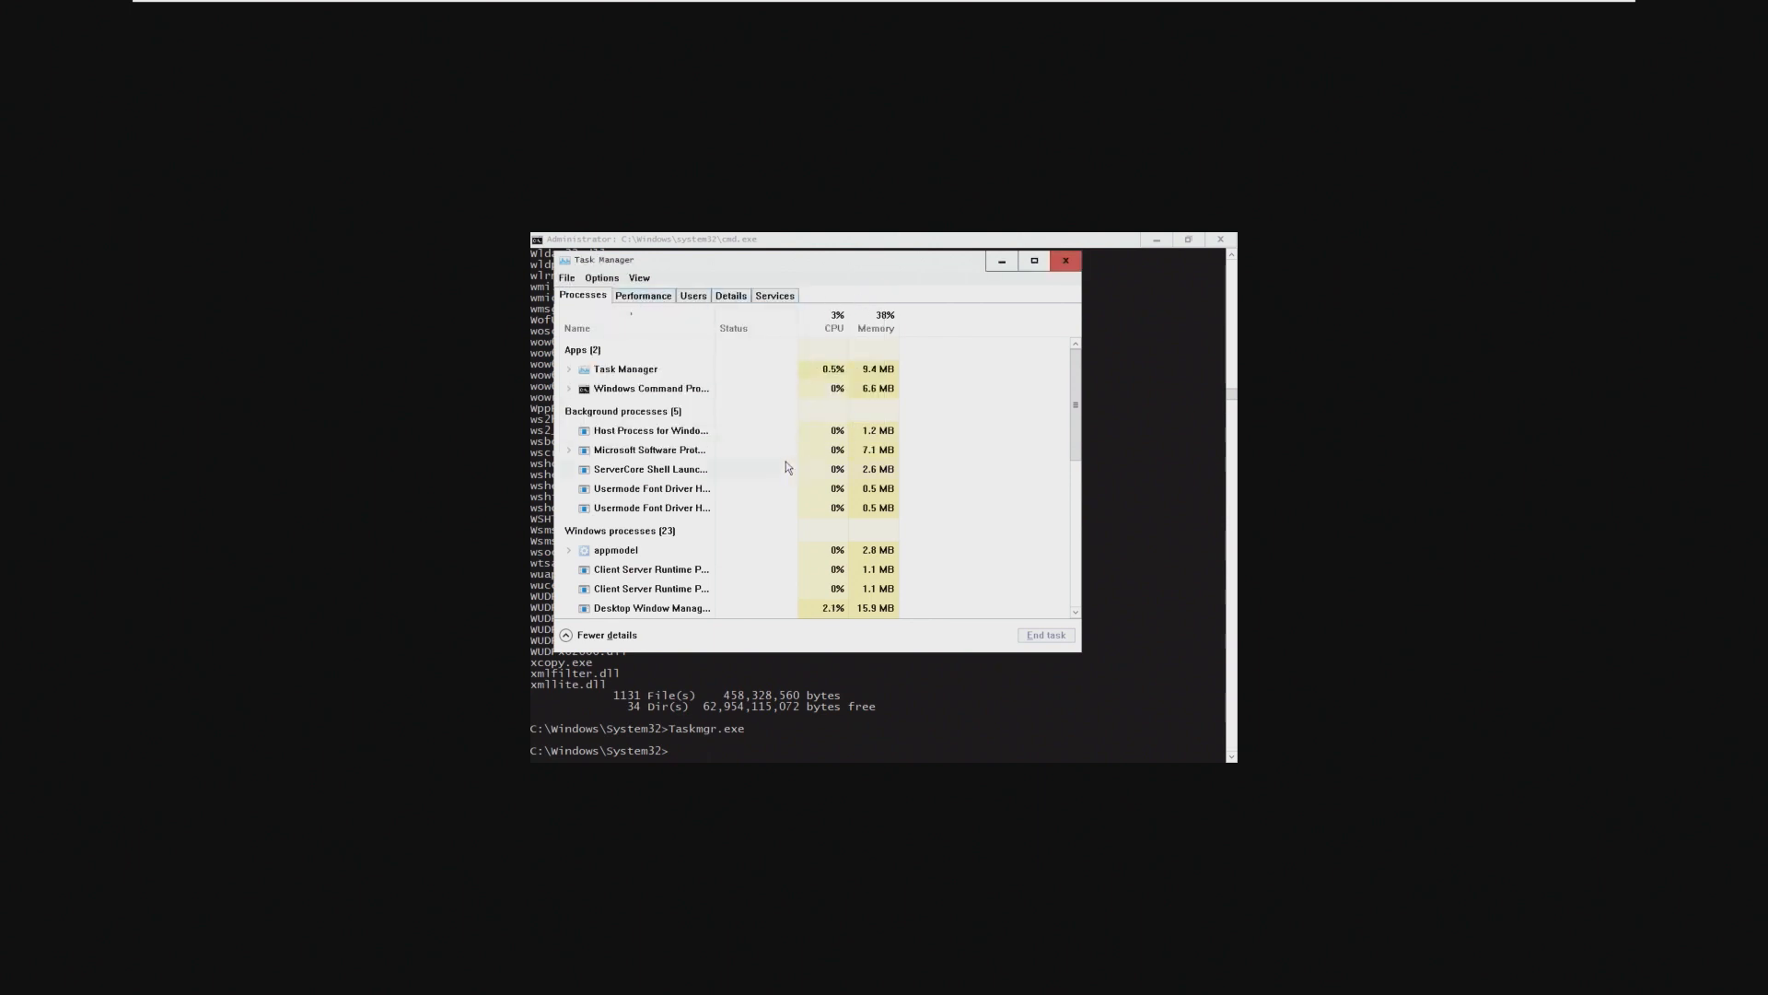
scroll("down", 3)
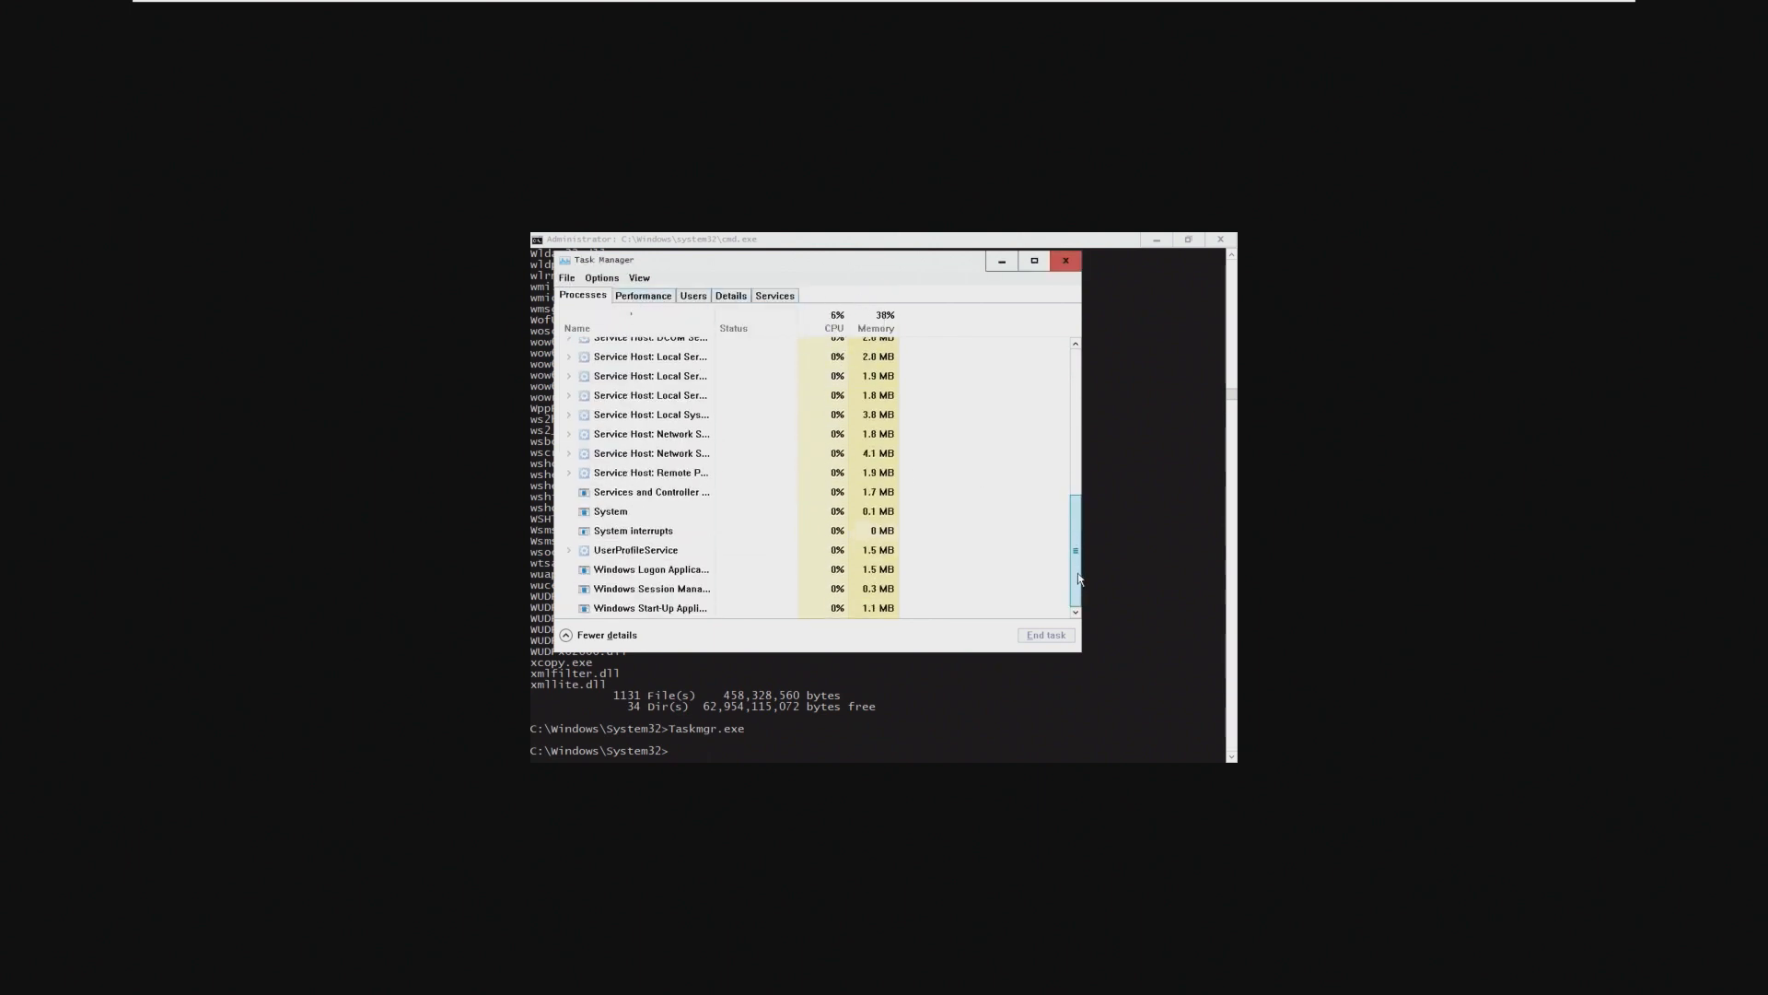
scroll("up", 3)
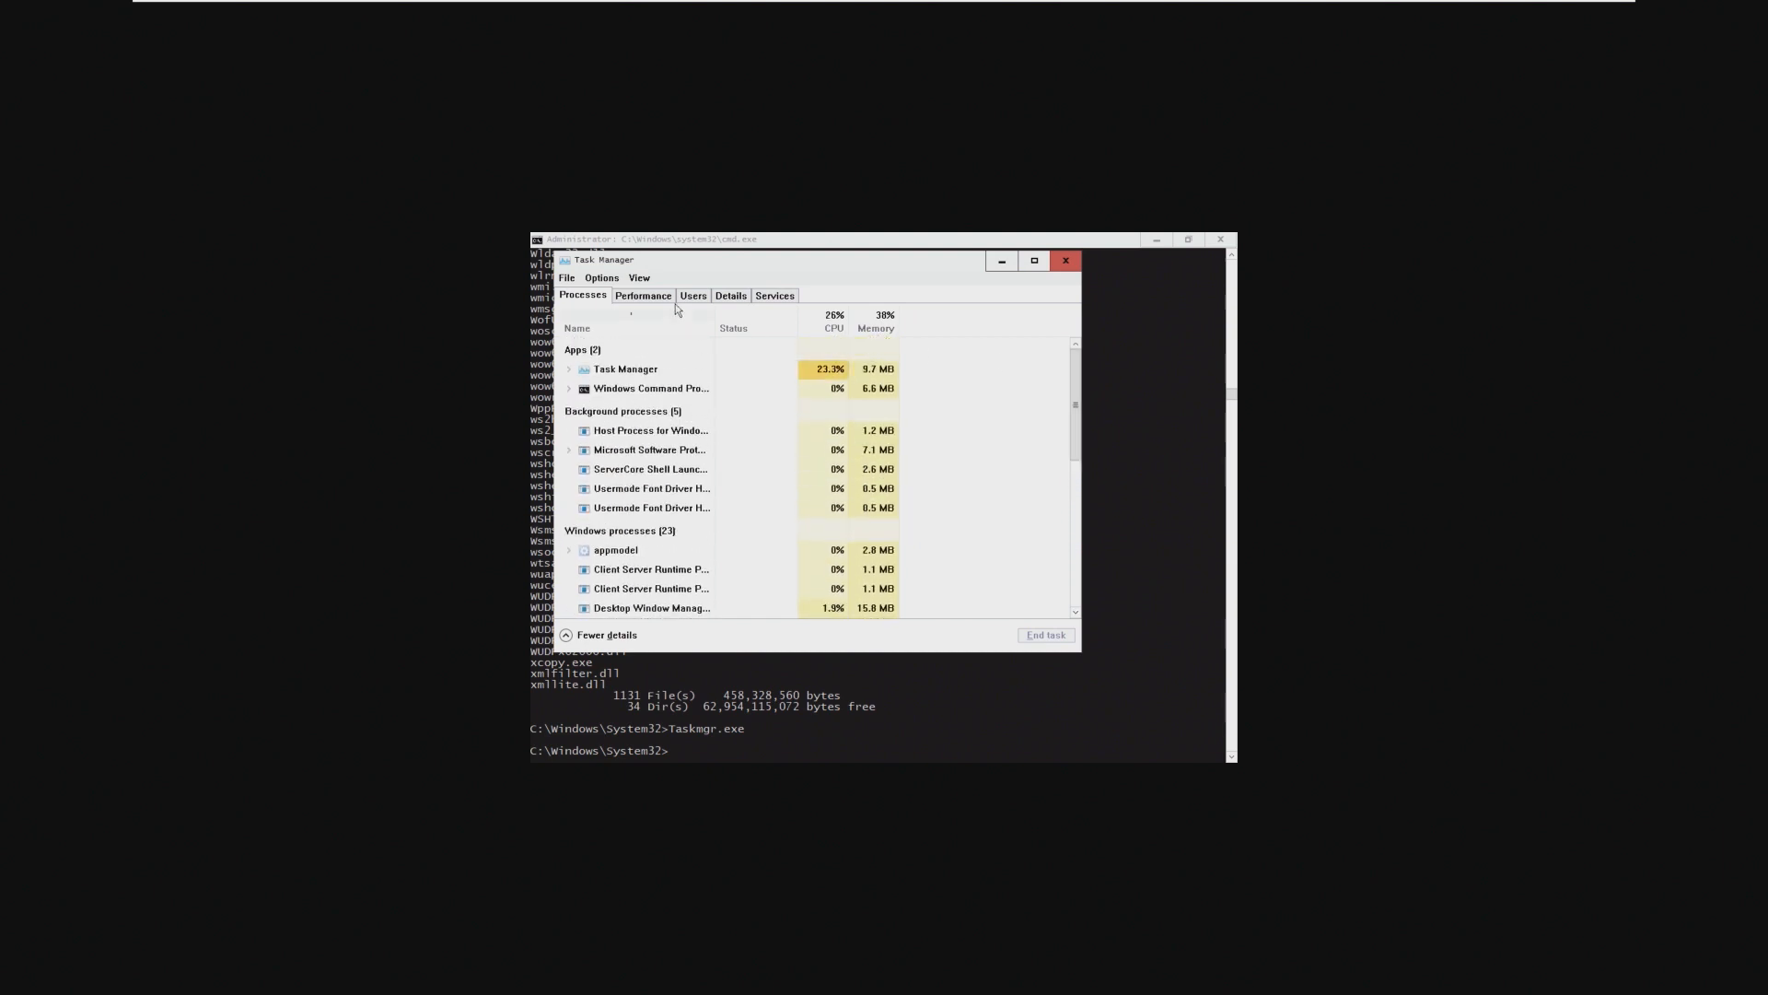
Review Performance memory and CPU graphs and the Users tab, then close Task Manager.
left_click(641, 295)
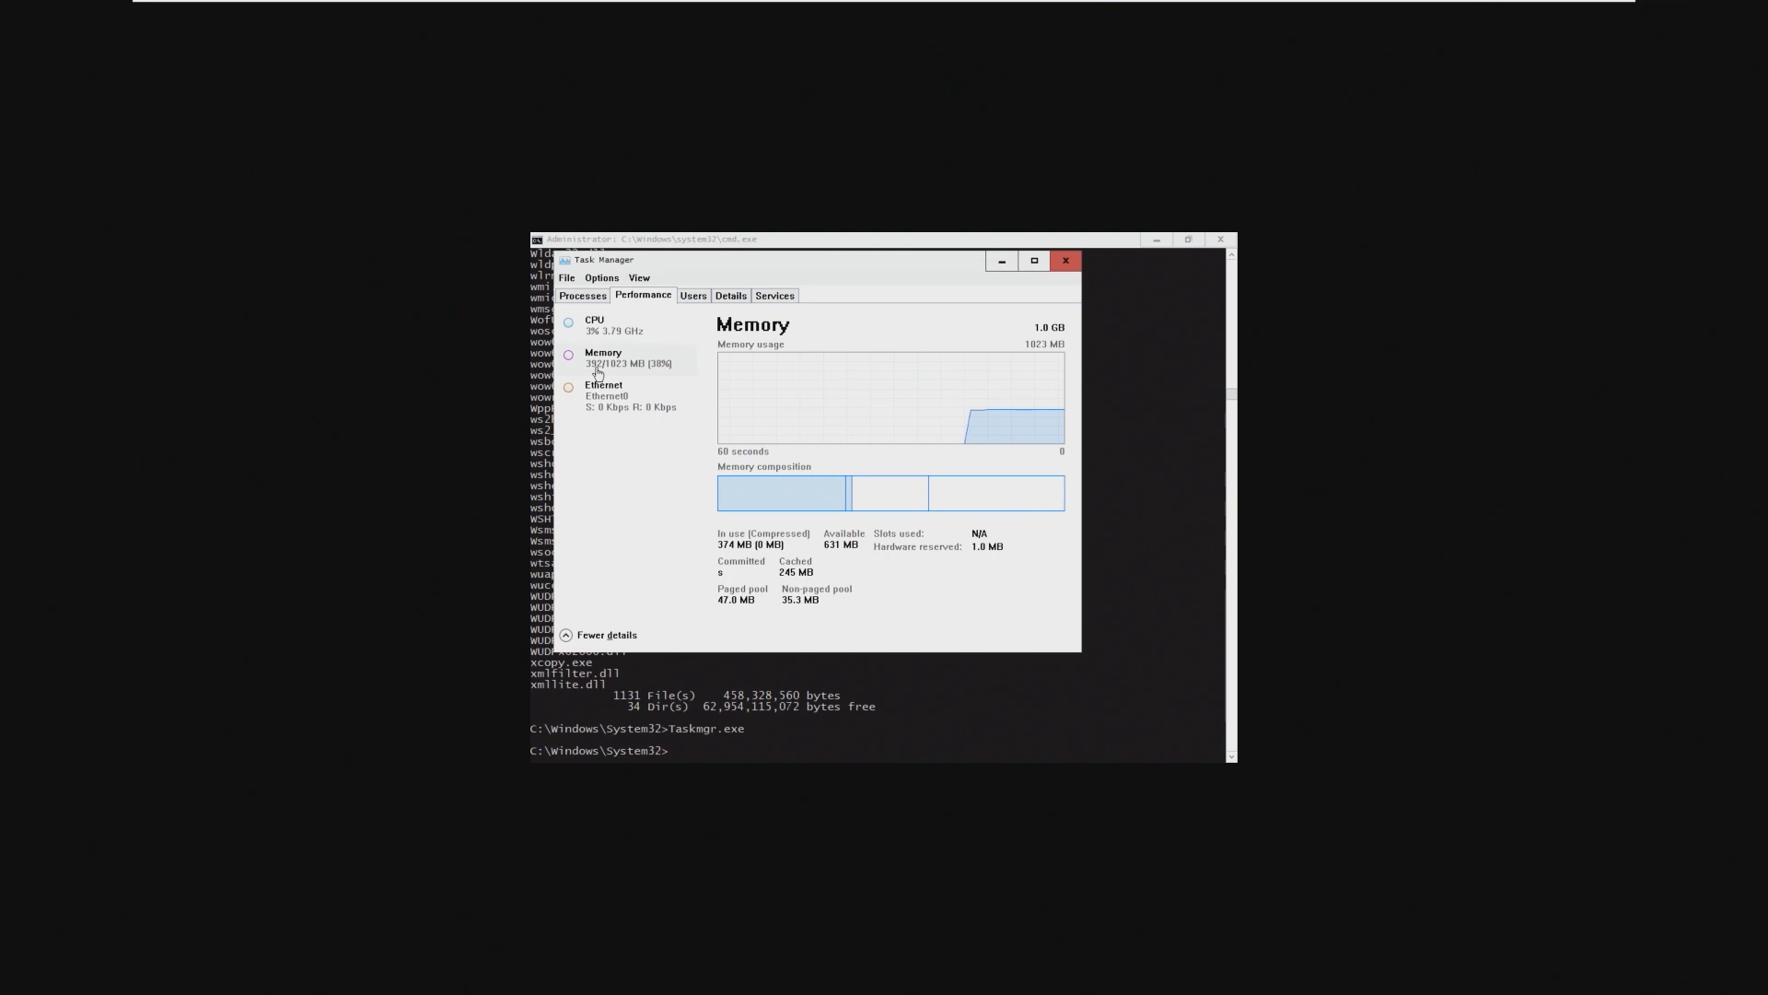
left_click(595, 324)
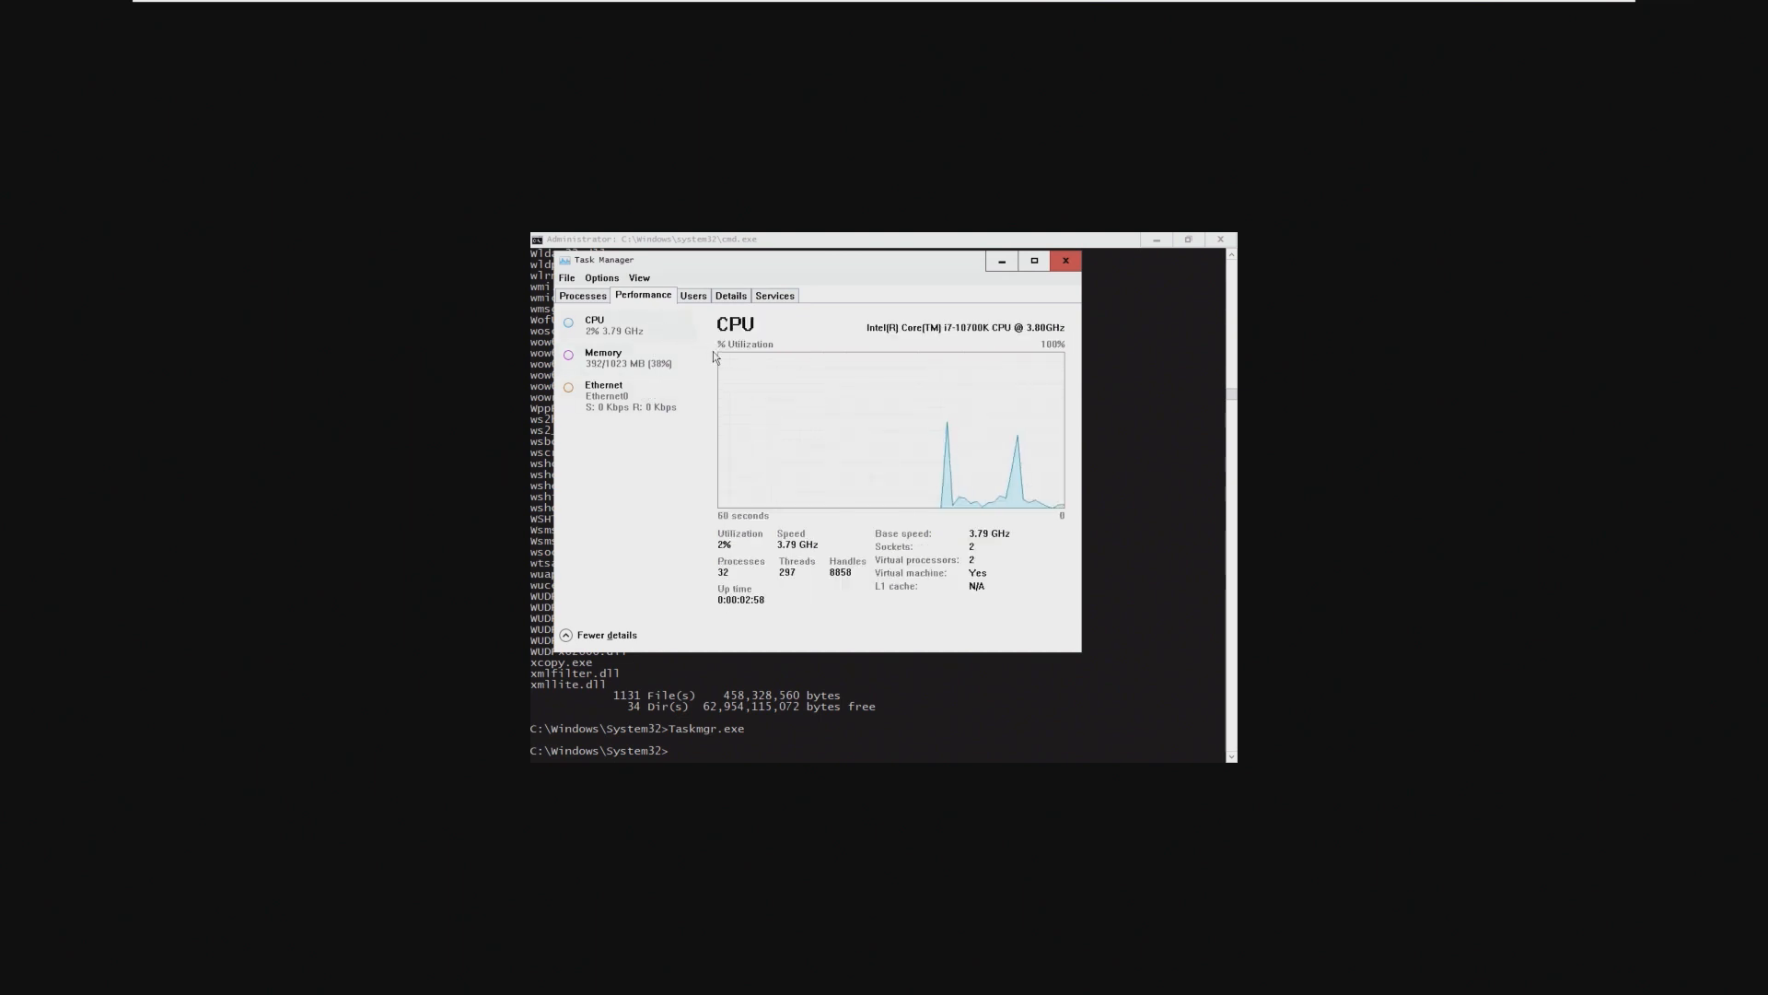
left_click(692, 295)
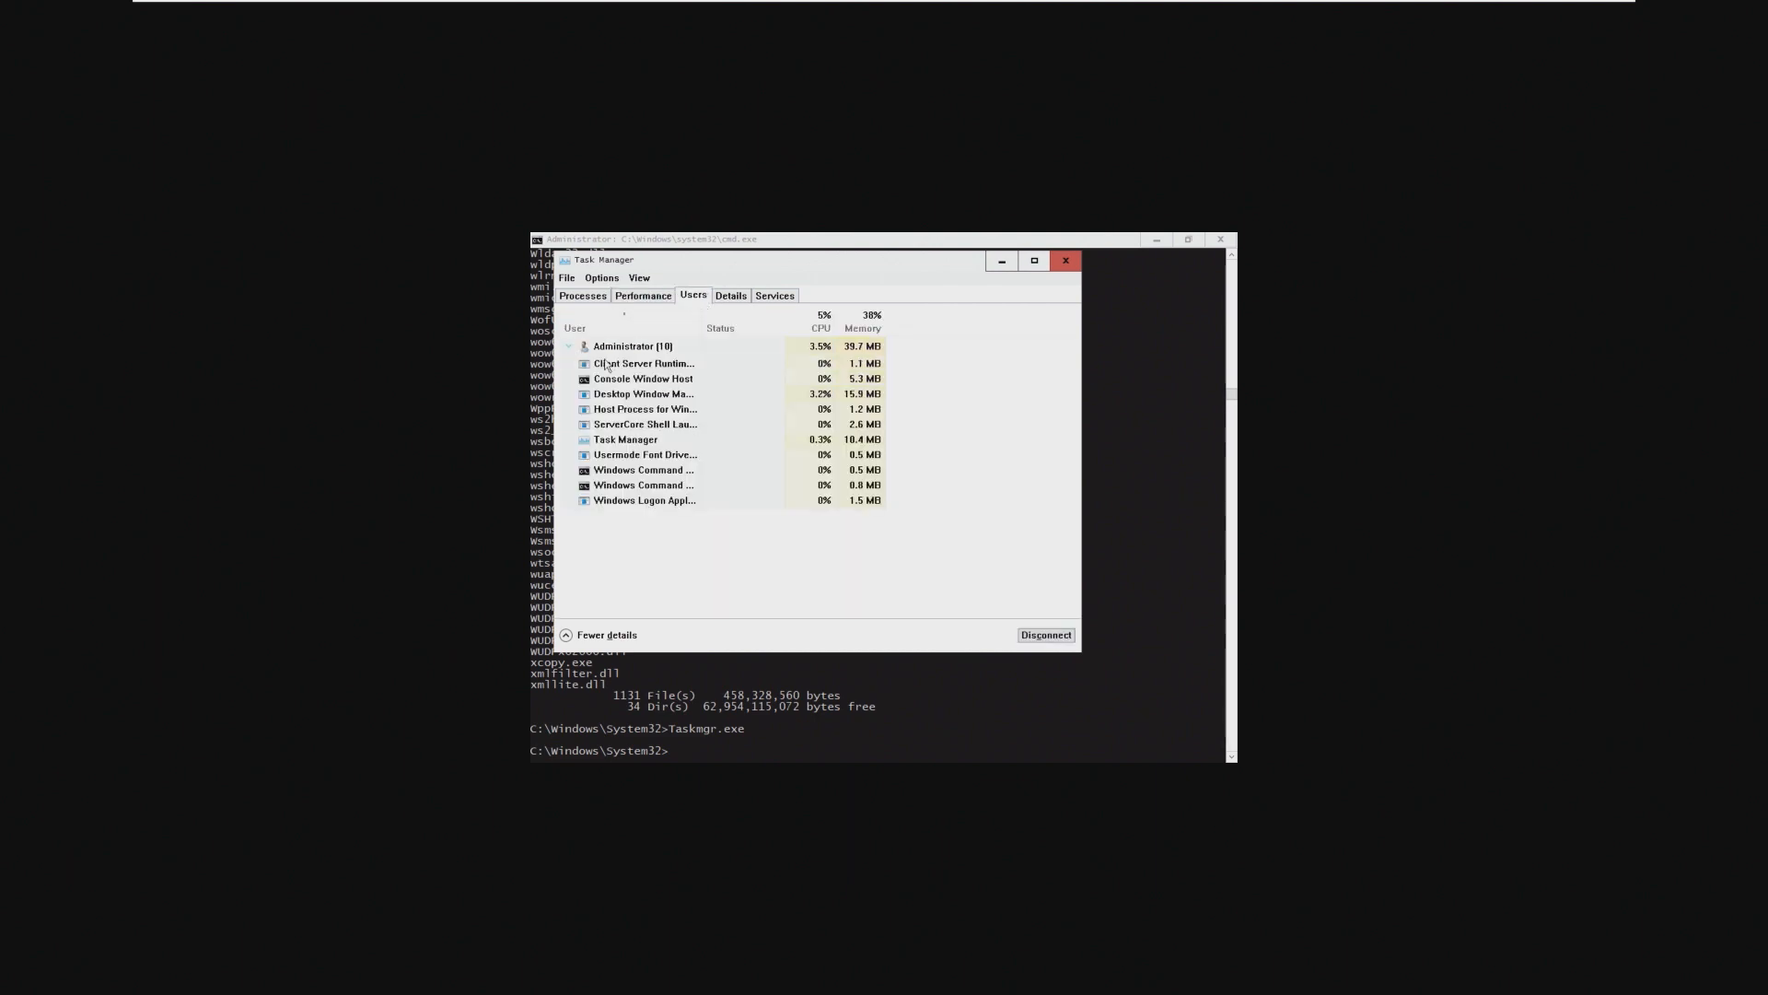
left_click(1063, 260)
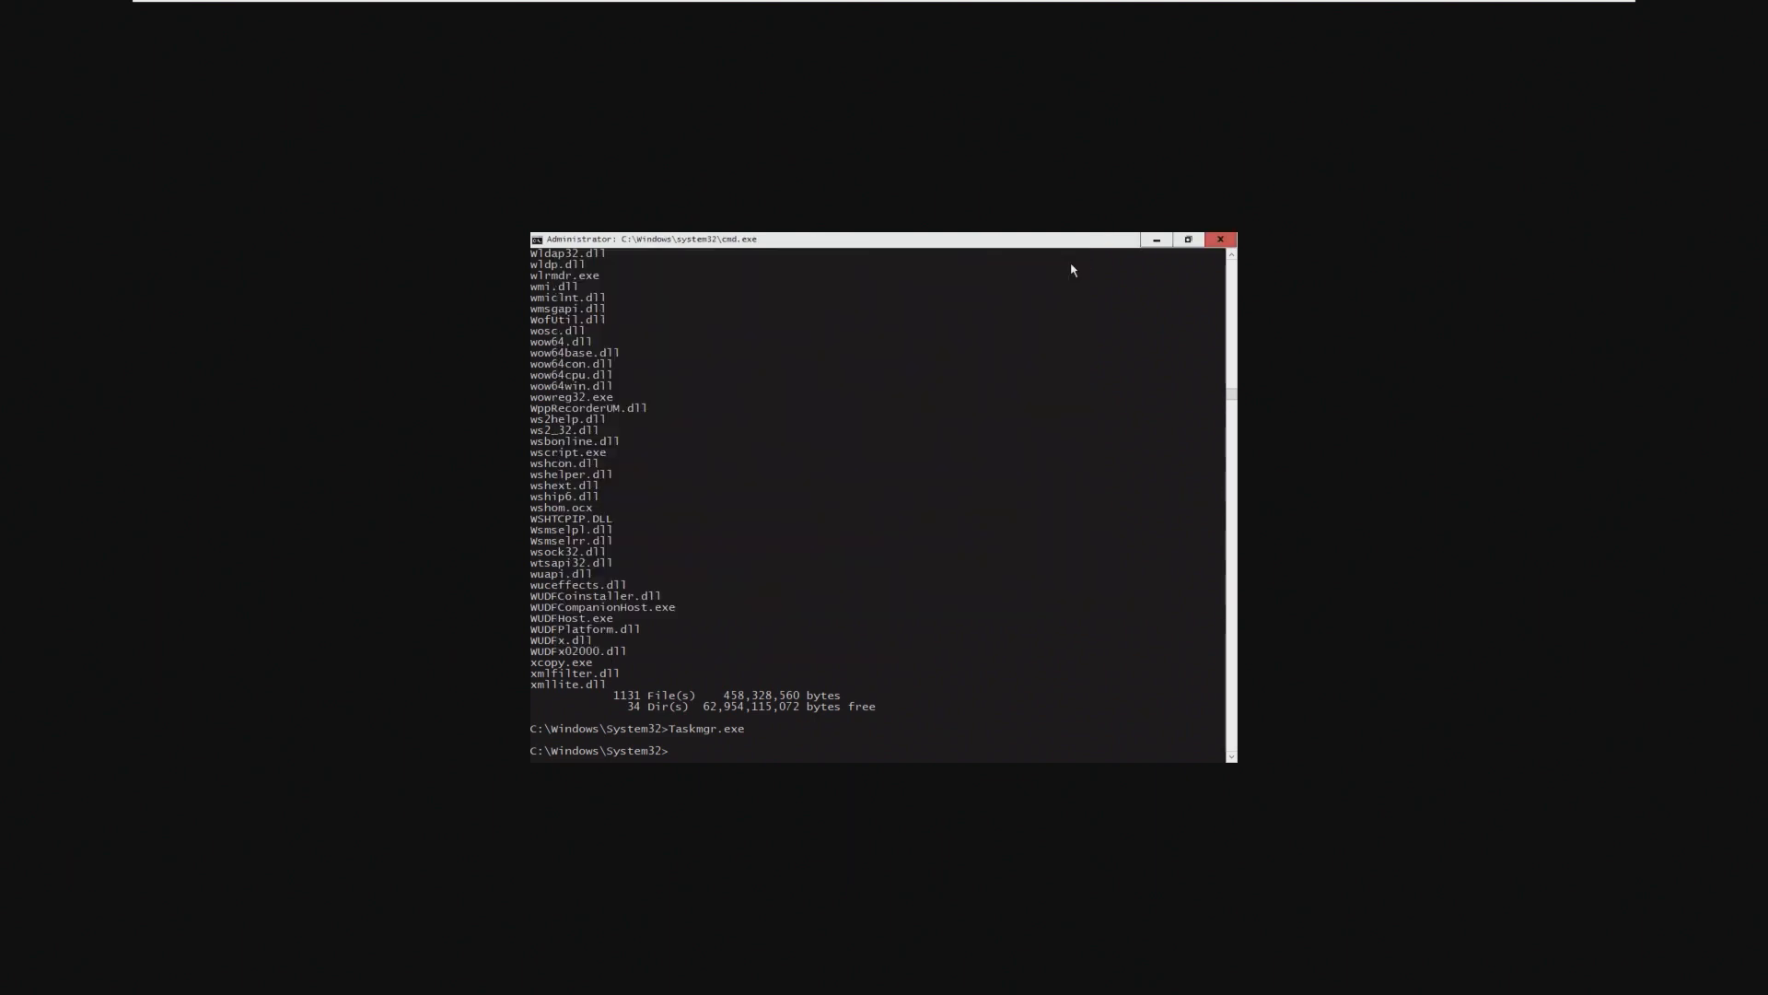
Run a mistyped xcou then xcopy with no parameters, and begin typing wowreg32.
left_click(925, 584)
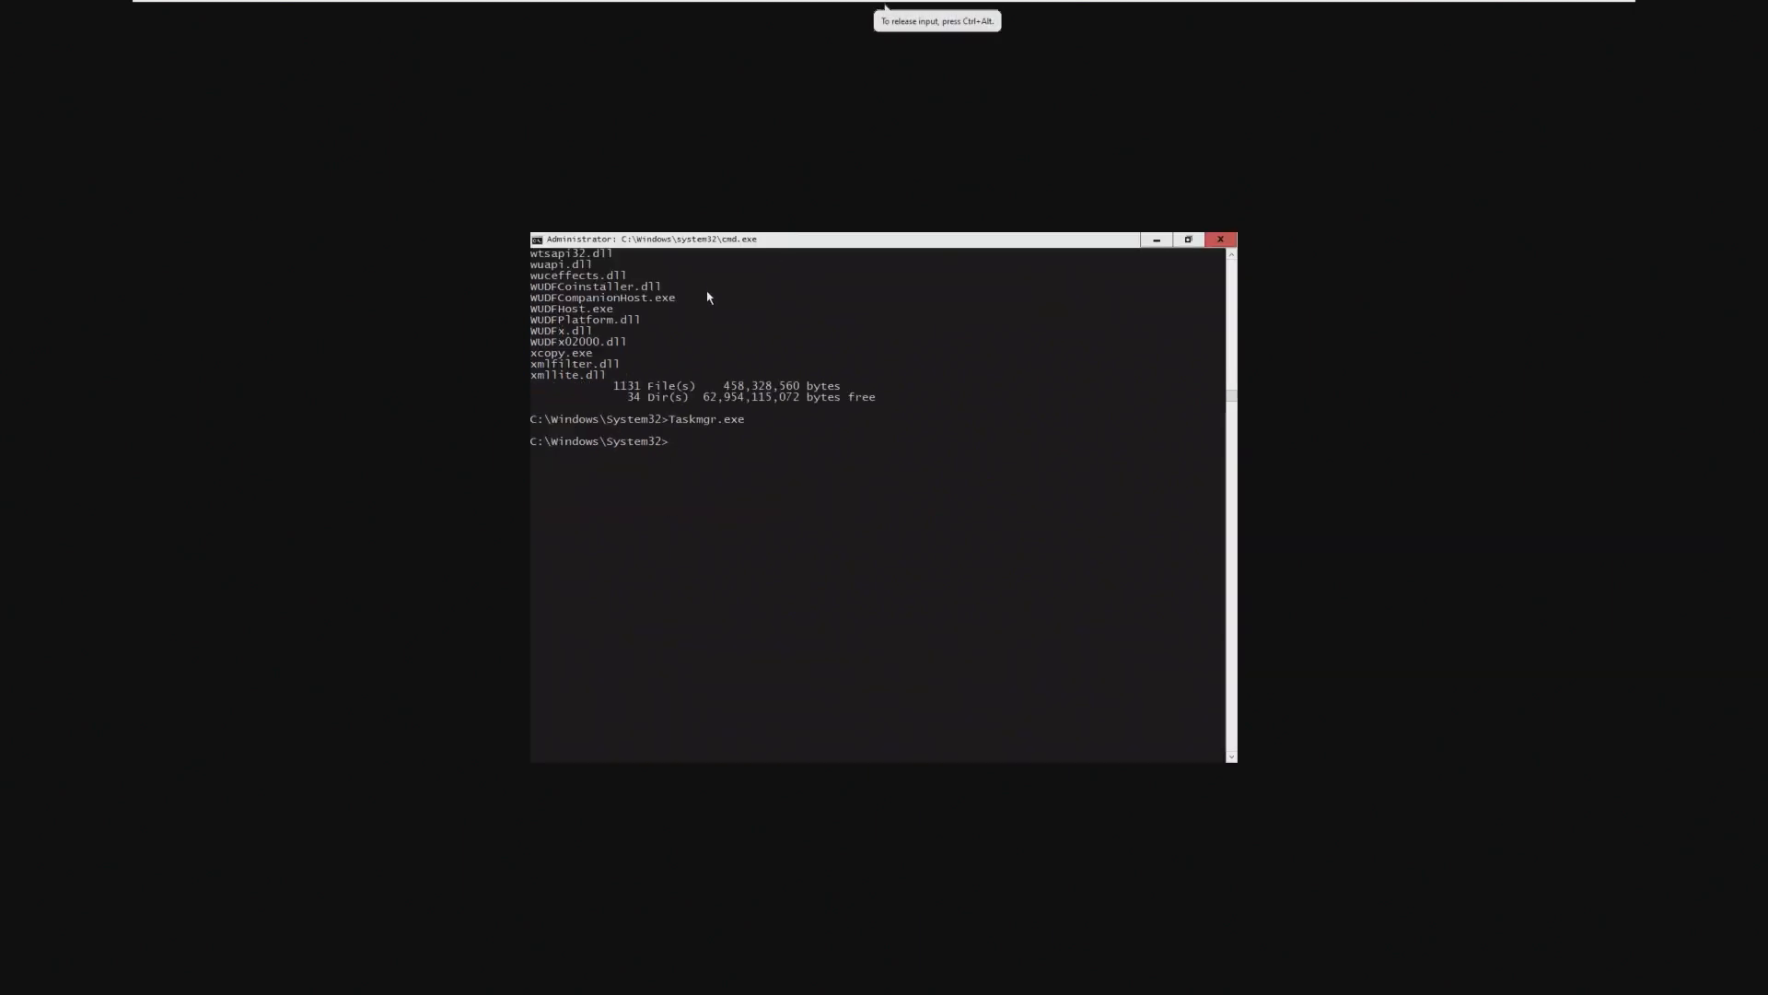
mouse_move(690, 296)
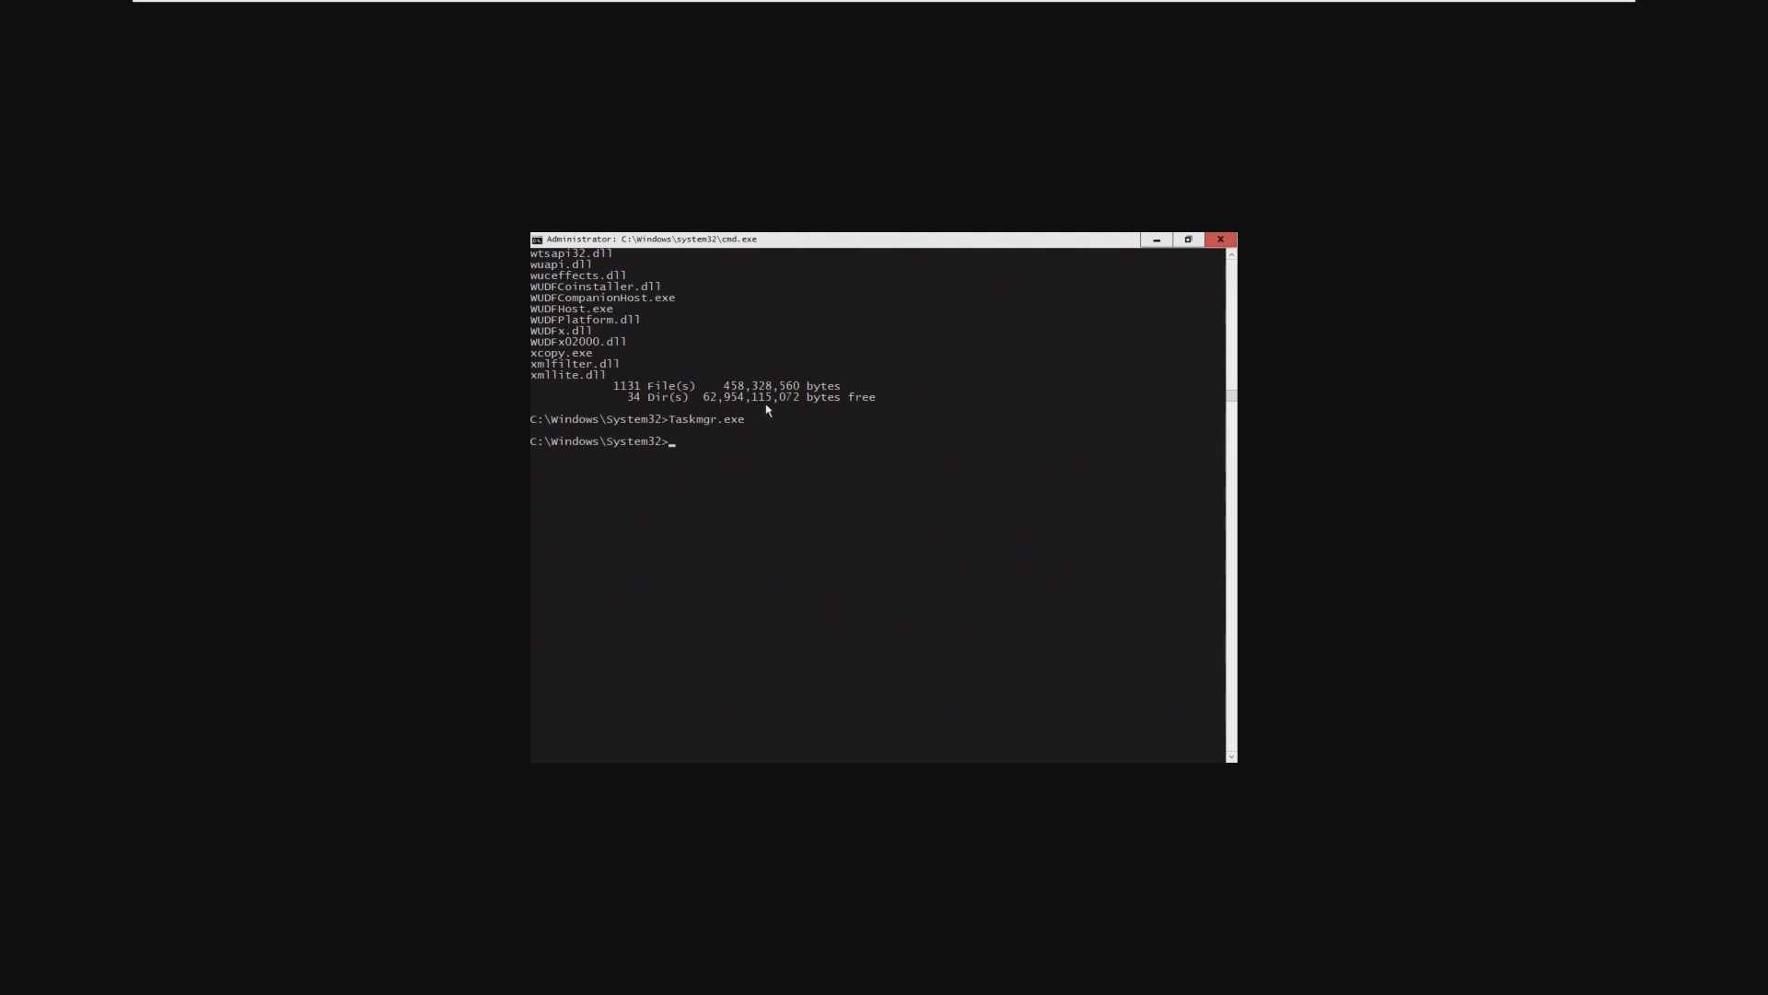
type("xcou")
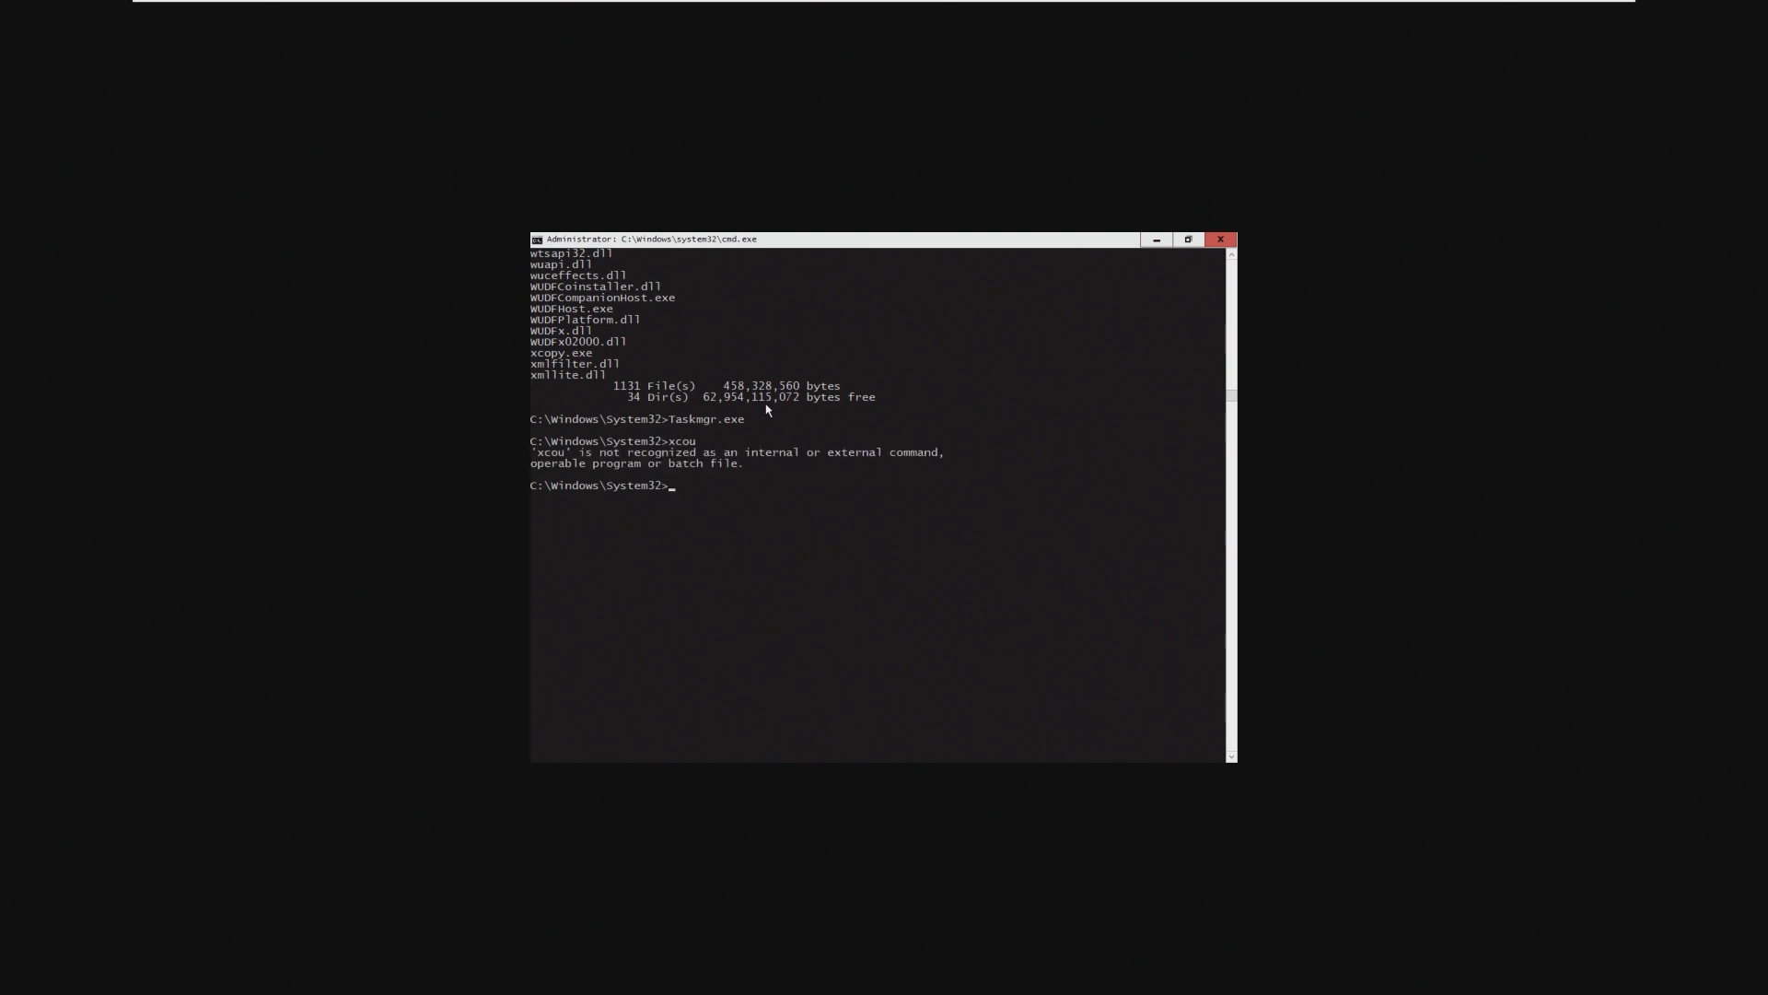
key("Return")
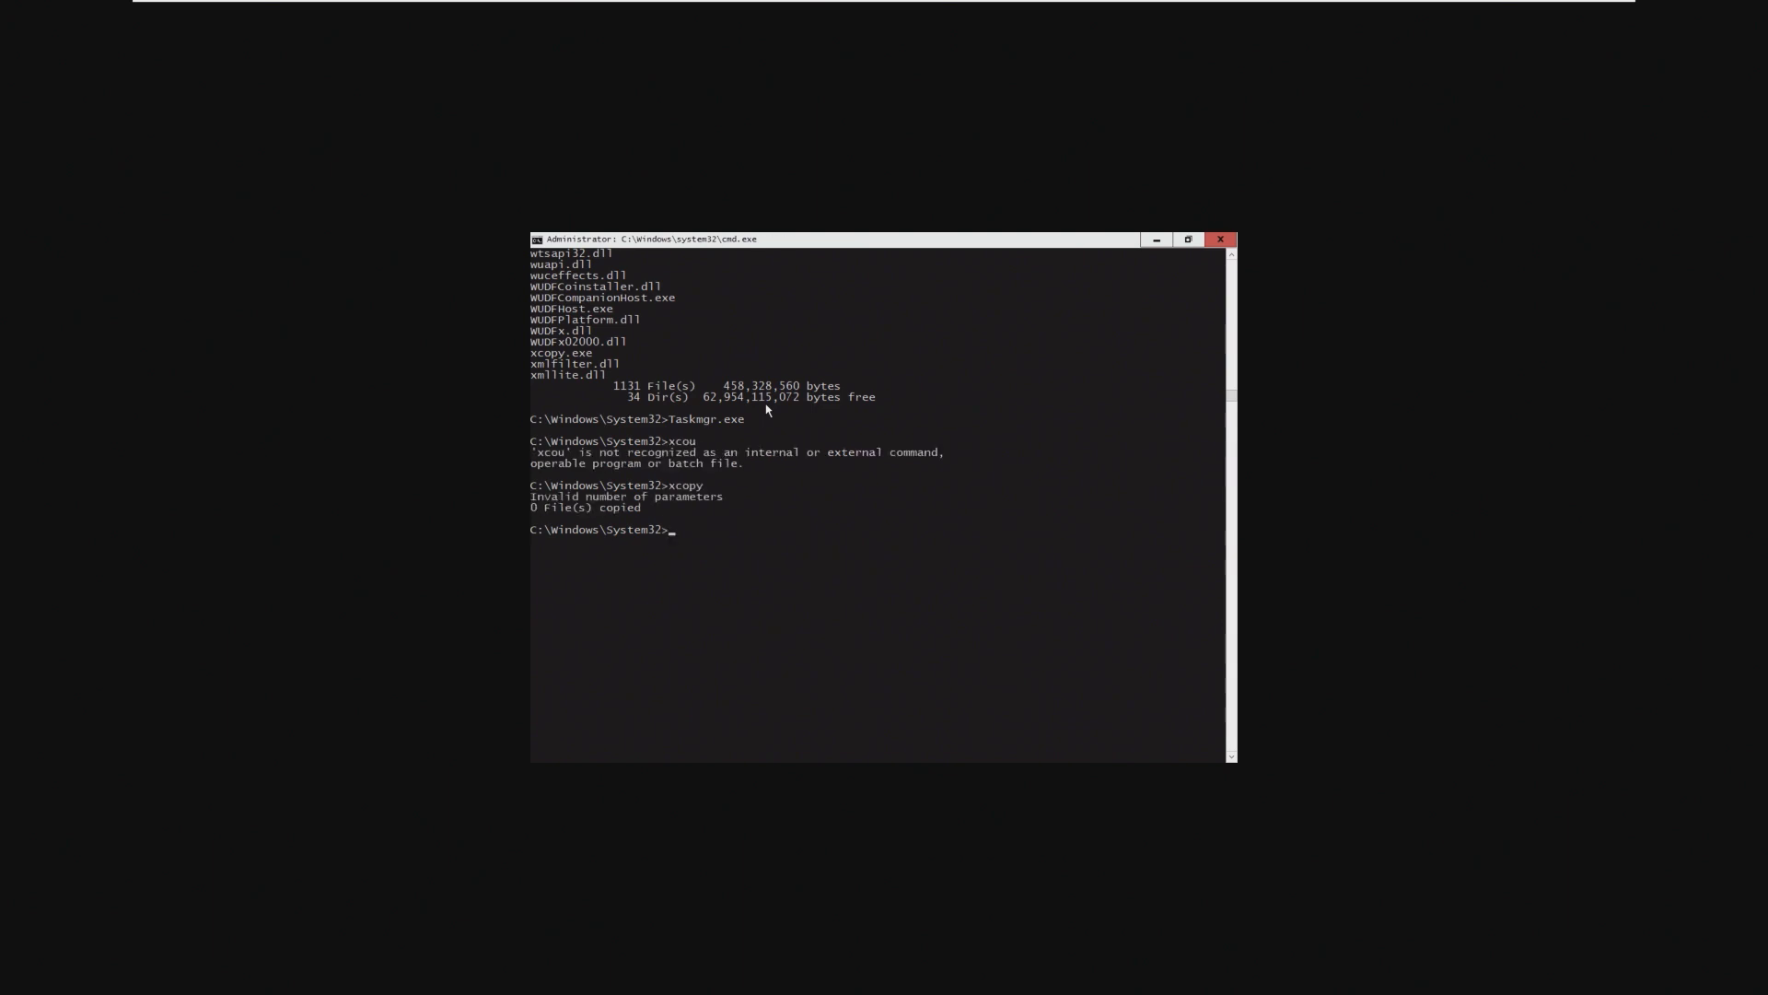
scroll("up", 3)
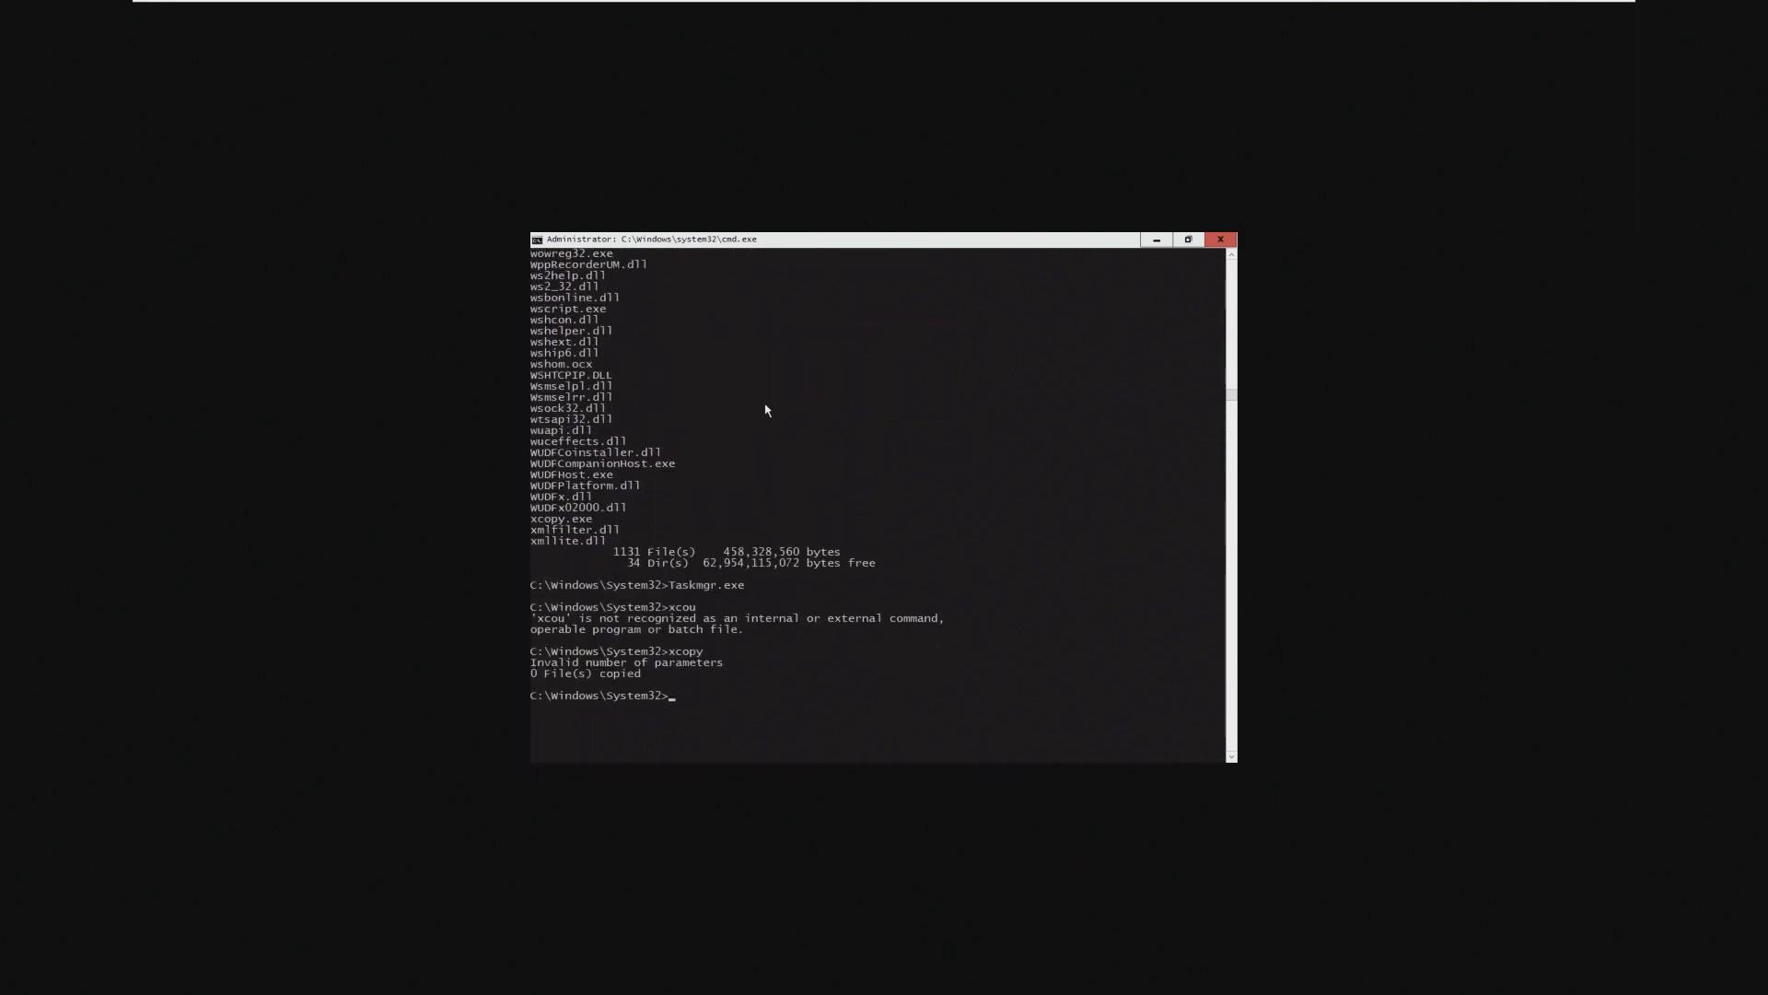
type("wowreg3")
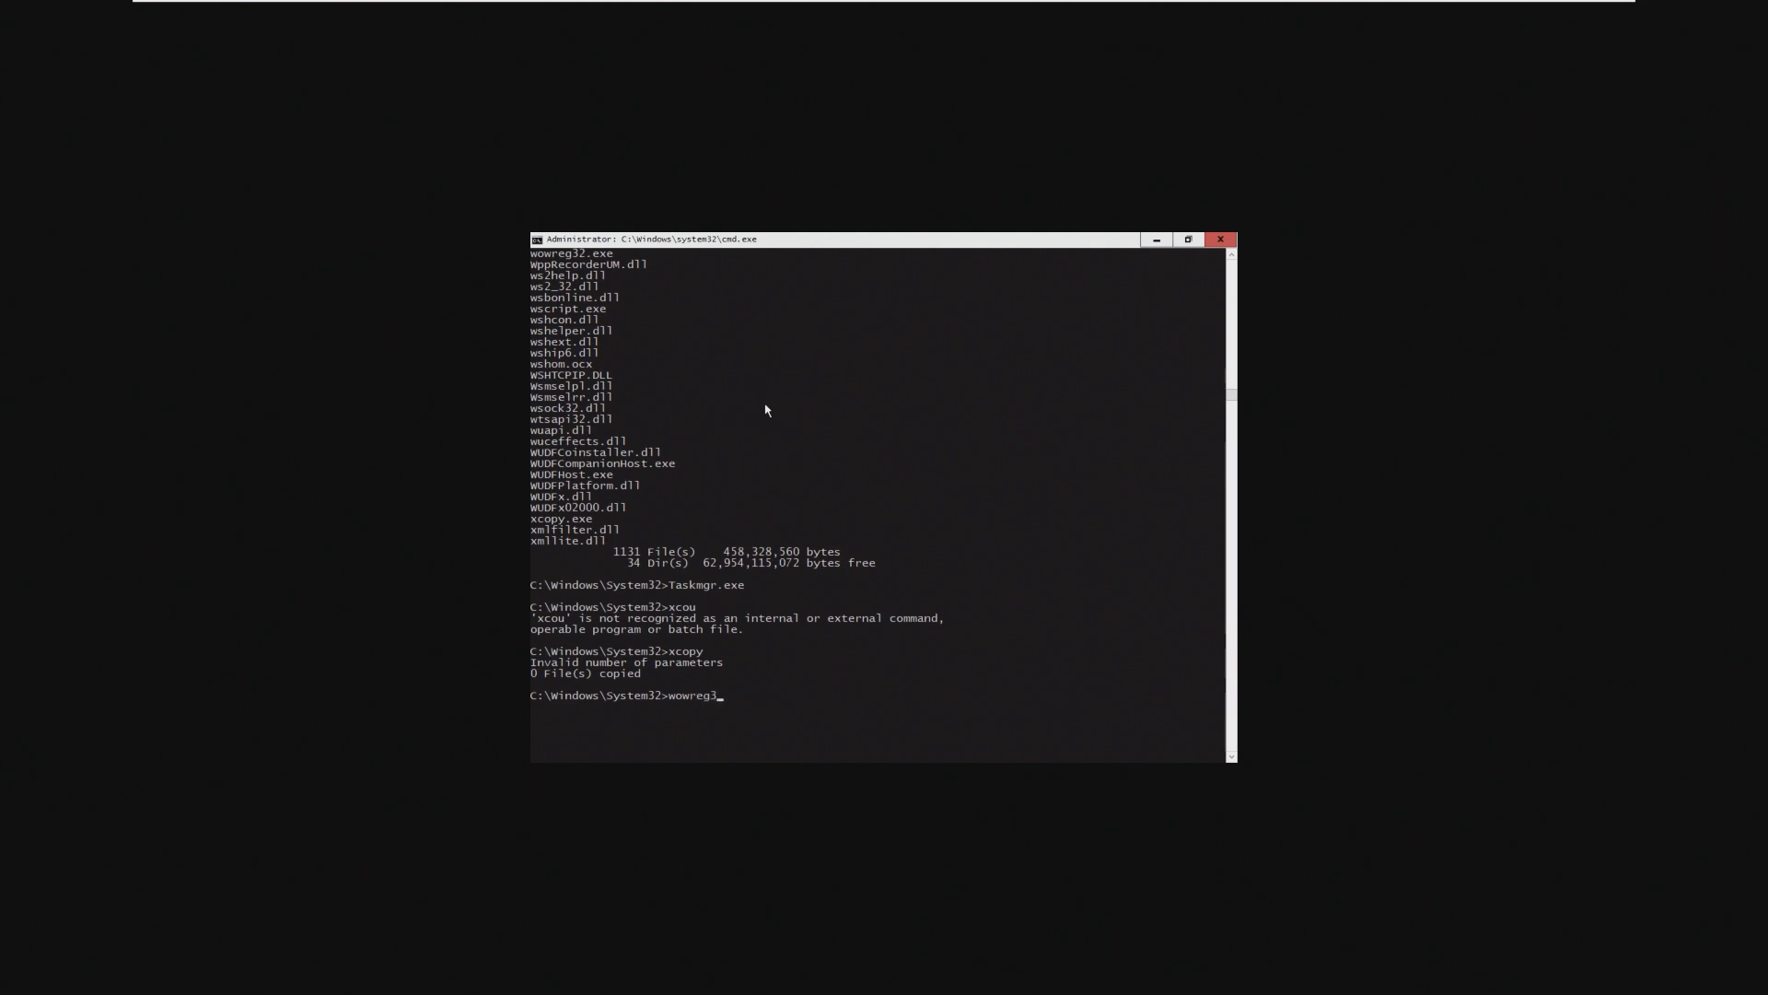